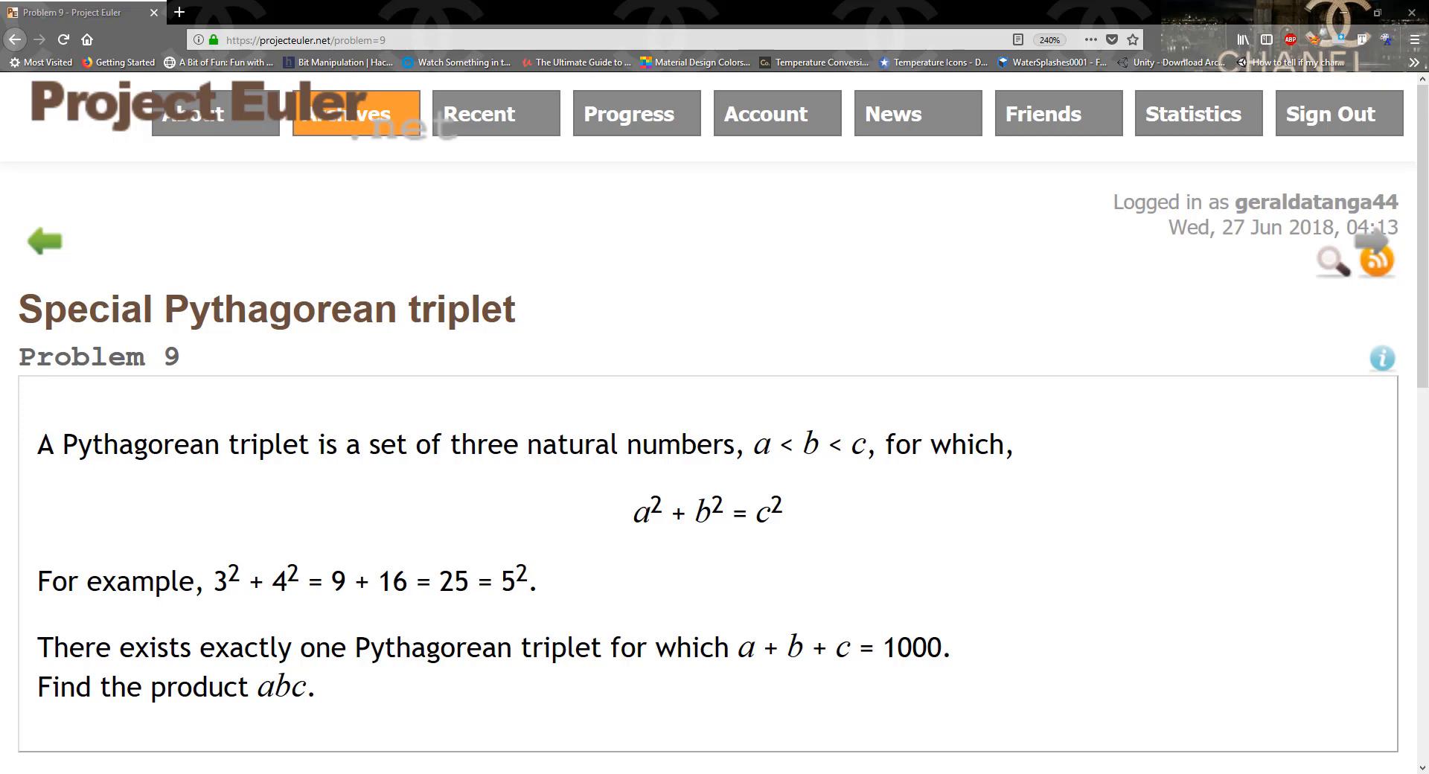
pyautogui.moveTo(217, 576)
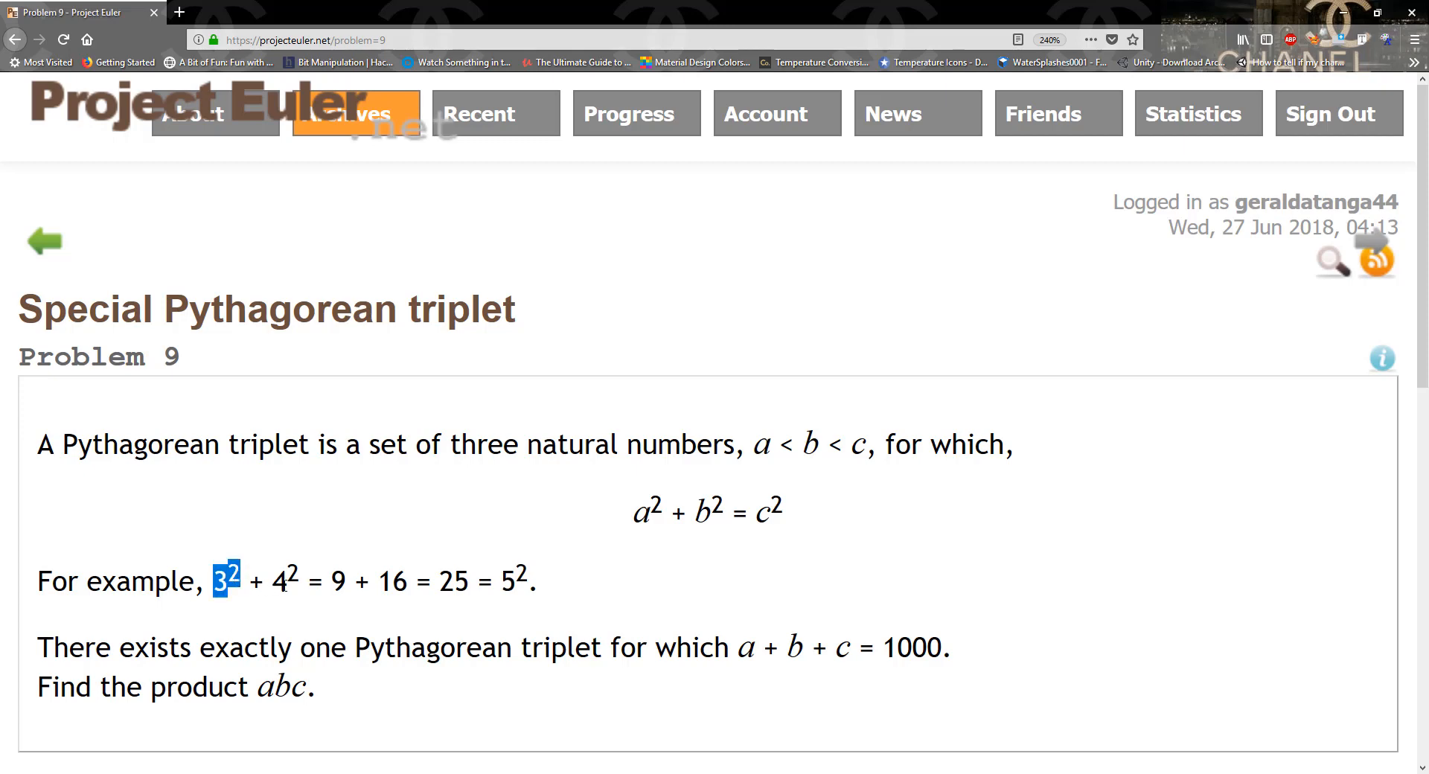
# Highlight the 3 in Problem 9's worked example on projecteuler.net
pyautogui.click(282, 580)
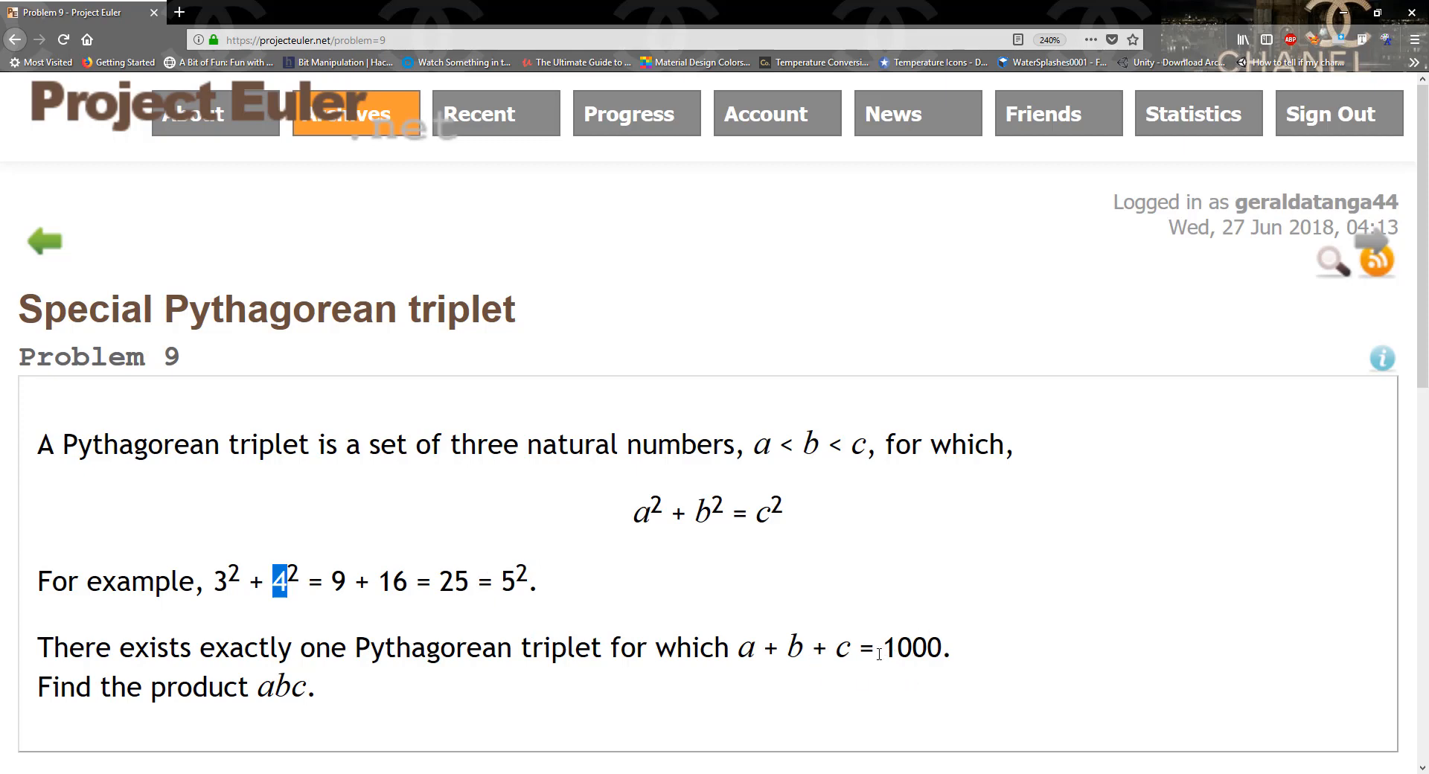
pyautogui.moveTo(561, 556)
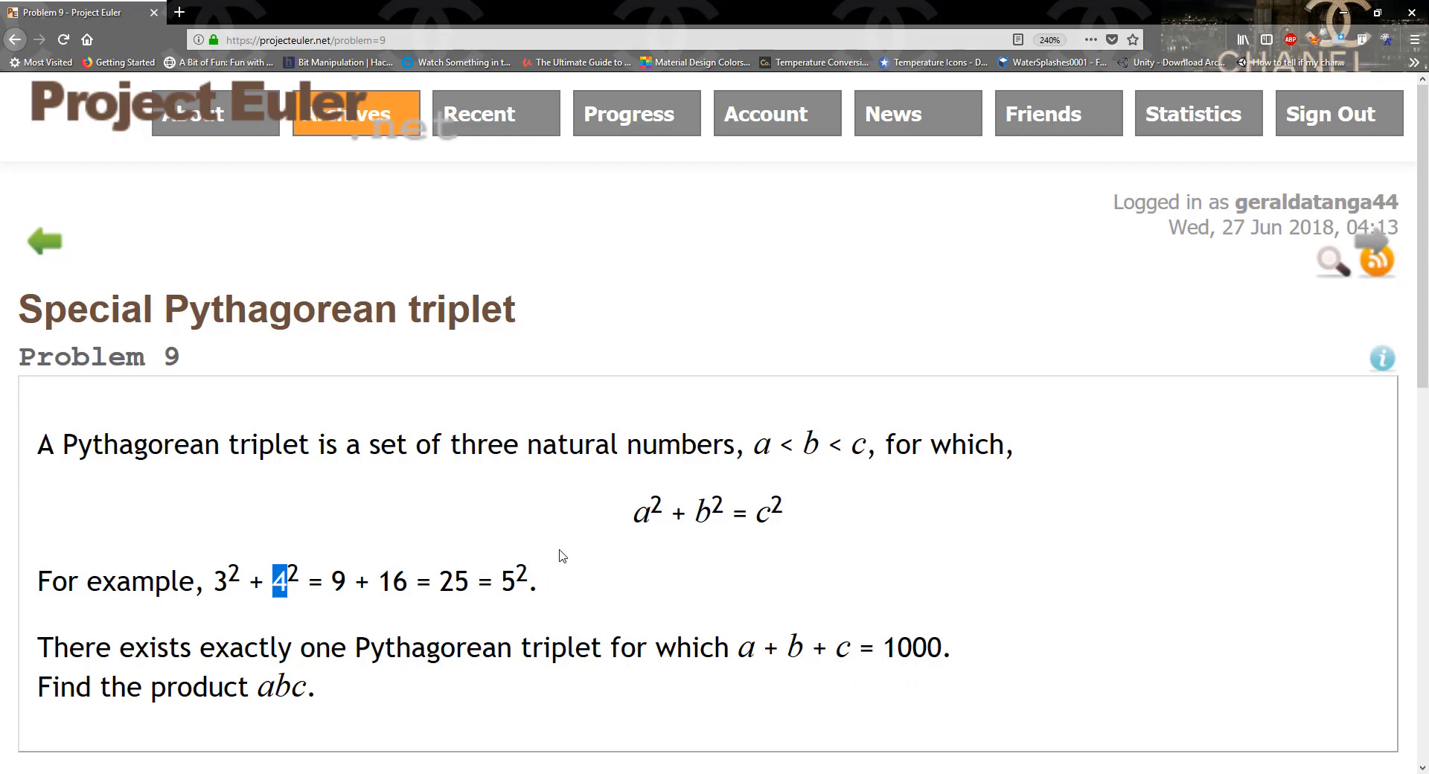
pyautogui.moveTo(683, 627)
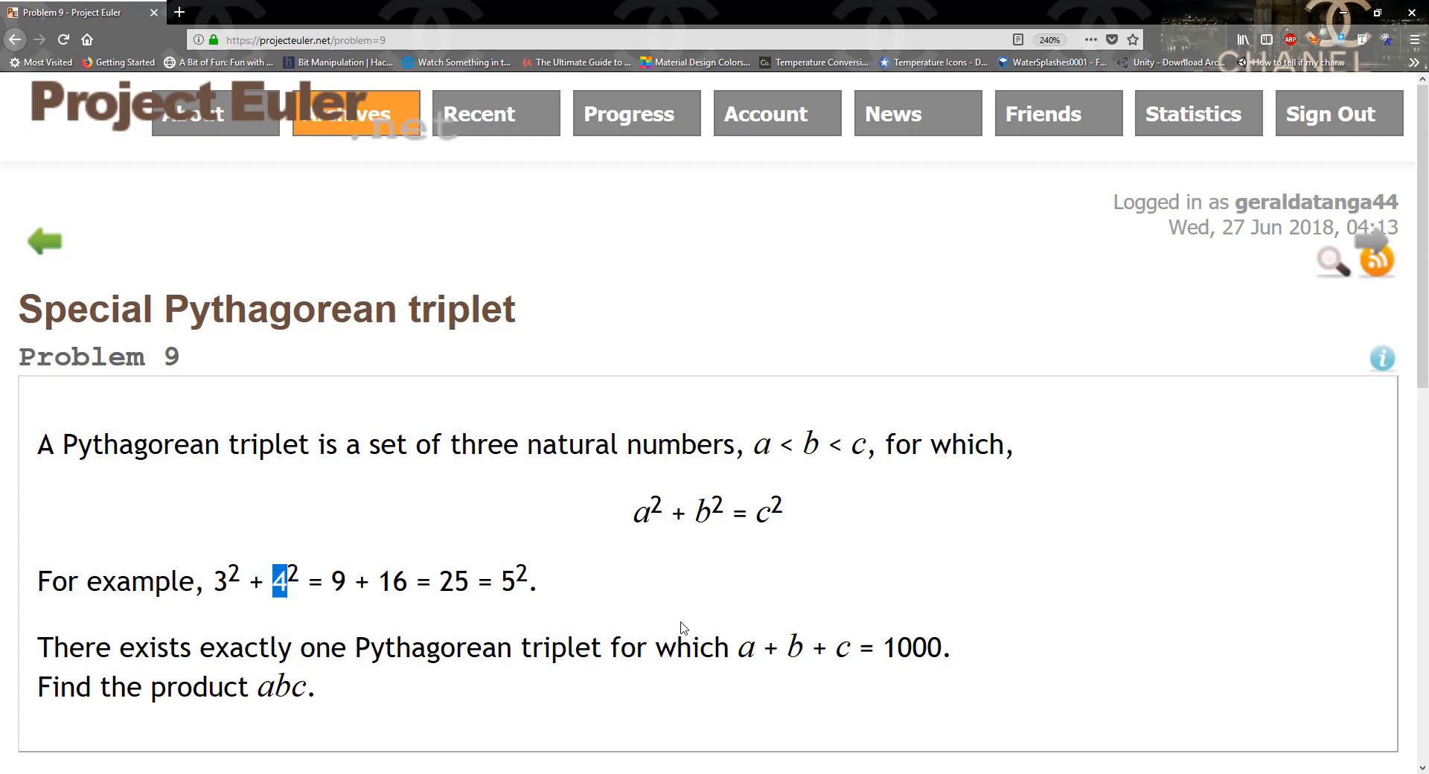
pyautogui.moveTo(782, 594)
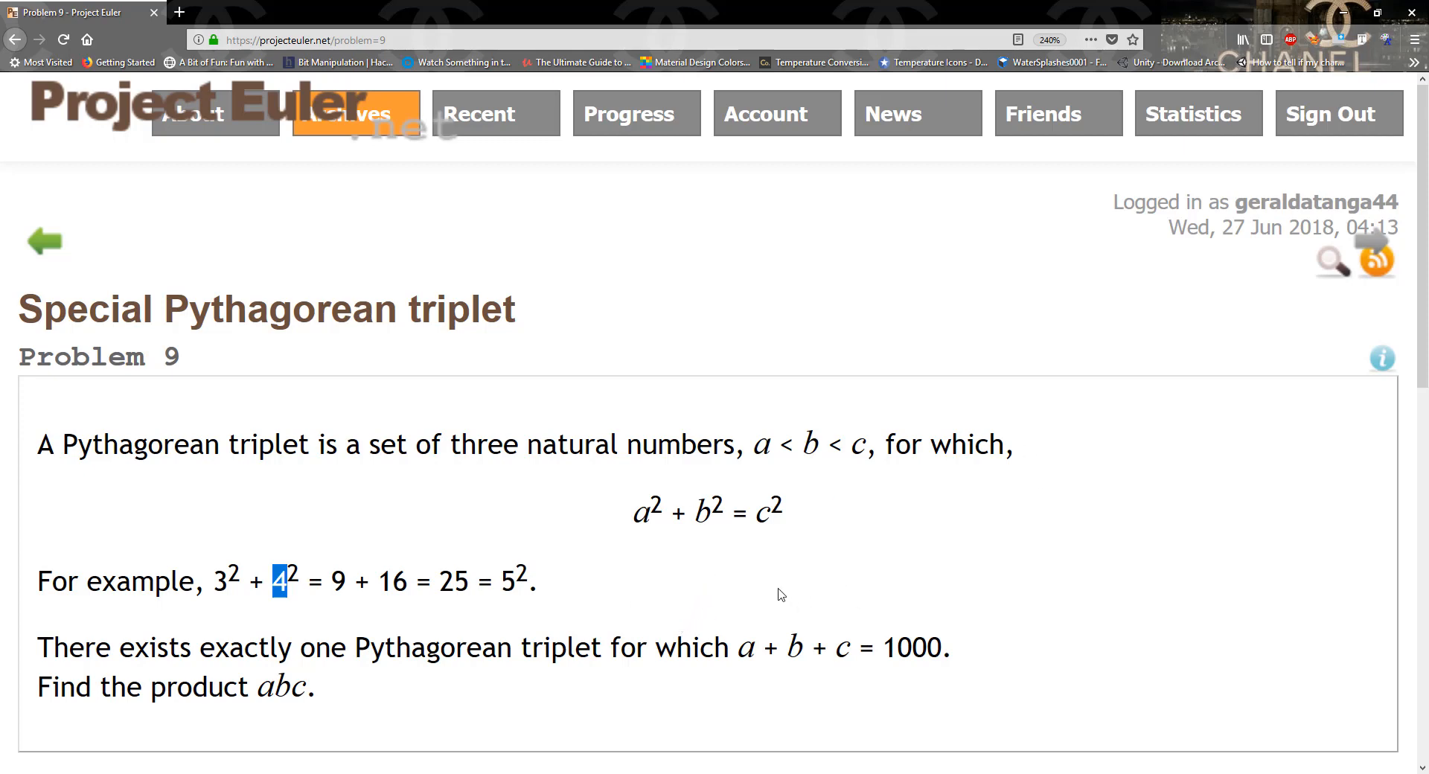
pyautogui.moveTo(961, 390)
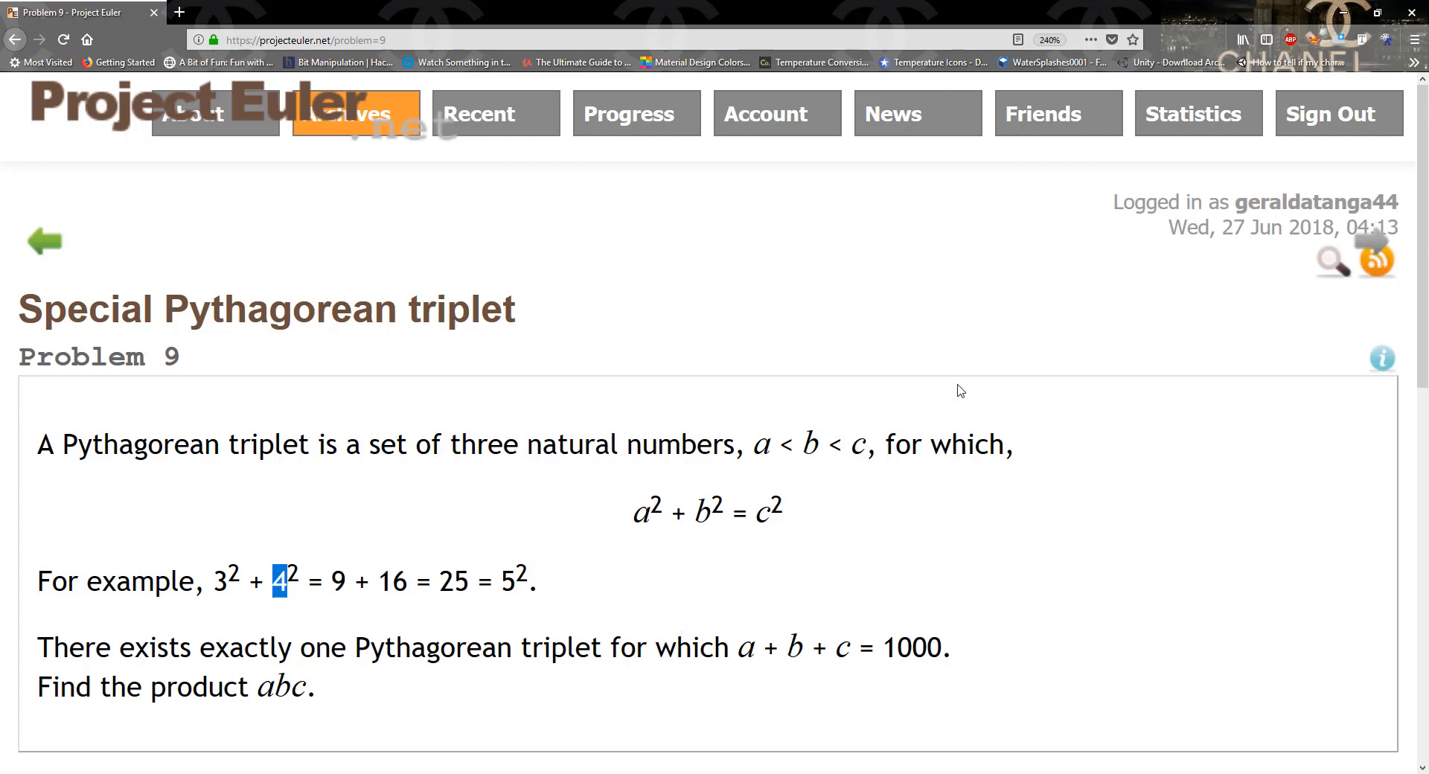
pyautogui.moveTo(539, 771)
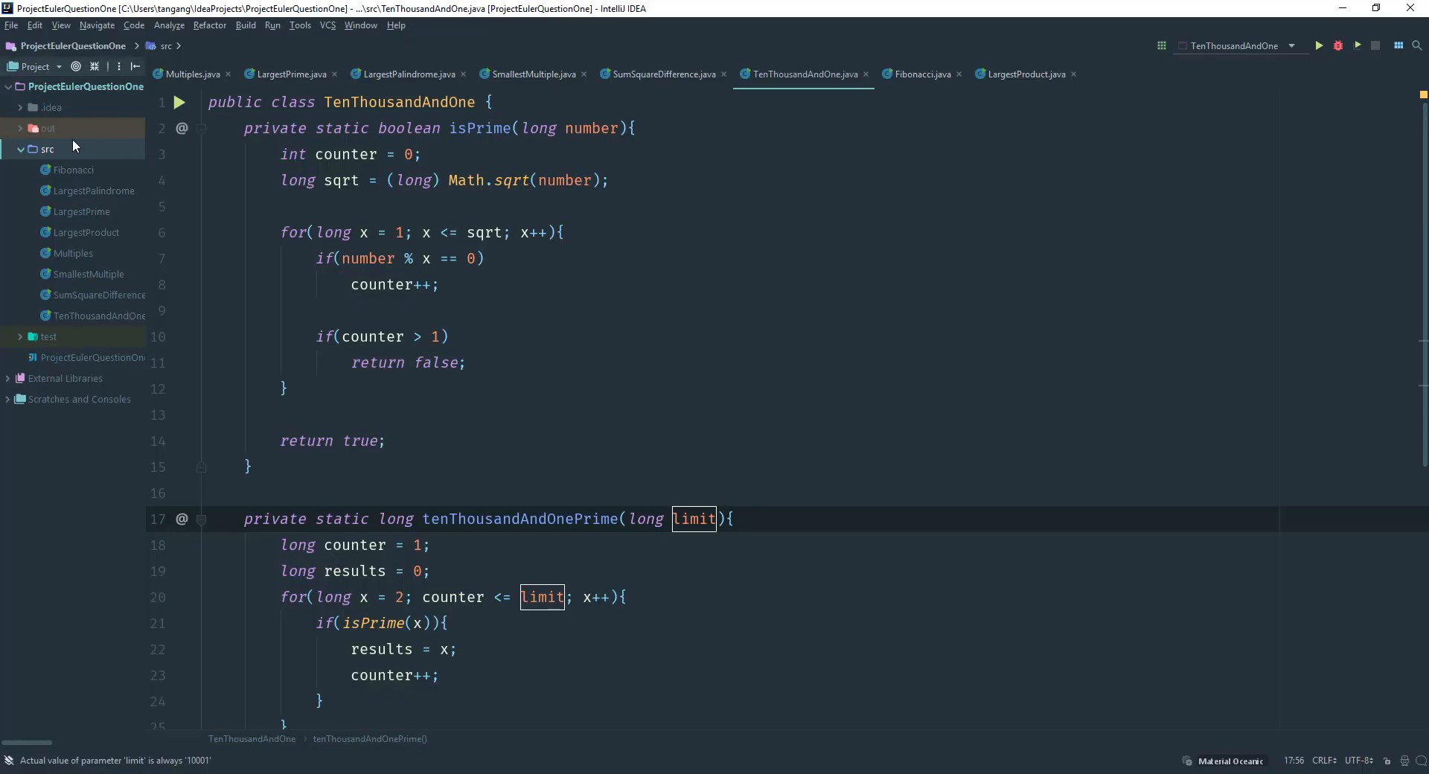
# Create a new Java class named Triplet in the src folder
pyautogui.rightClick(46, 149)
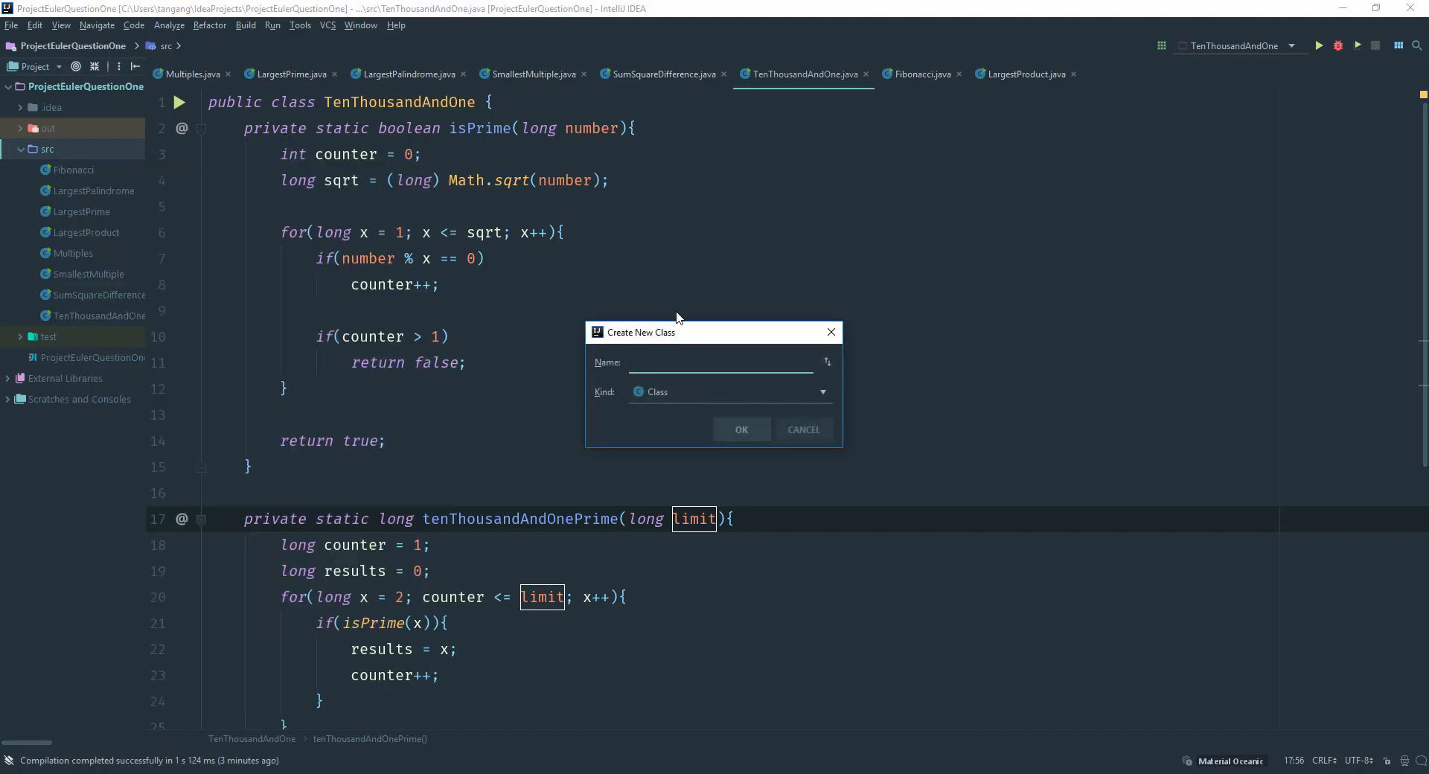
pyautogui.write('Te')
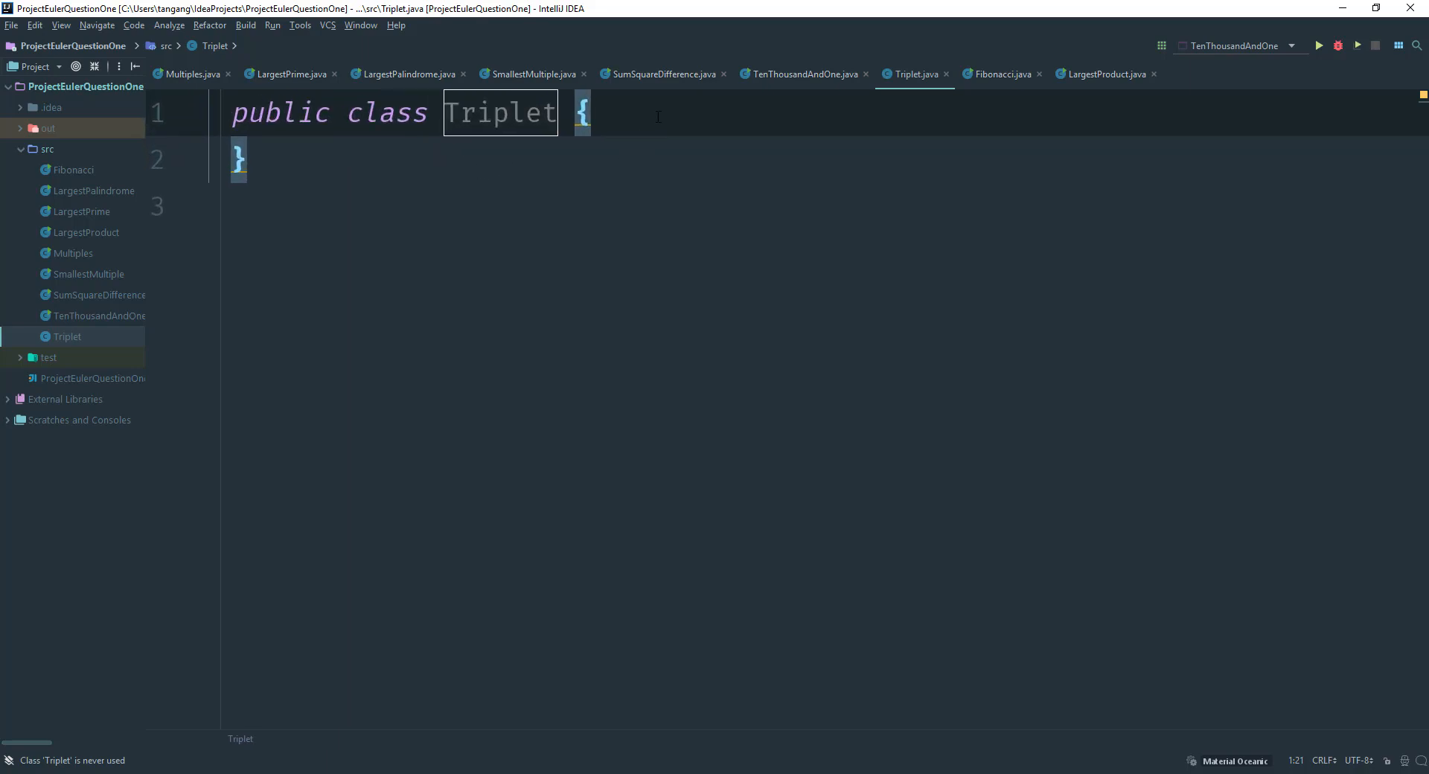
# Declare the method private static long triplets(int limit) with its opening brace
pyautogui.write('pr')
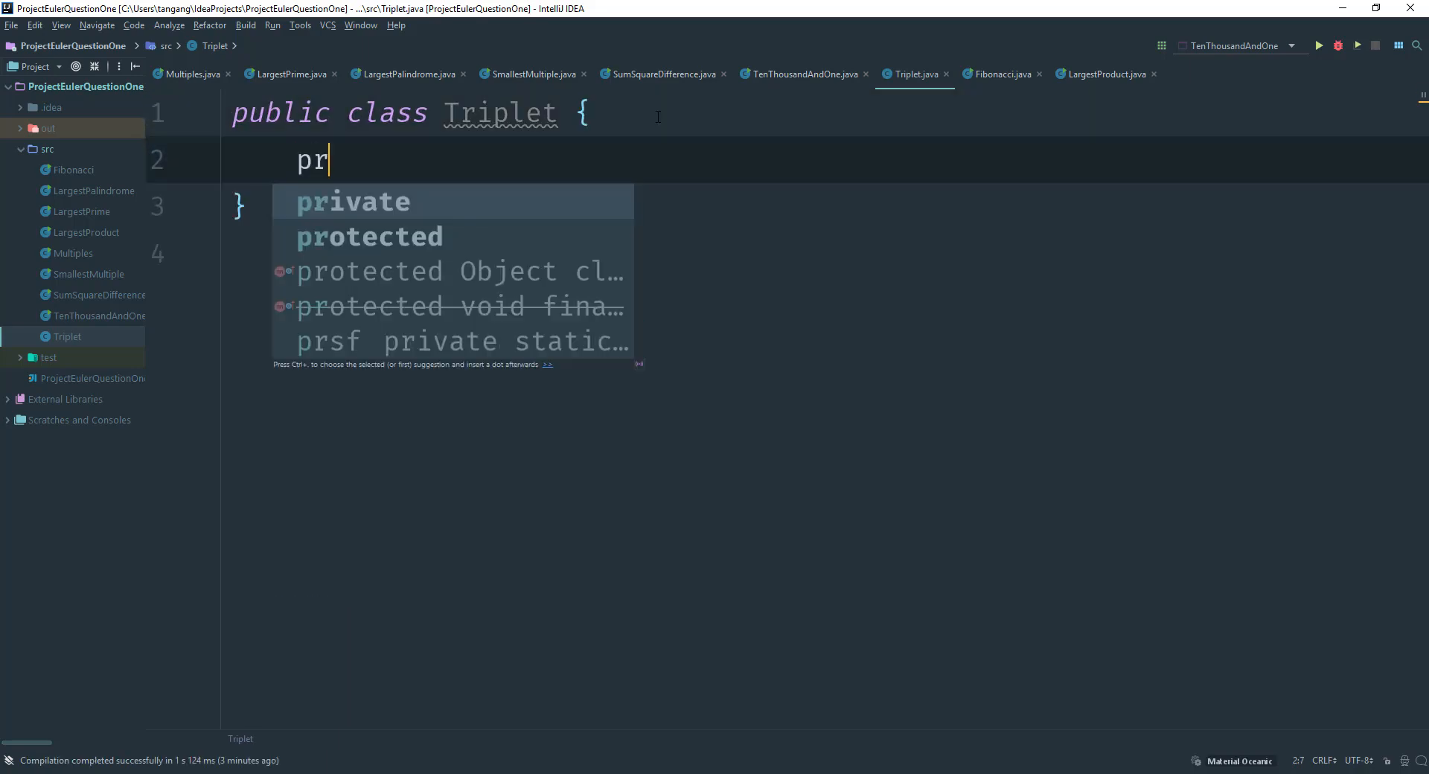
pyautogui.press('Tab')
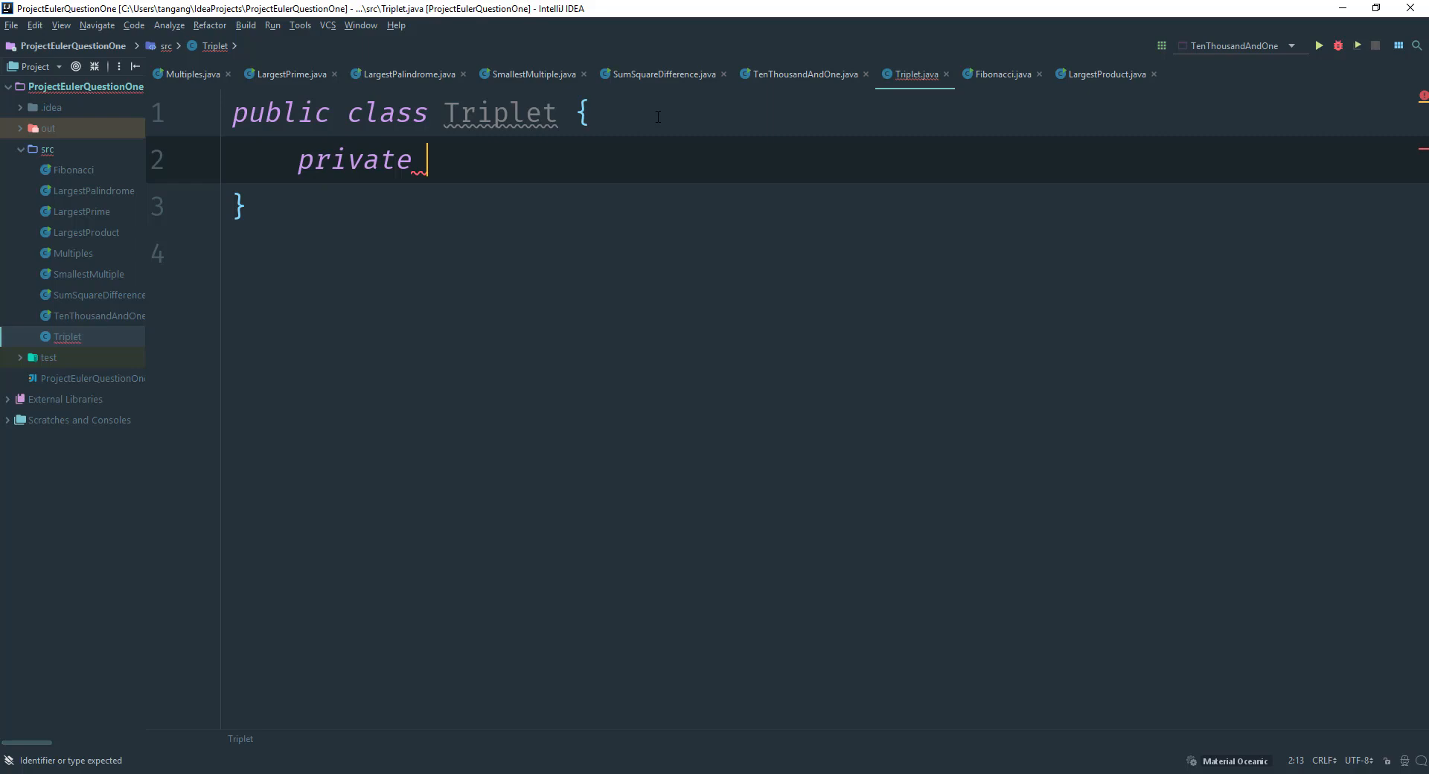
pyautogui.write('static long')
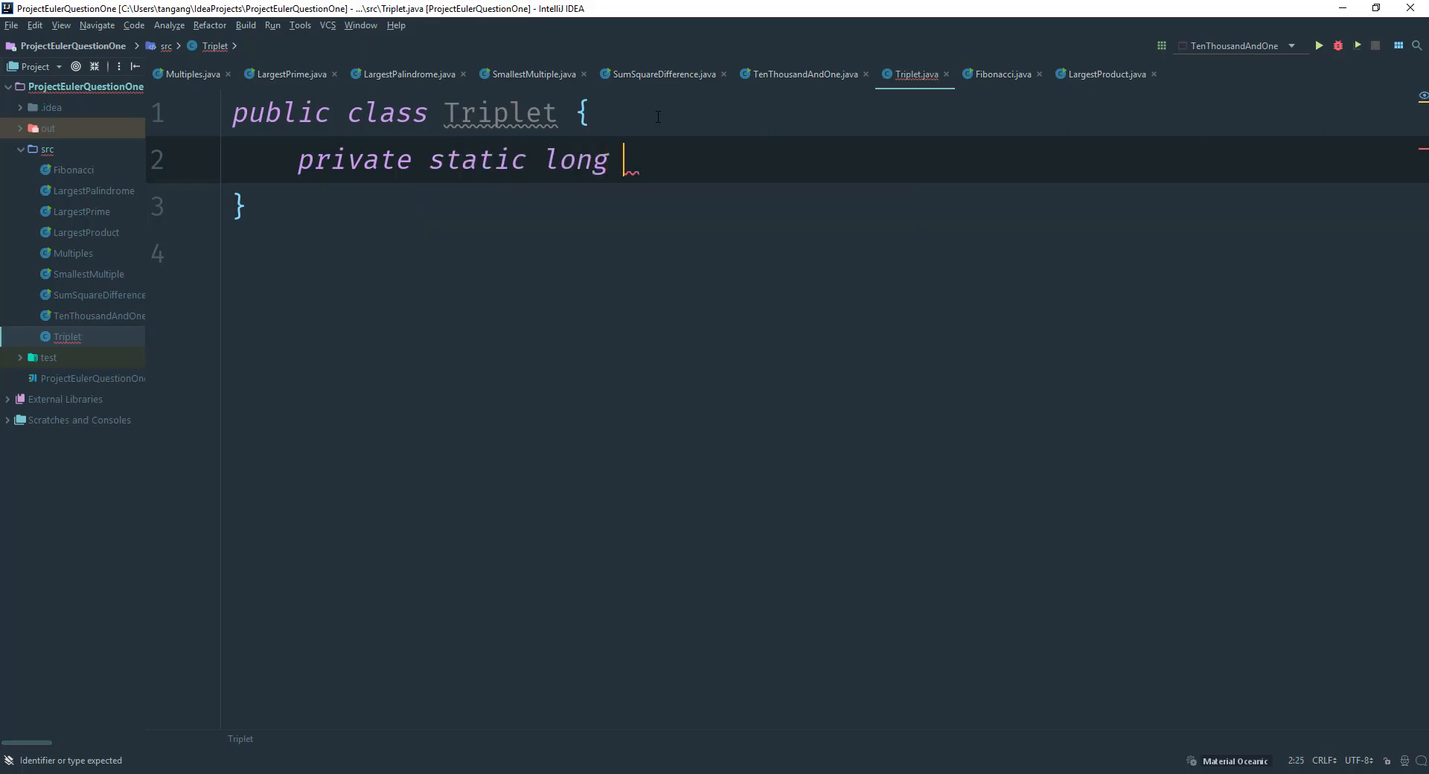
pyautogui.write('t')
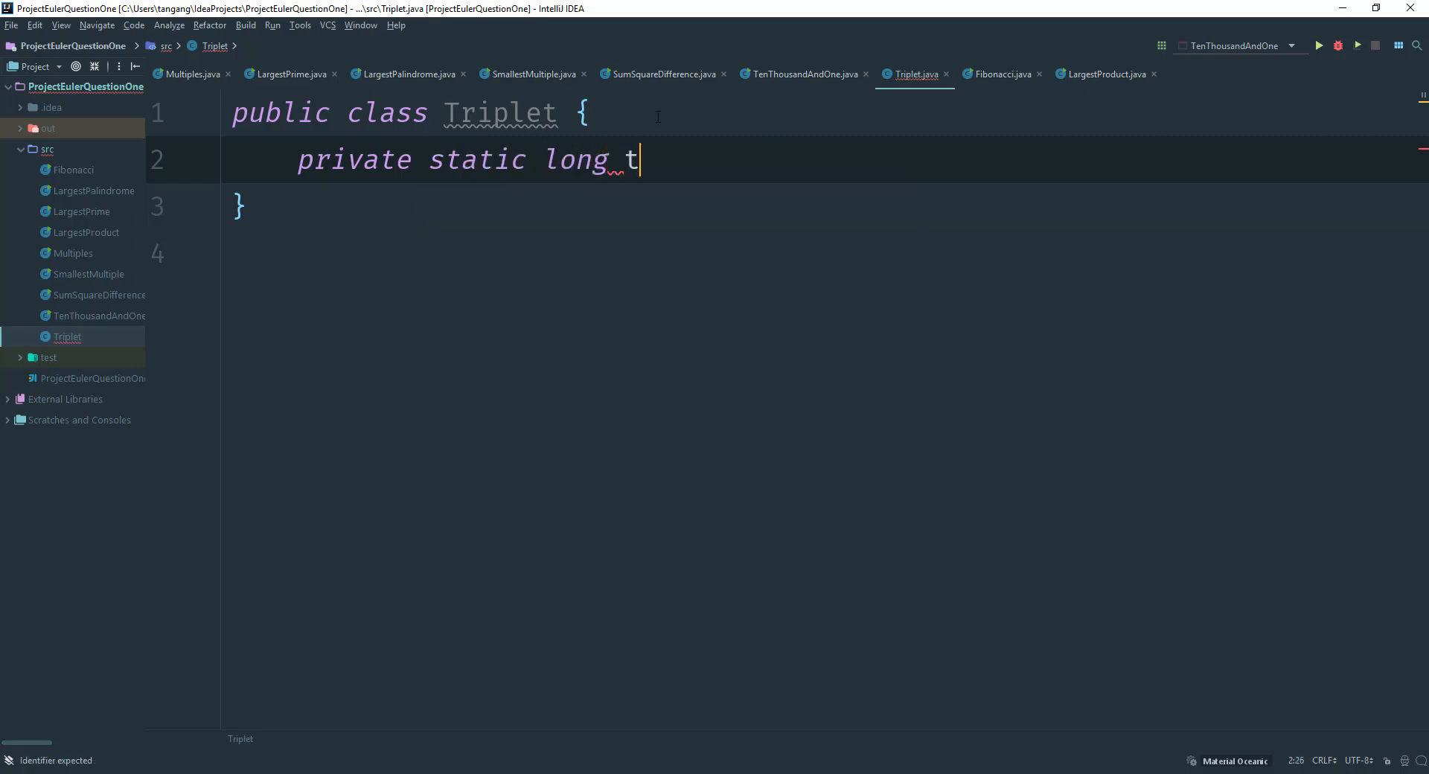
pyautogui.write('riplets')
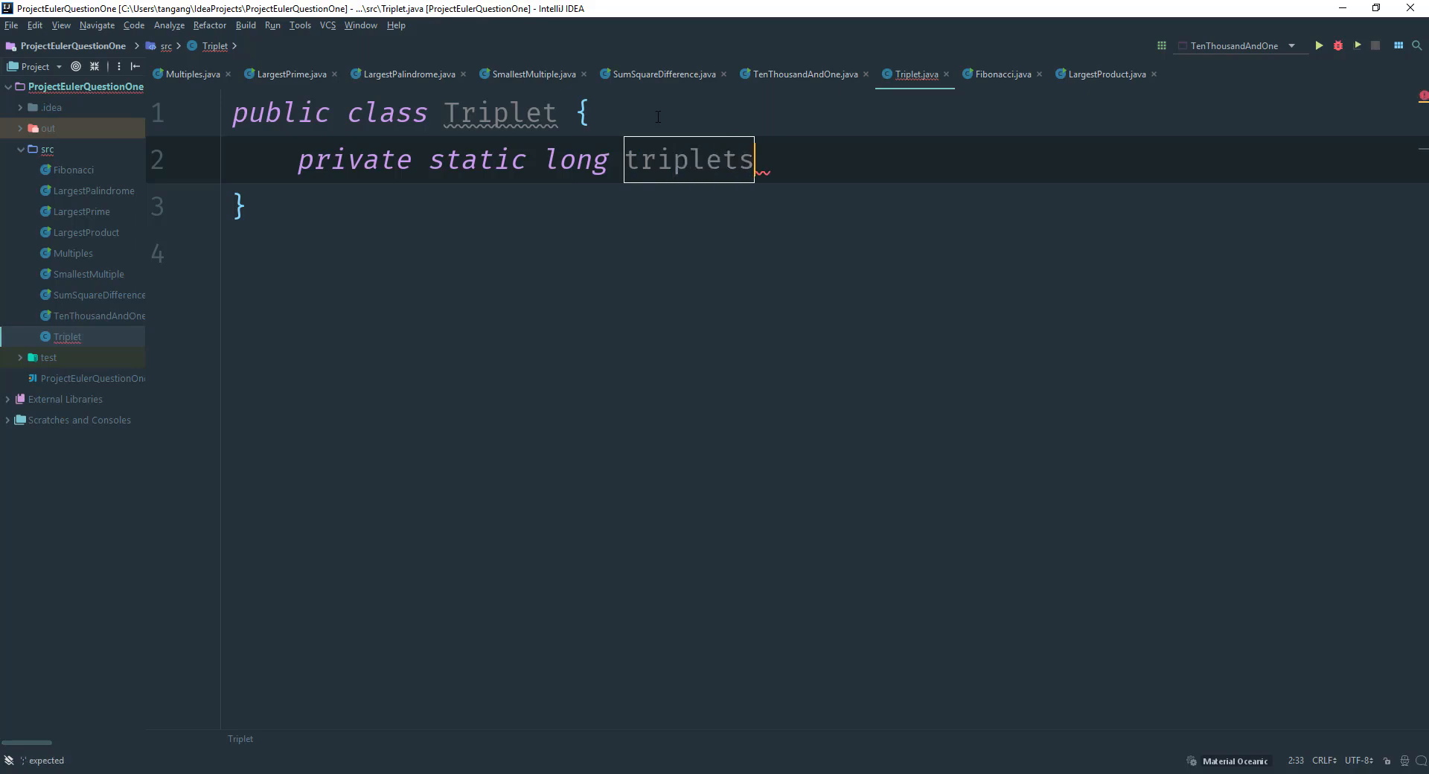
pyautogui.write('(in')
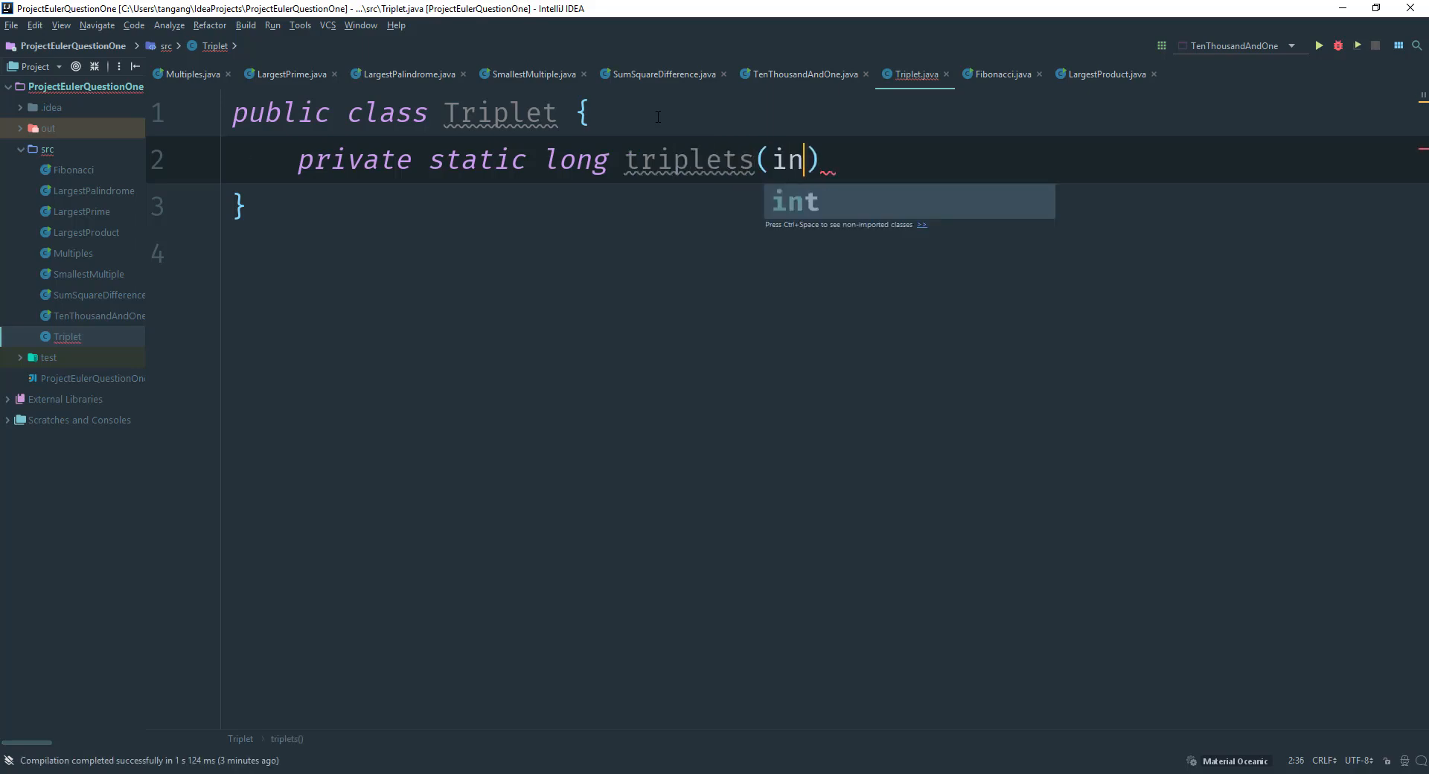
pyautogui.write('limit')
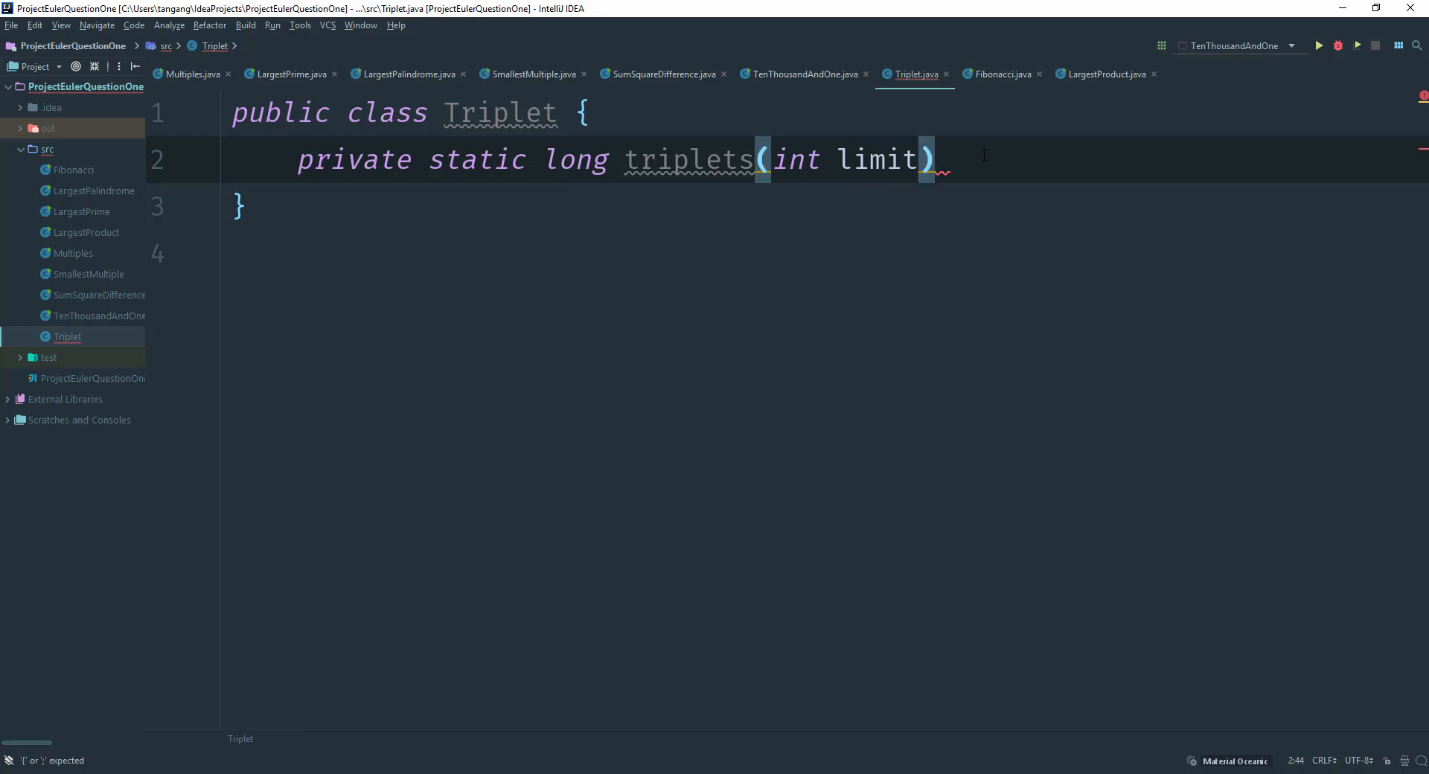
pyautogui.write('{')
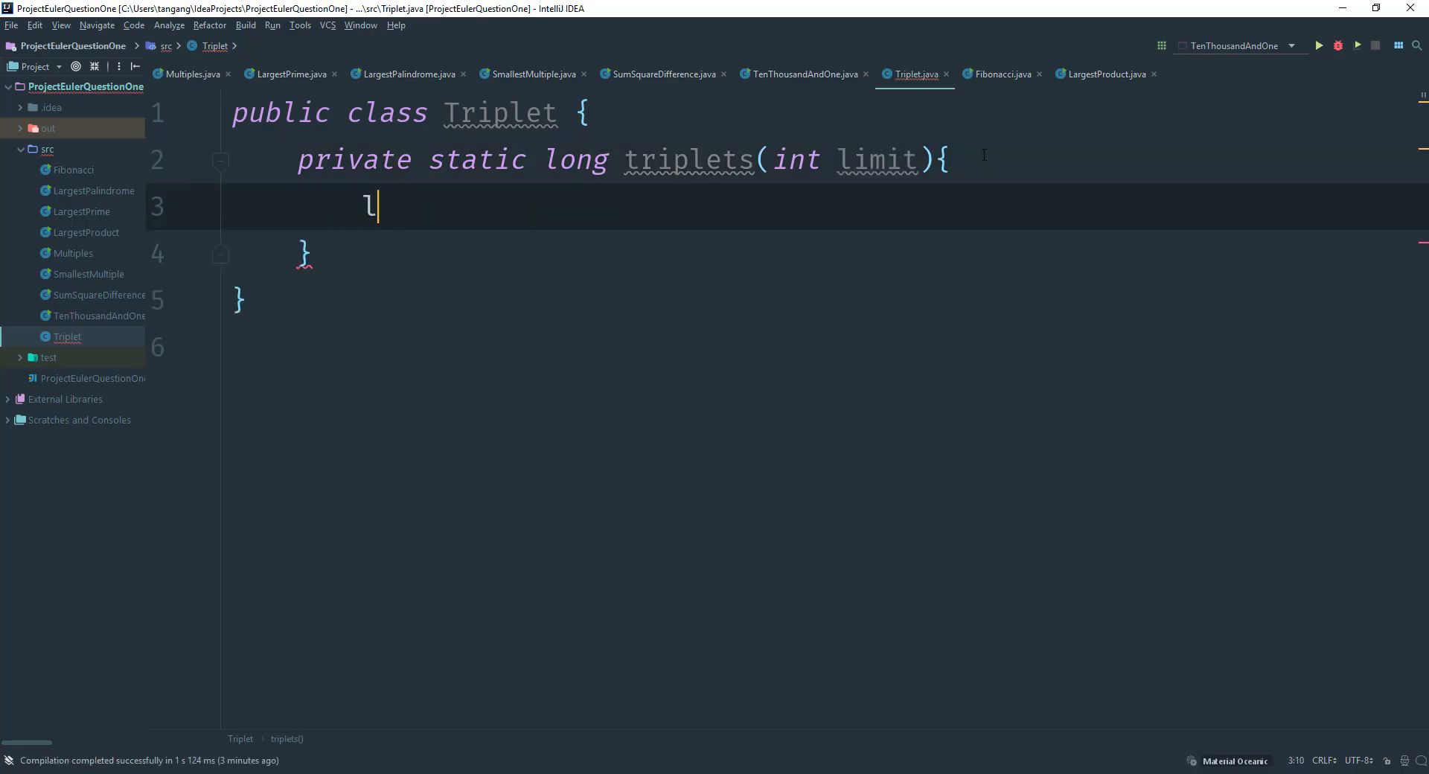
# Begin the method body with long answer = 0;
pyautogui.write('ong a')
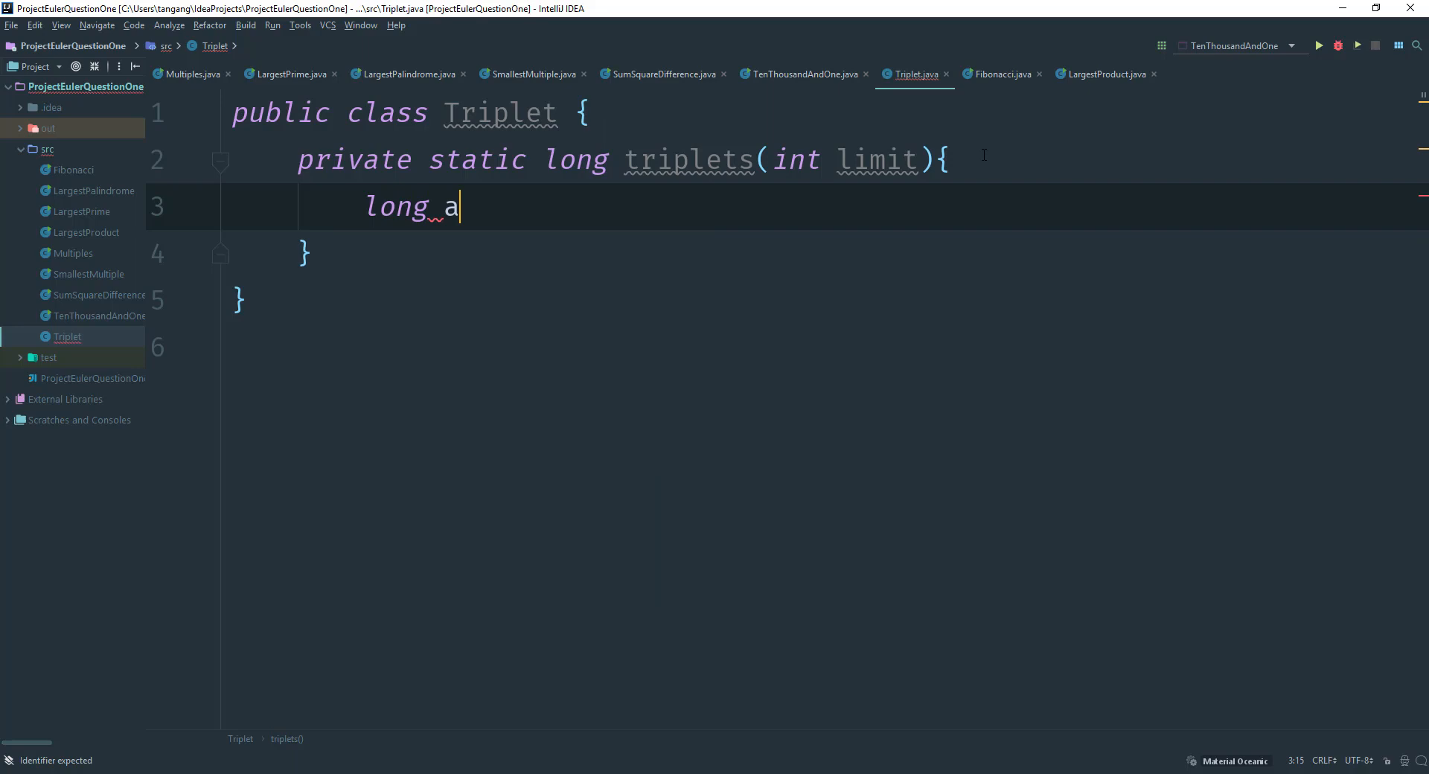
pyautogui.write('nswer')
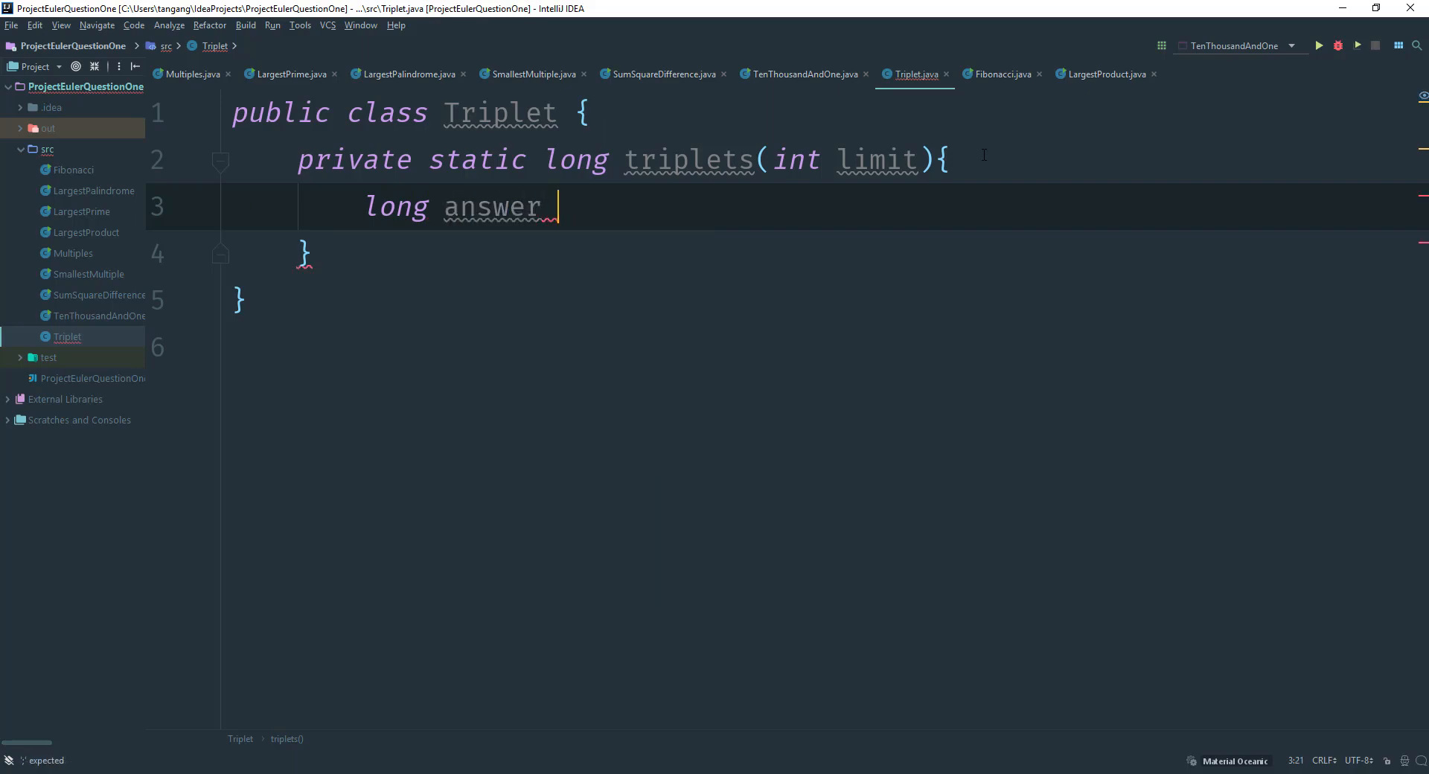
pyautogui.write('= 0;')
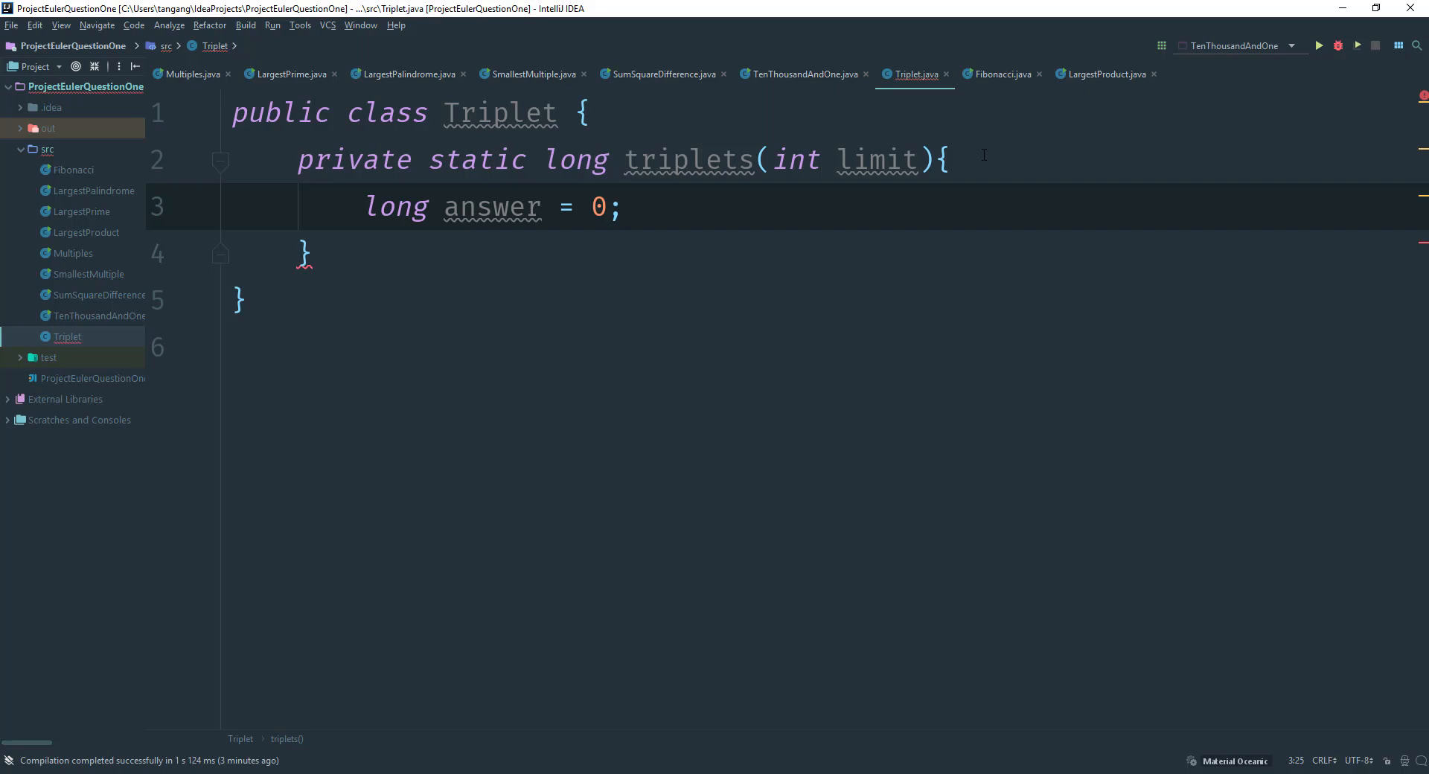
pyautogui.press('enter')
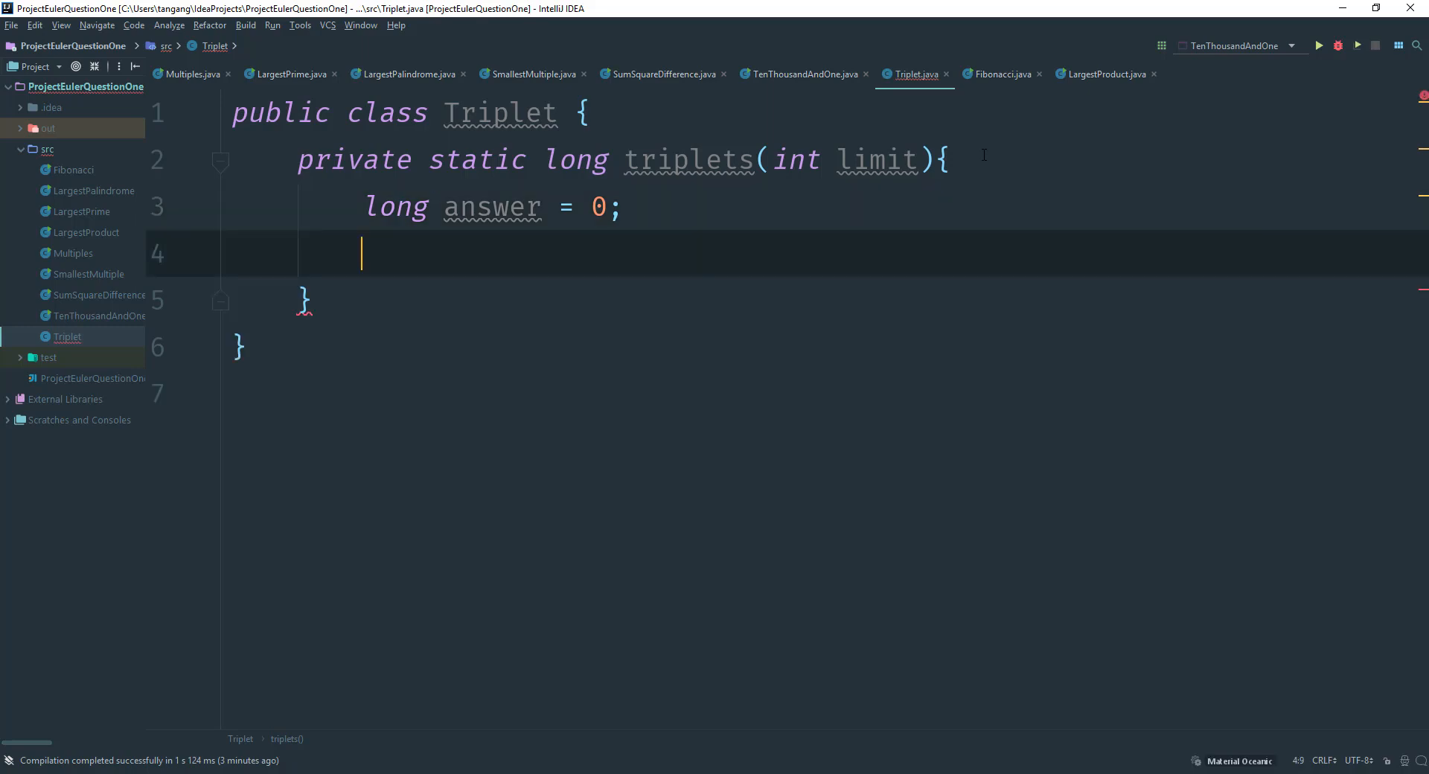
# Write the outer loop for(var a = 3; a < limit; a++){
pyautogui.write('for(')
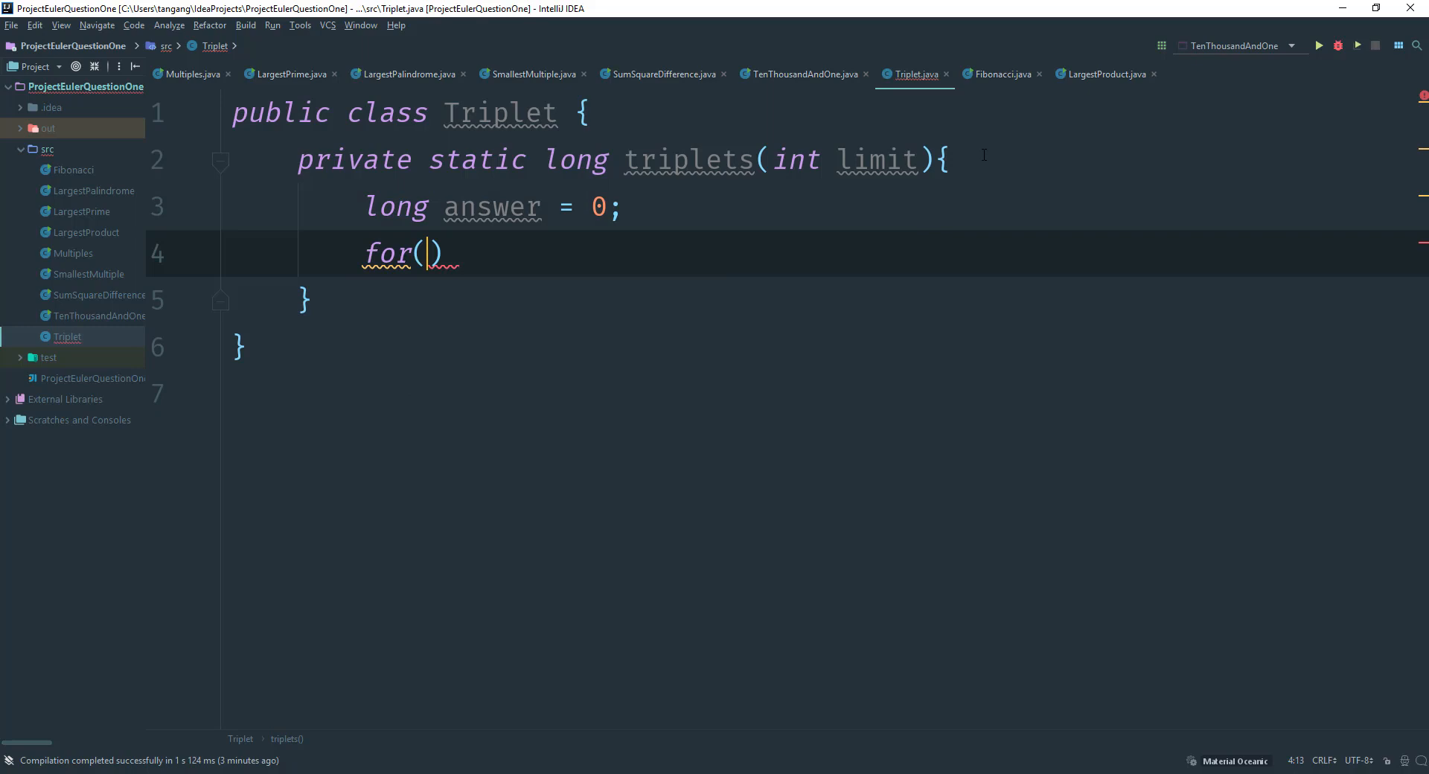
pyautogui.write('var a')
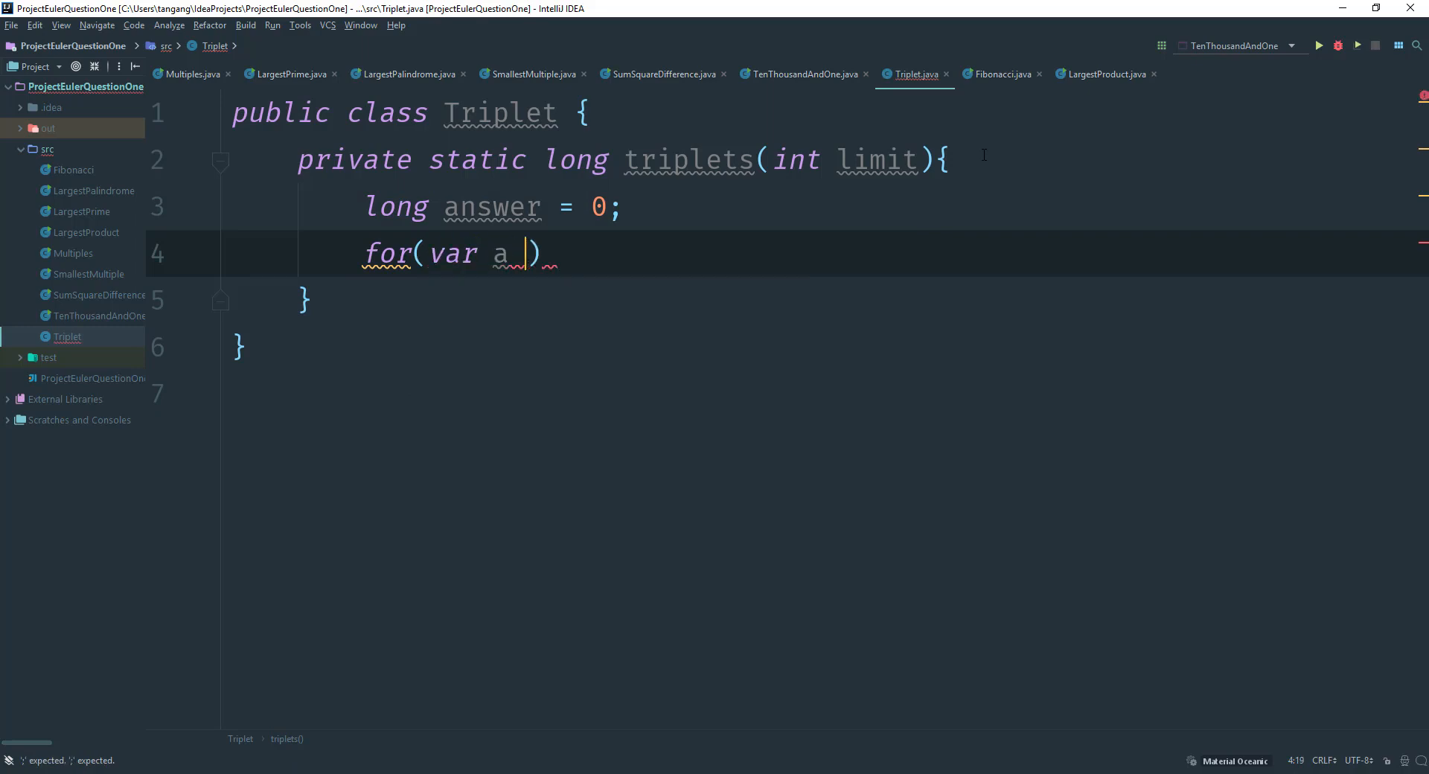
pyautogui.write('=')
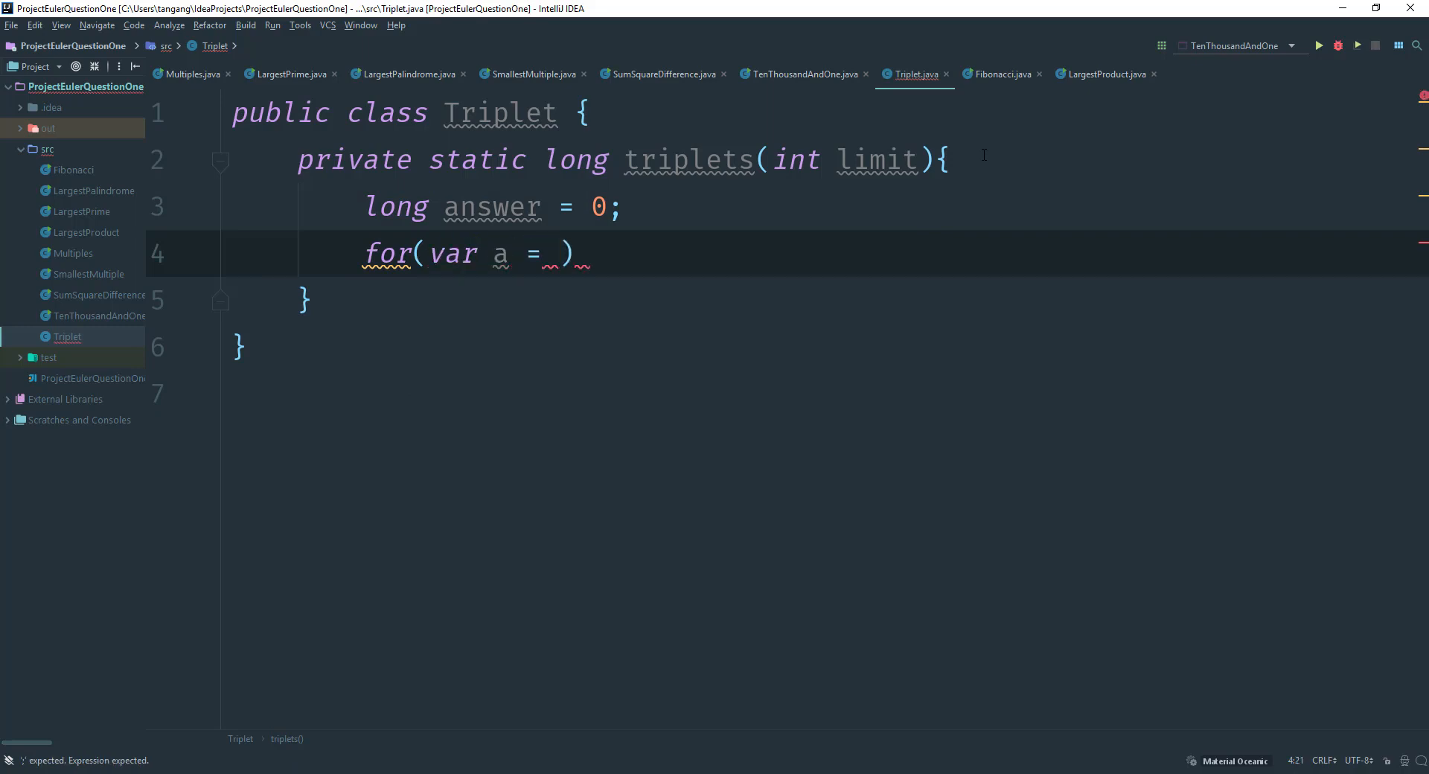
pyautogui.write('3; a < limit; a')
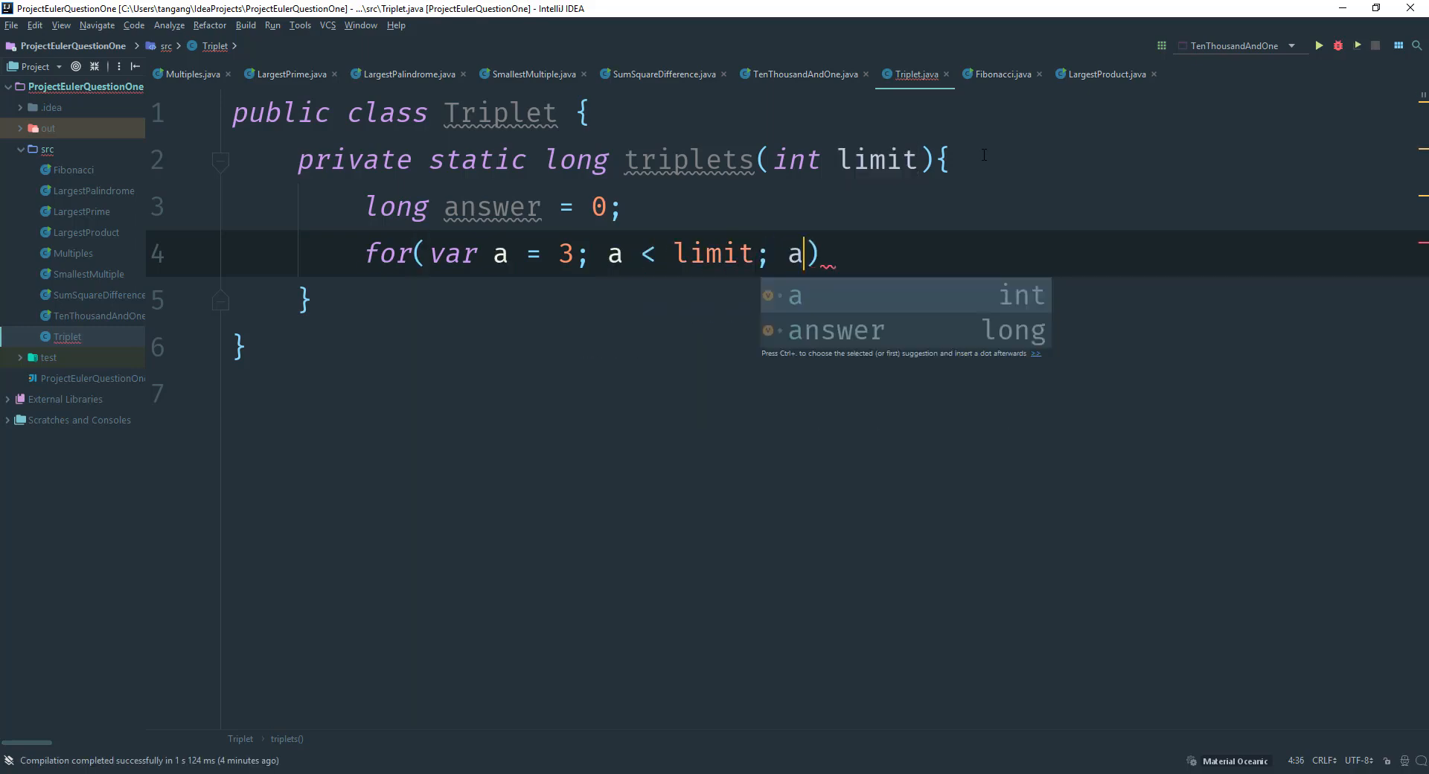
pyautogui.write('++')
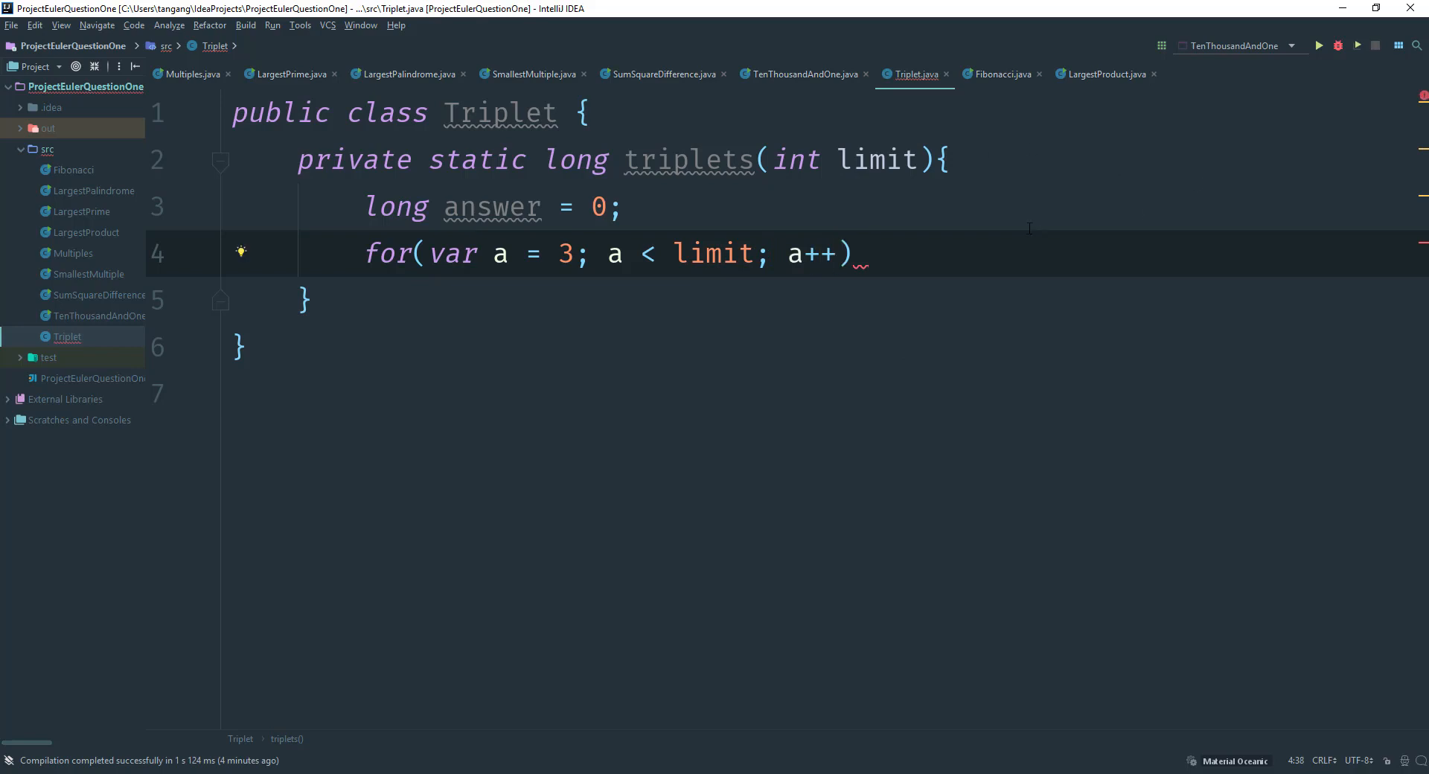
pyautogui.write('{')
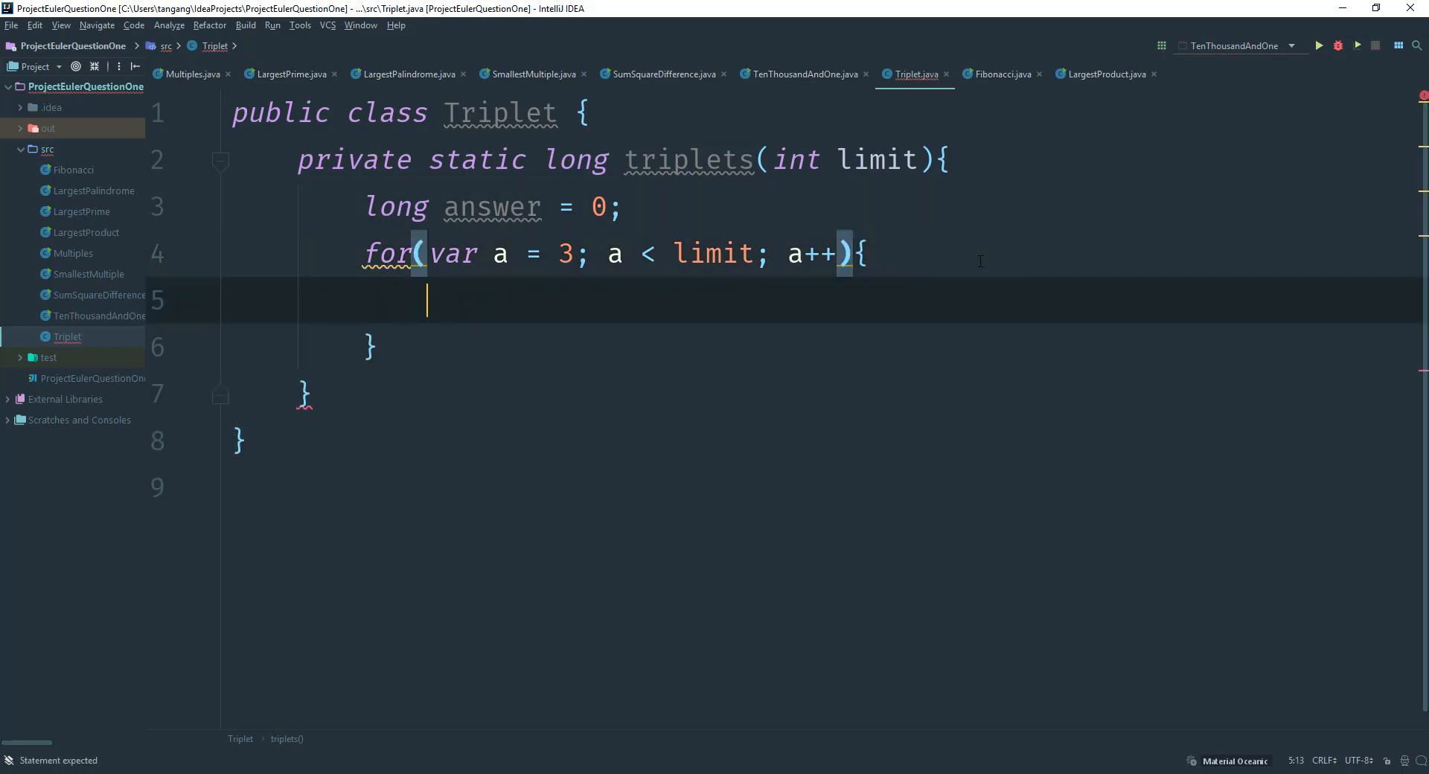
# Nest the inner loop for(var b = a + 1; b < limit; b++){ inside it
pyautogui.write('for')
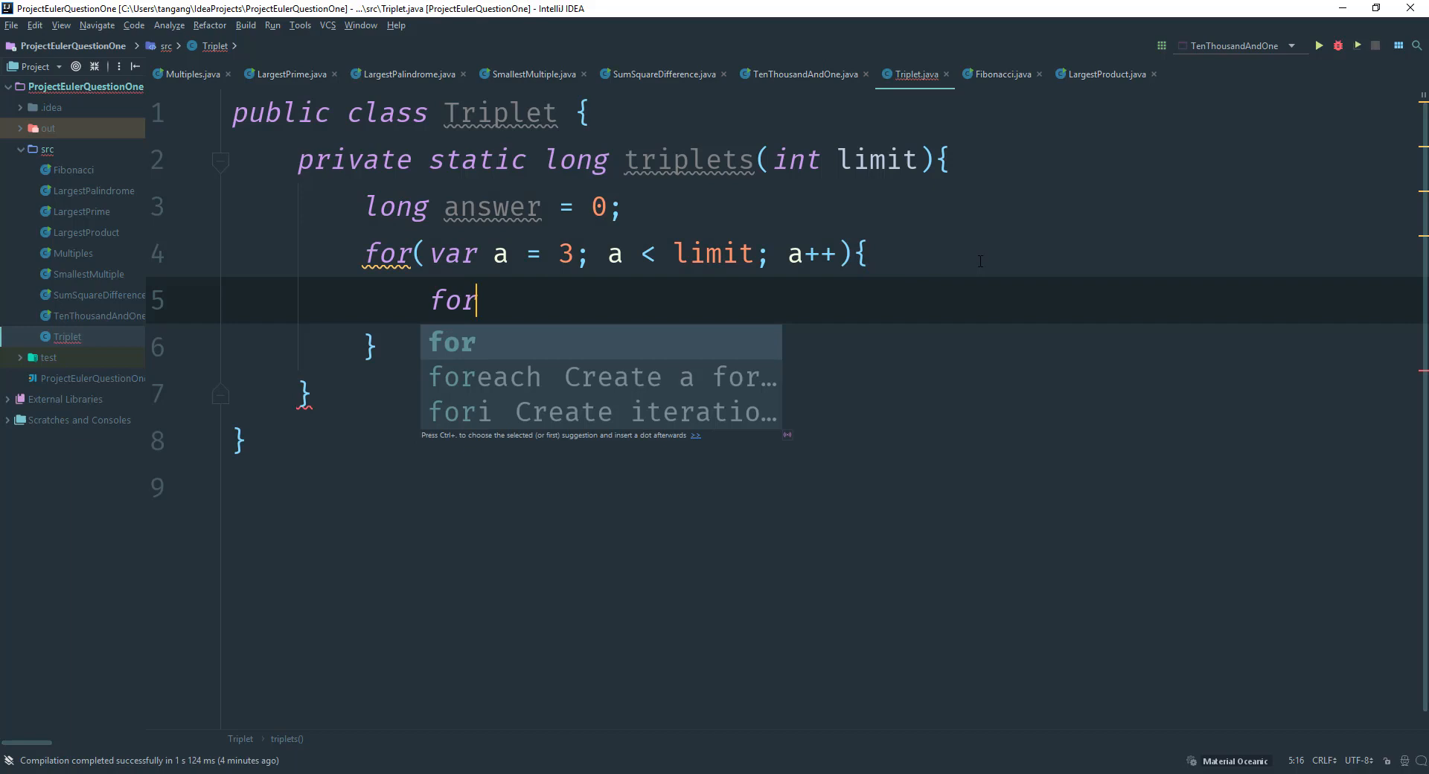
pyautogui.write('(var b =')
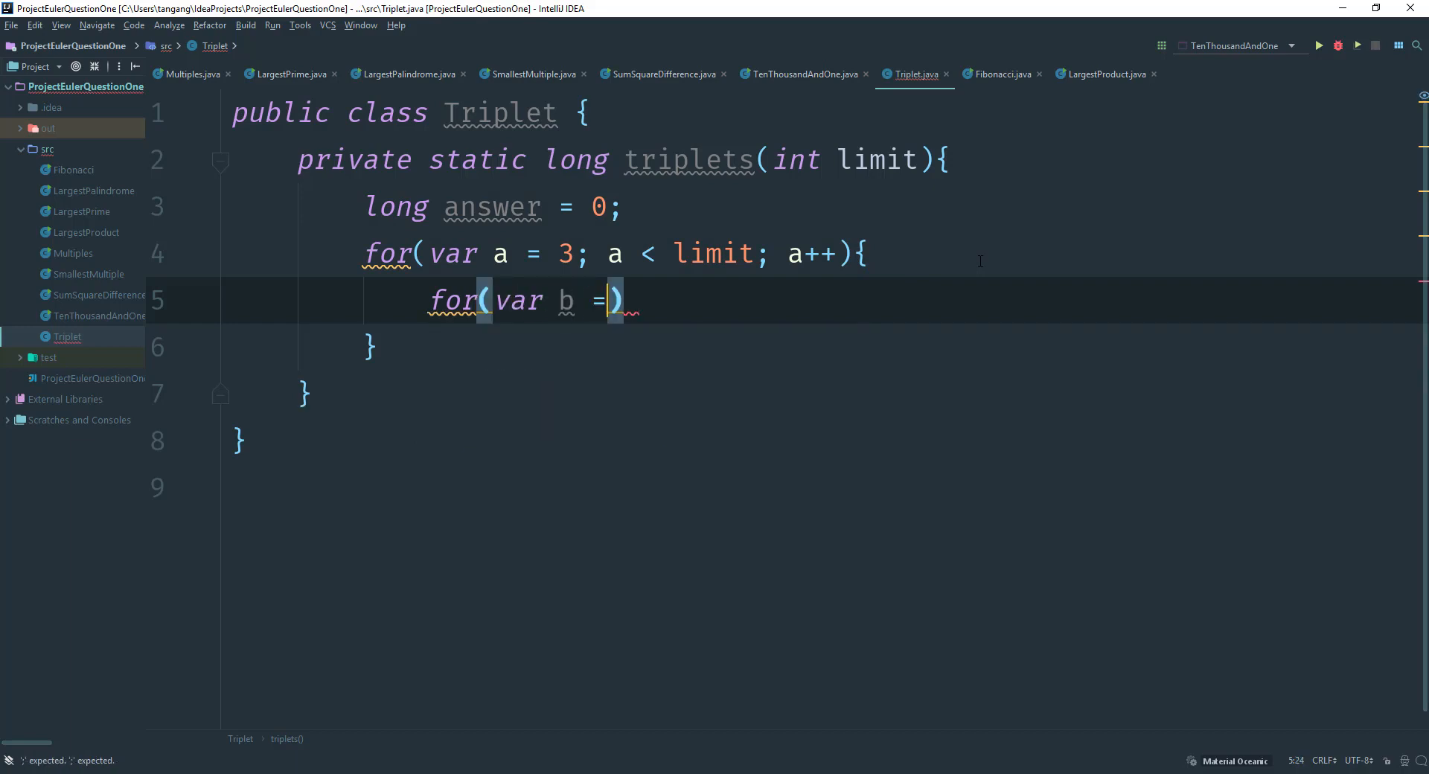
pyautogui.write('a +')
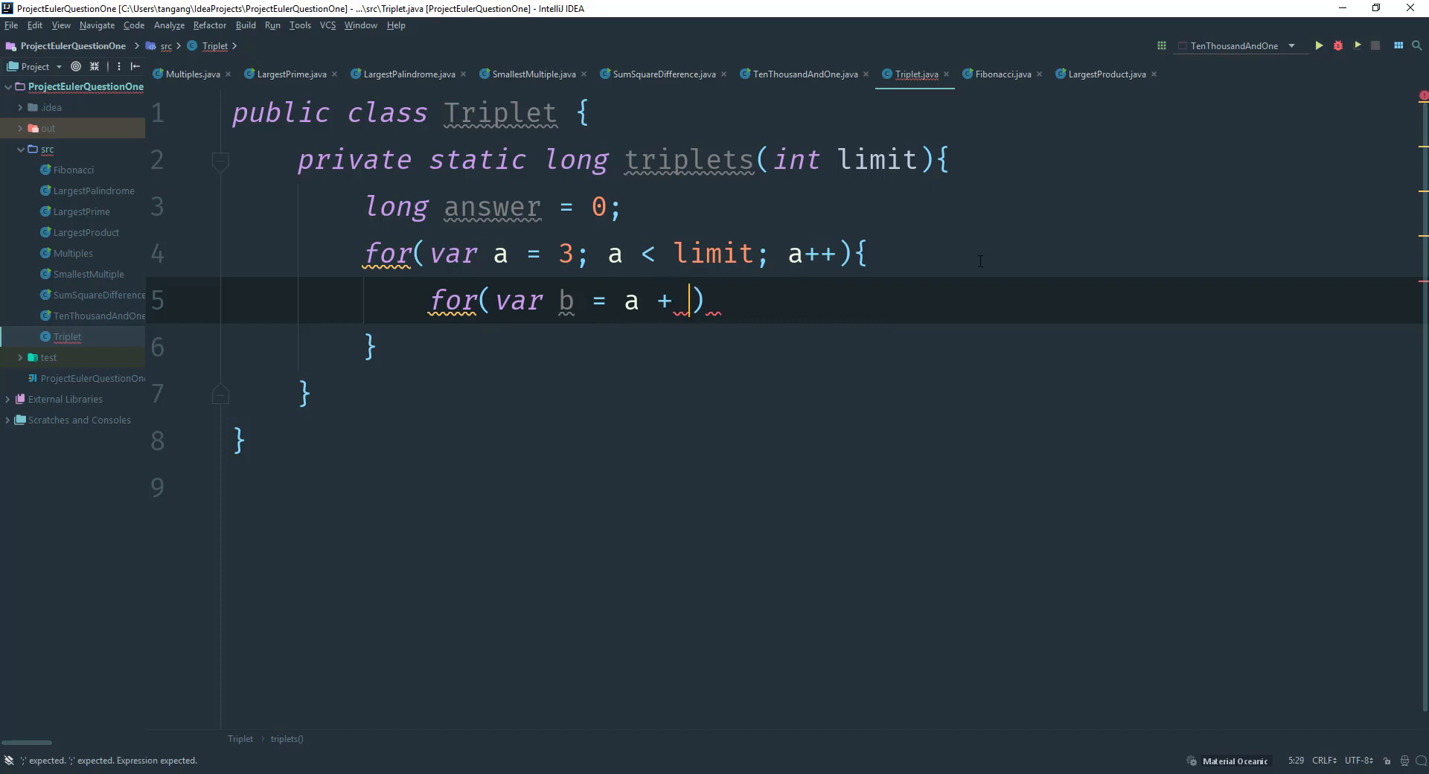
pyautogui.write('1;')
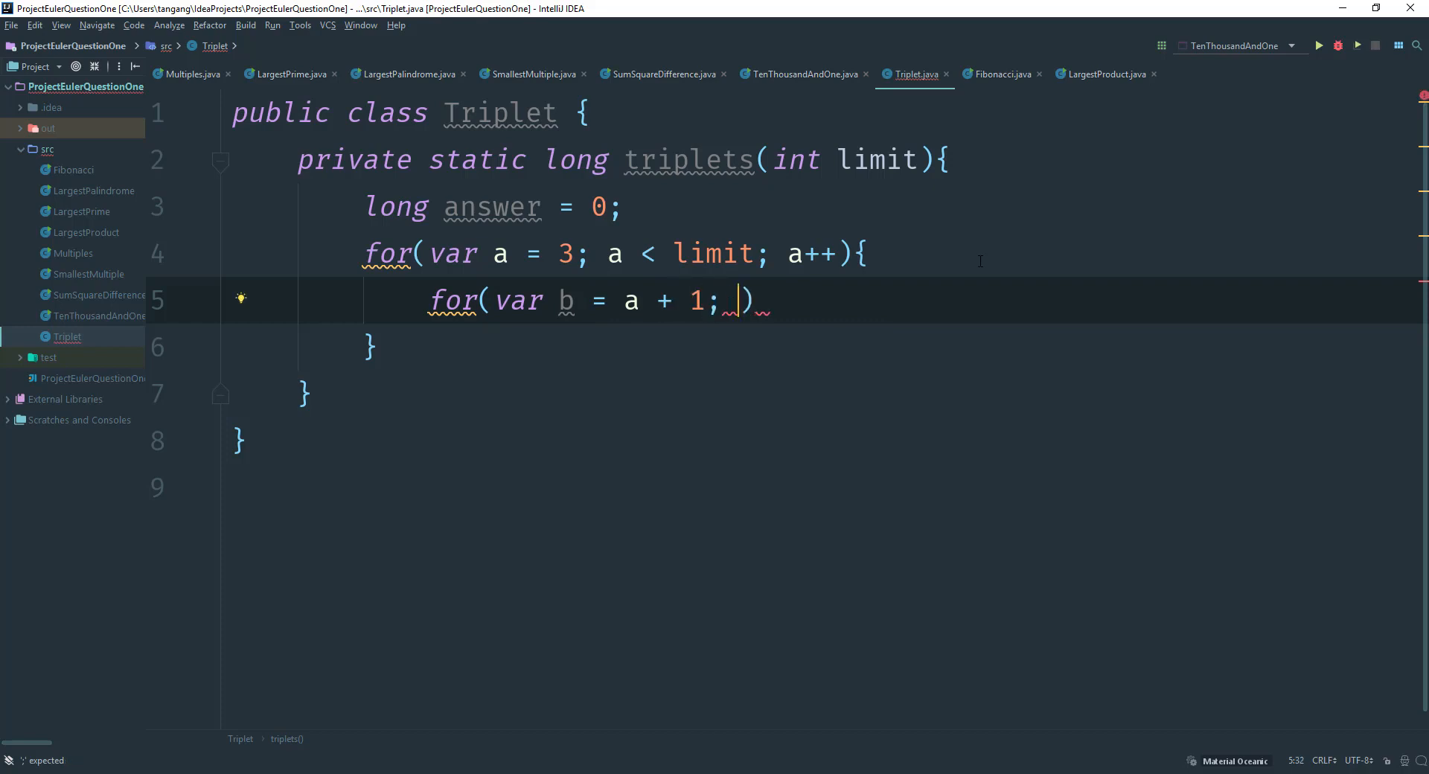
pyautogui.write('b <')
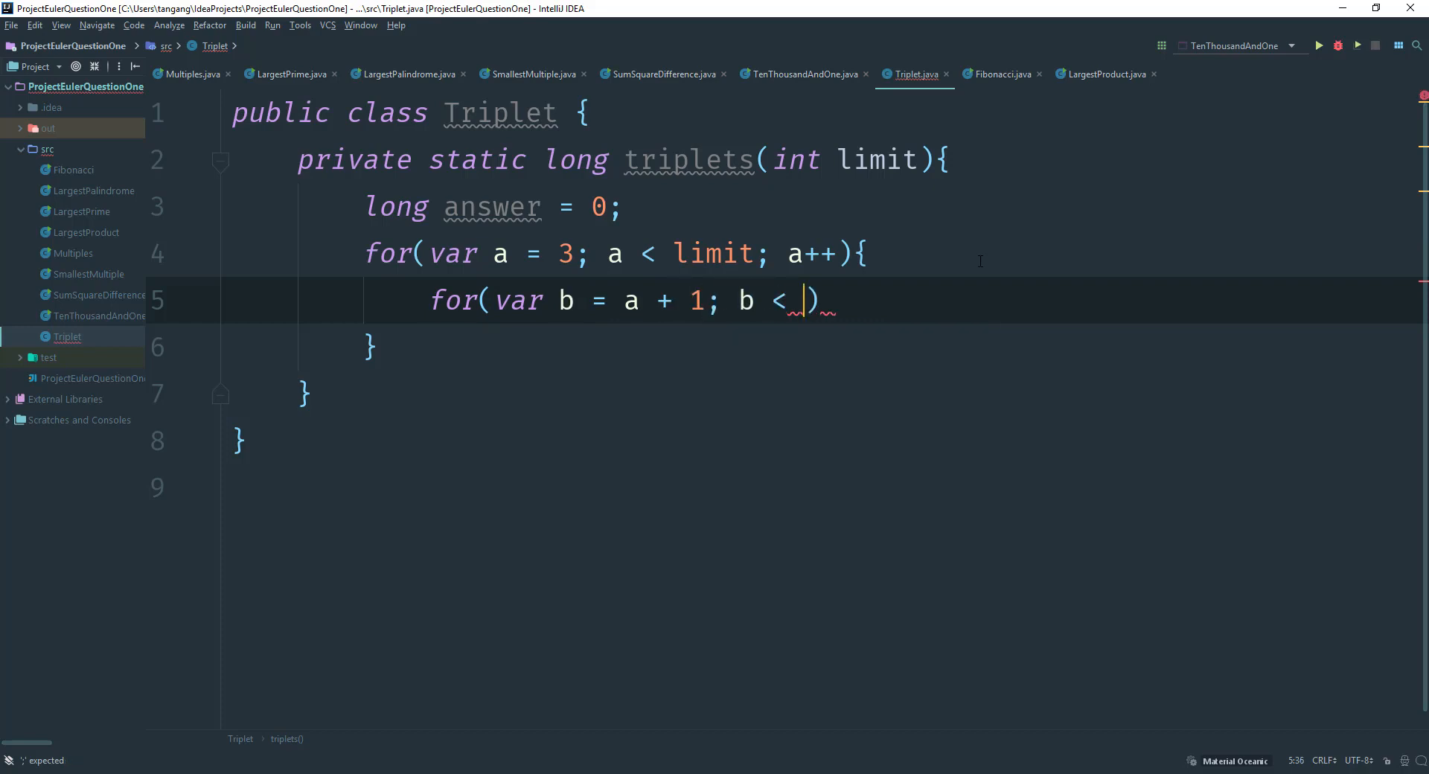
pyautogui.write('limit;')
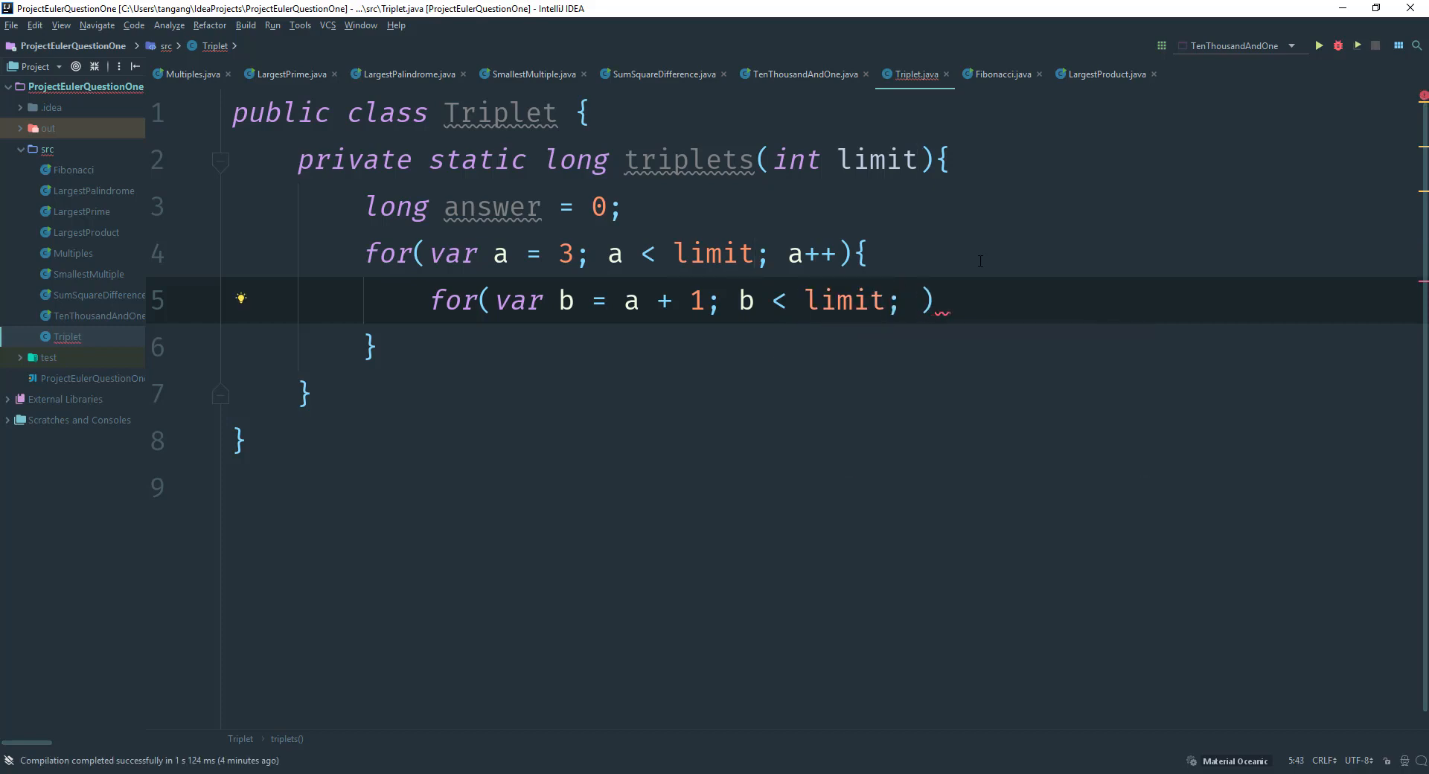
pyautogui.write('b++')
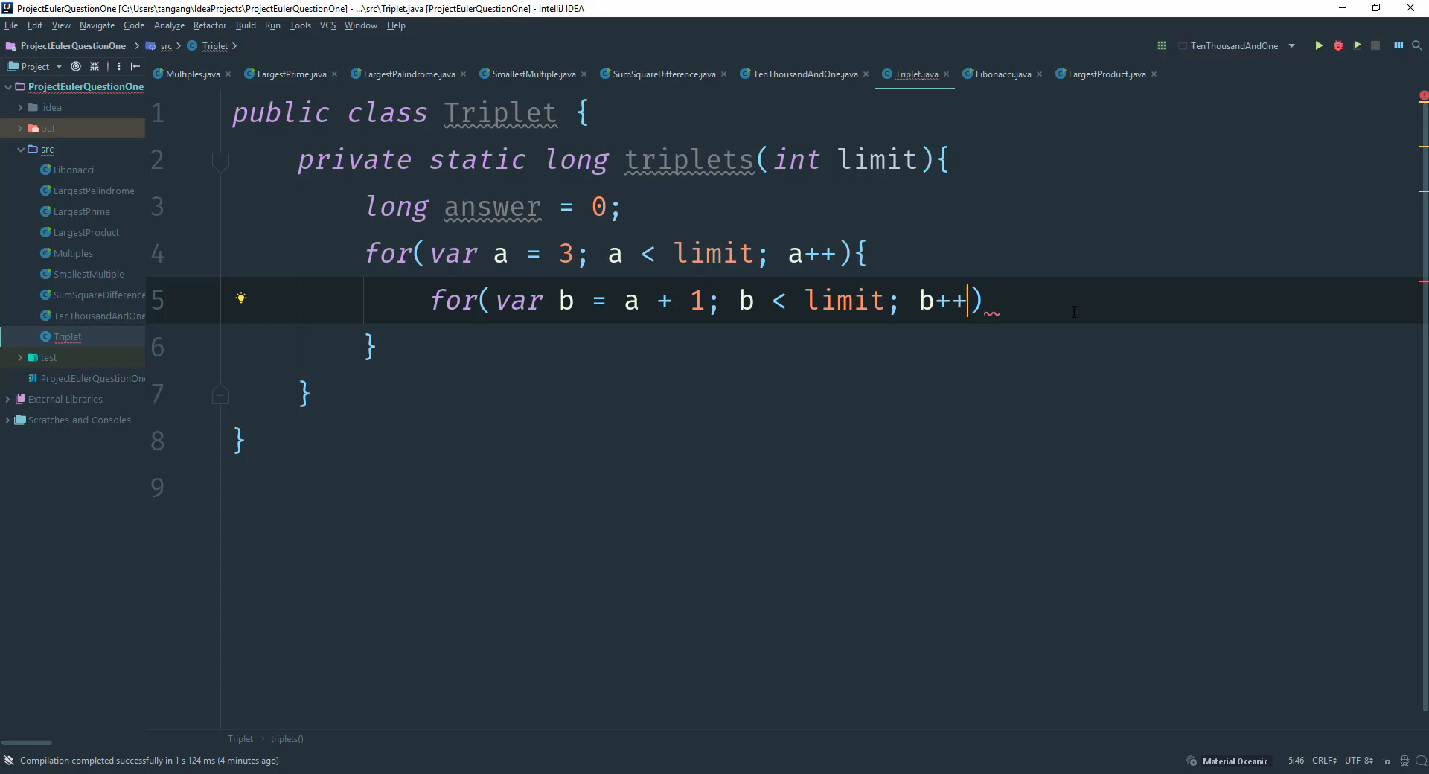
pyautogui.write('{')
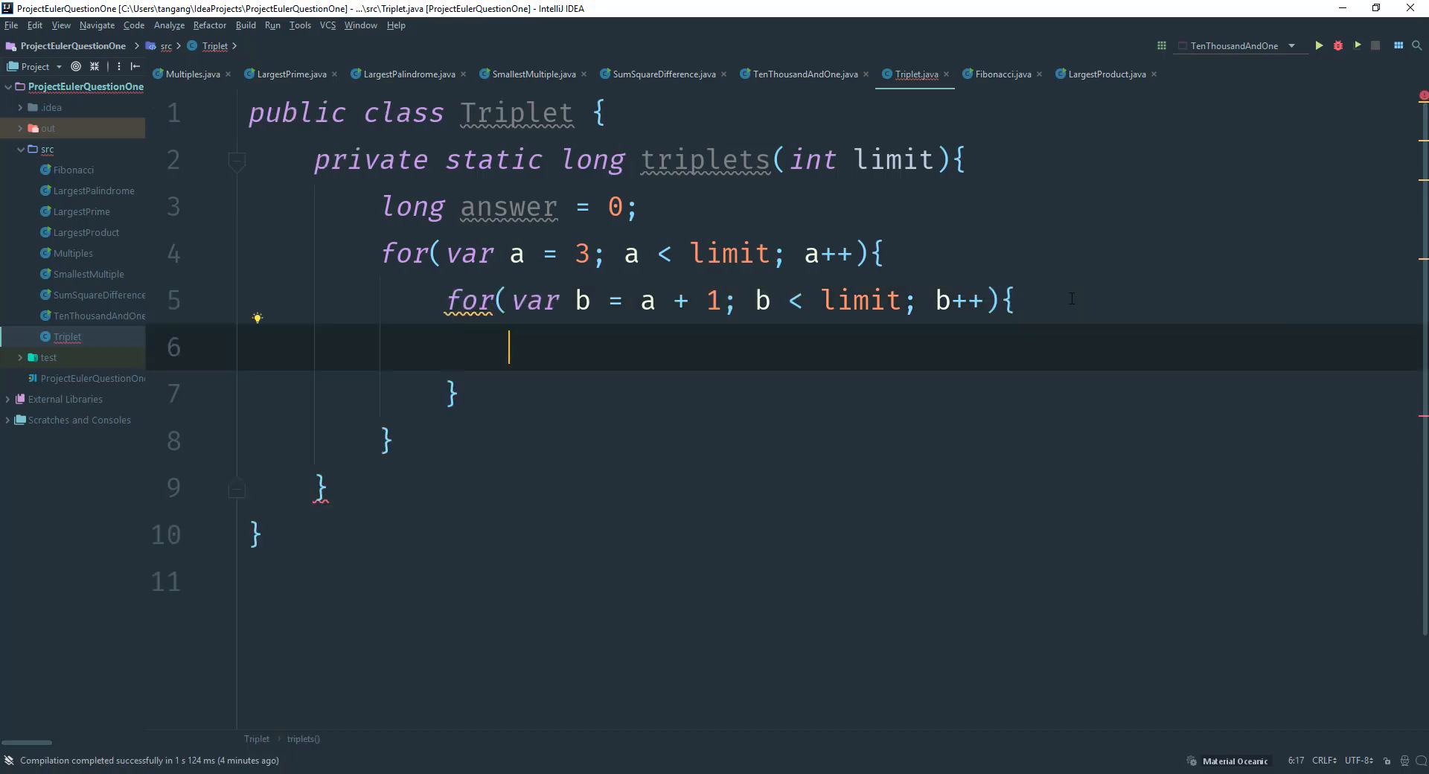
# Declare double c = Math.pow(a, 2) + Math.pow(b, 2); in the inner loop
pyautogui.write('double c = Math')
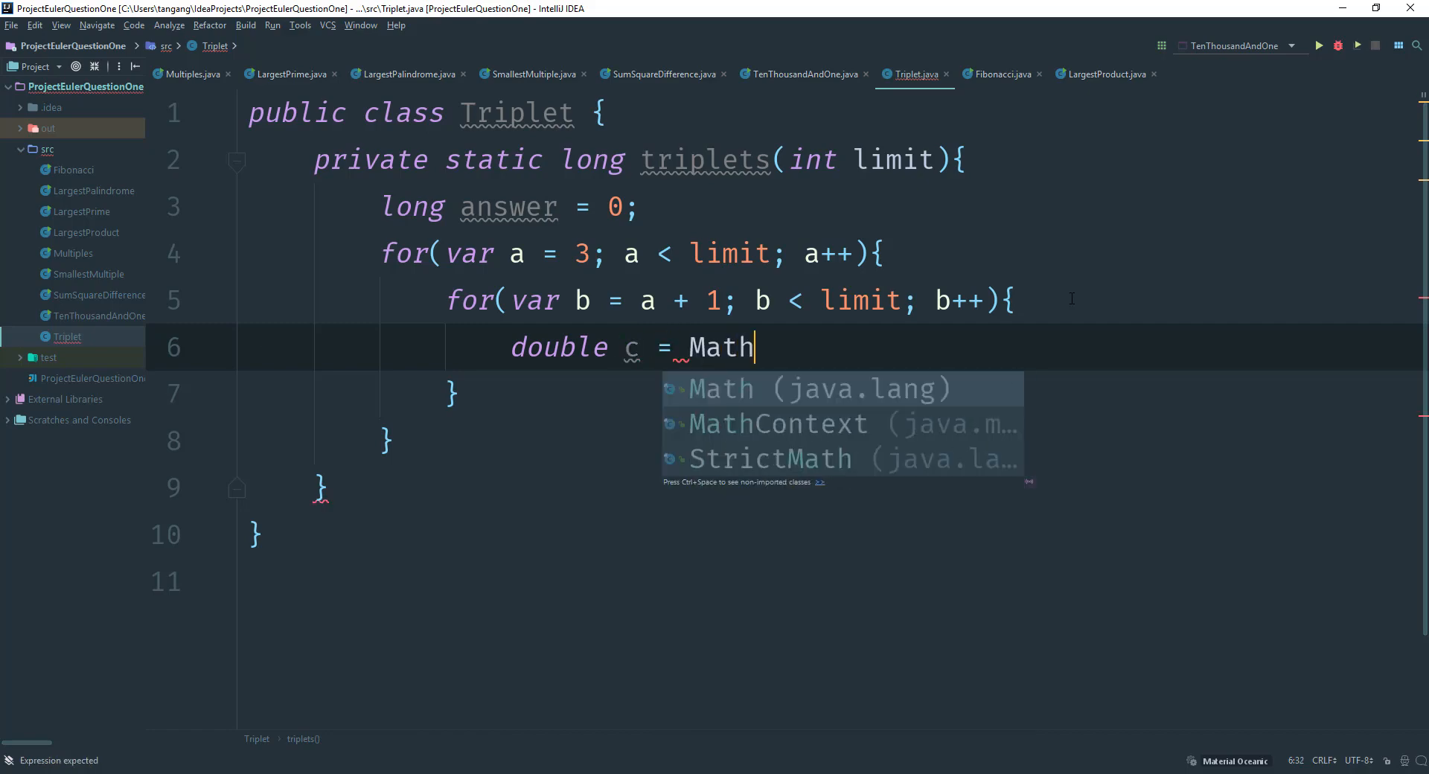
pyautogui.write('.pow')
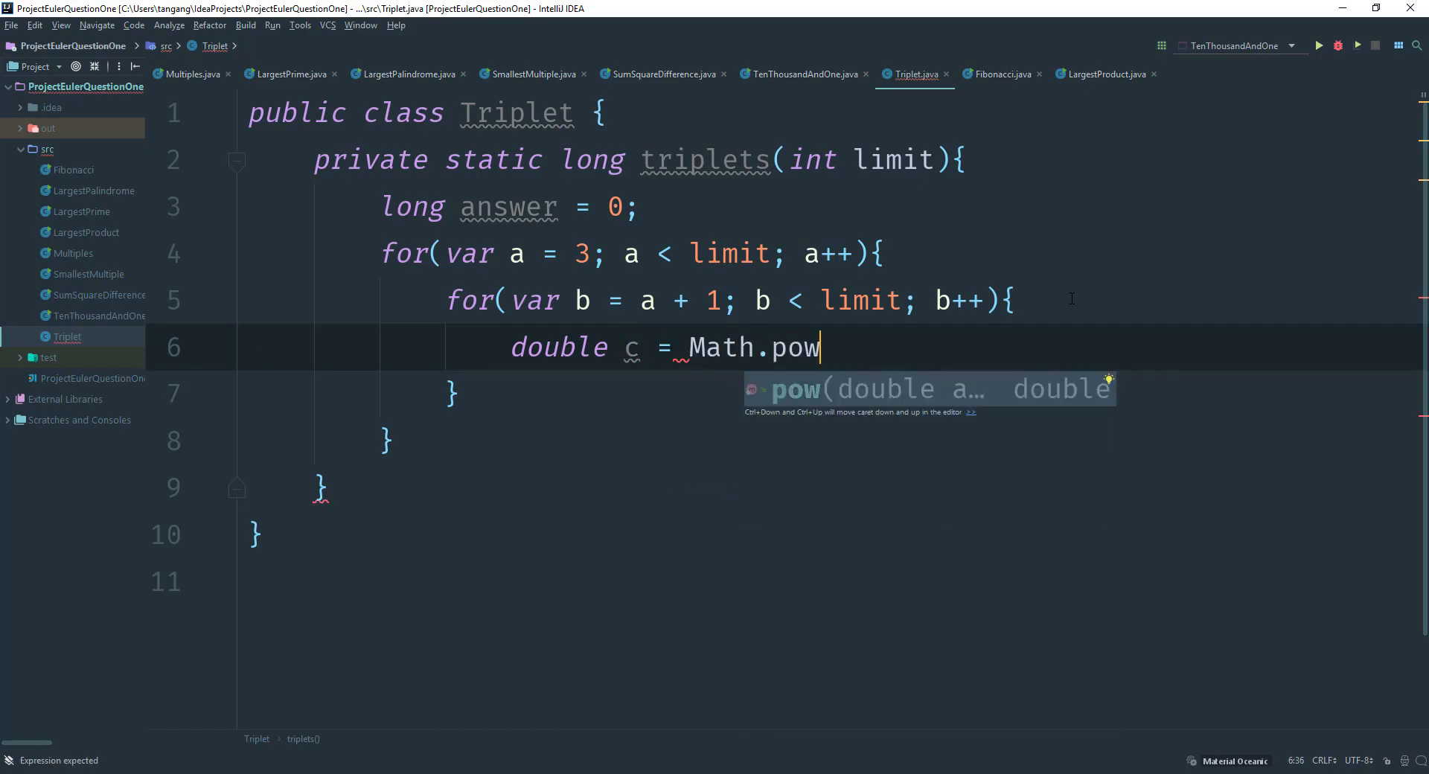
pyautogui.write('(a')
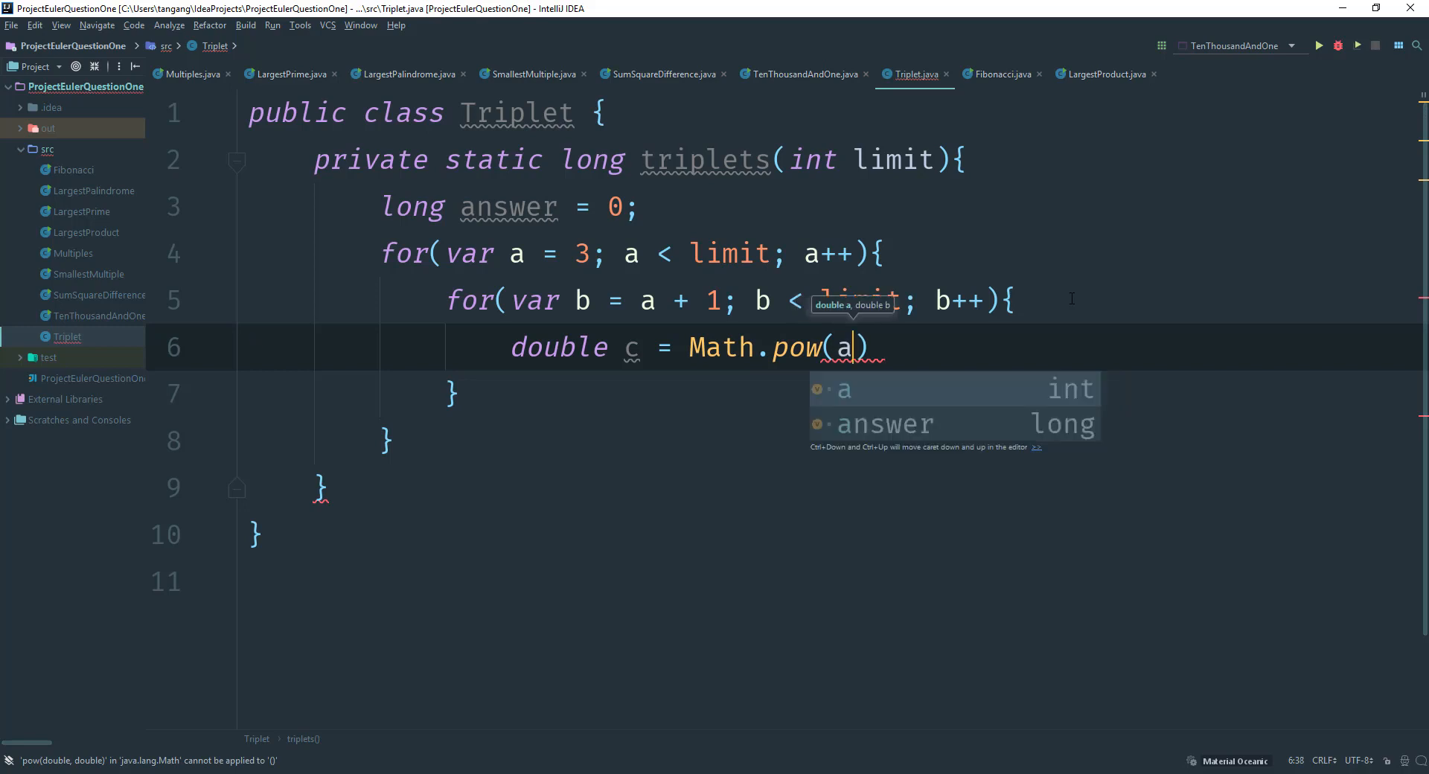
pyautogui.write(', 2')
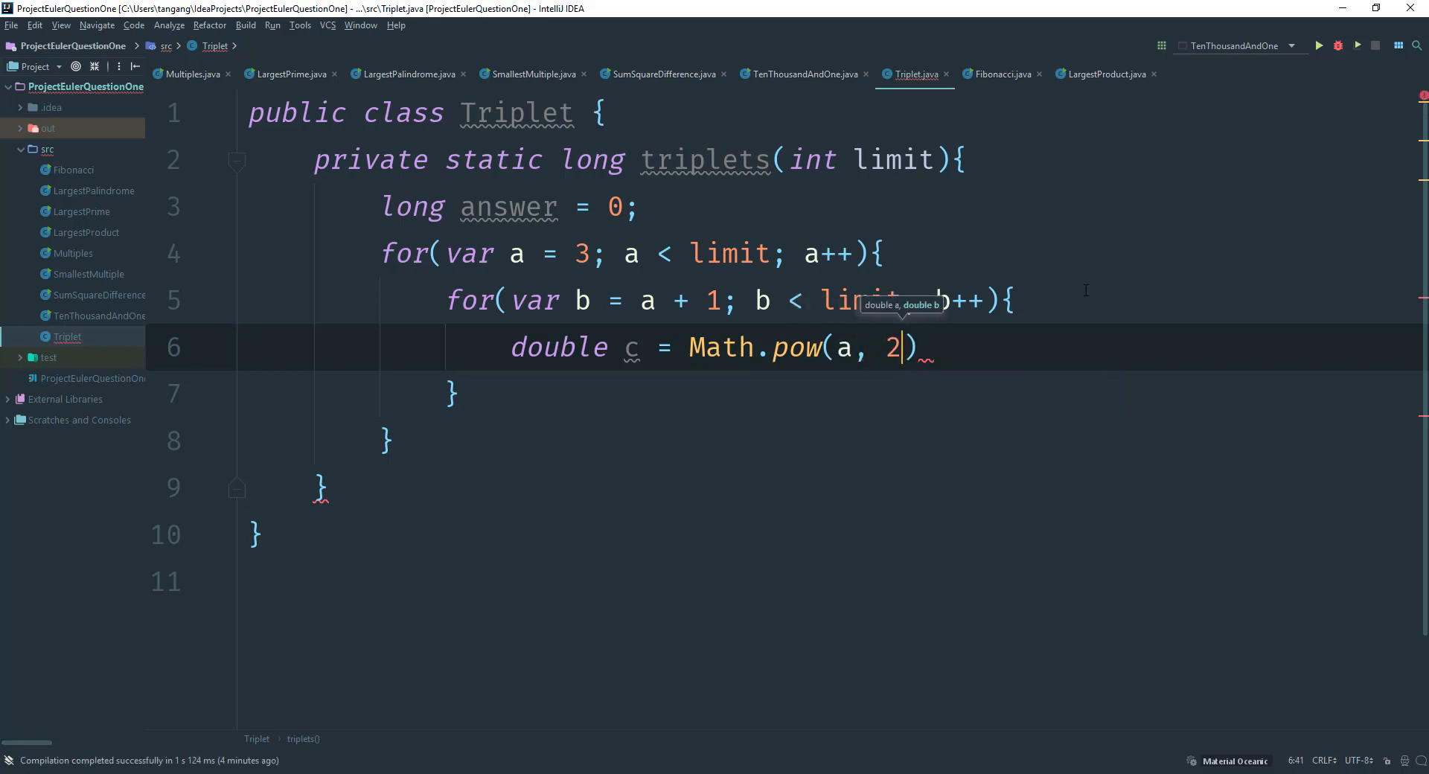
pyautogui.write('+')
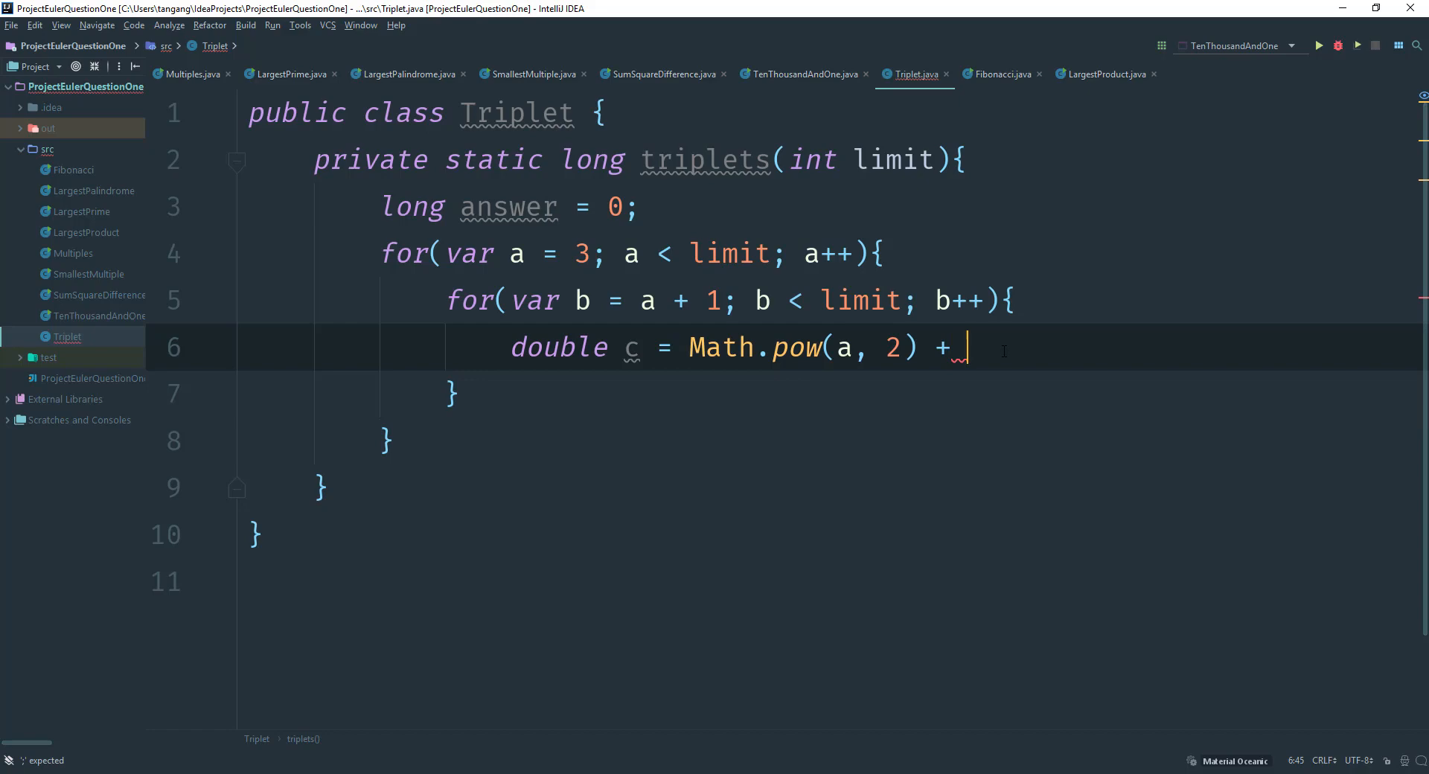
pyautogui.write('Math')
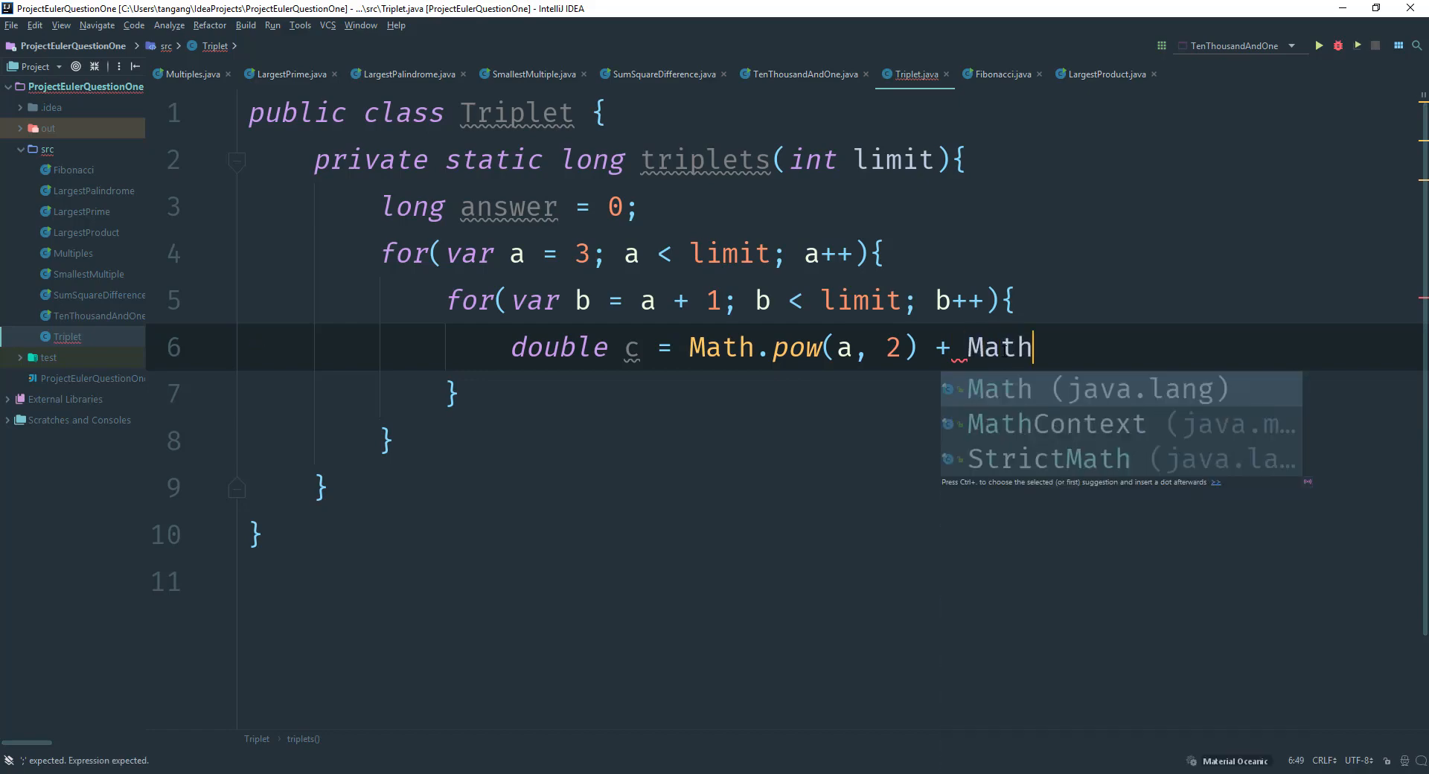
pyautogui.write('.pow(b,')
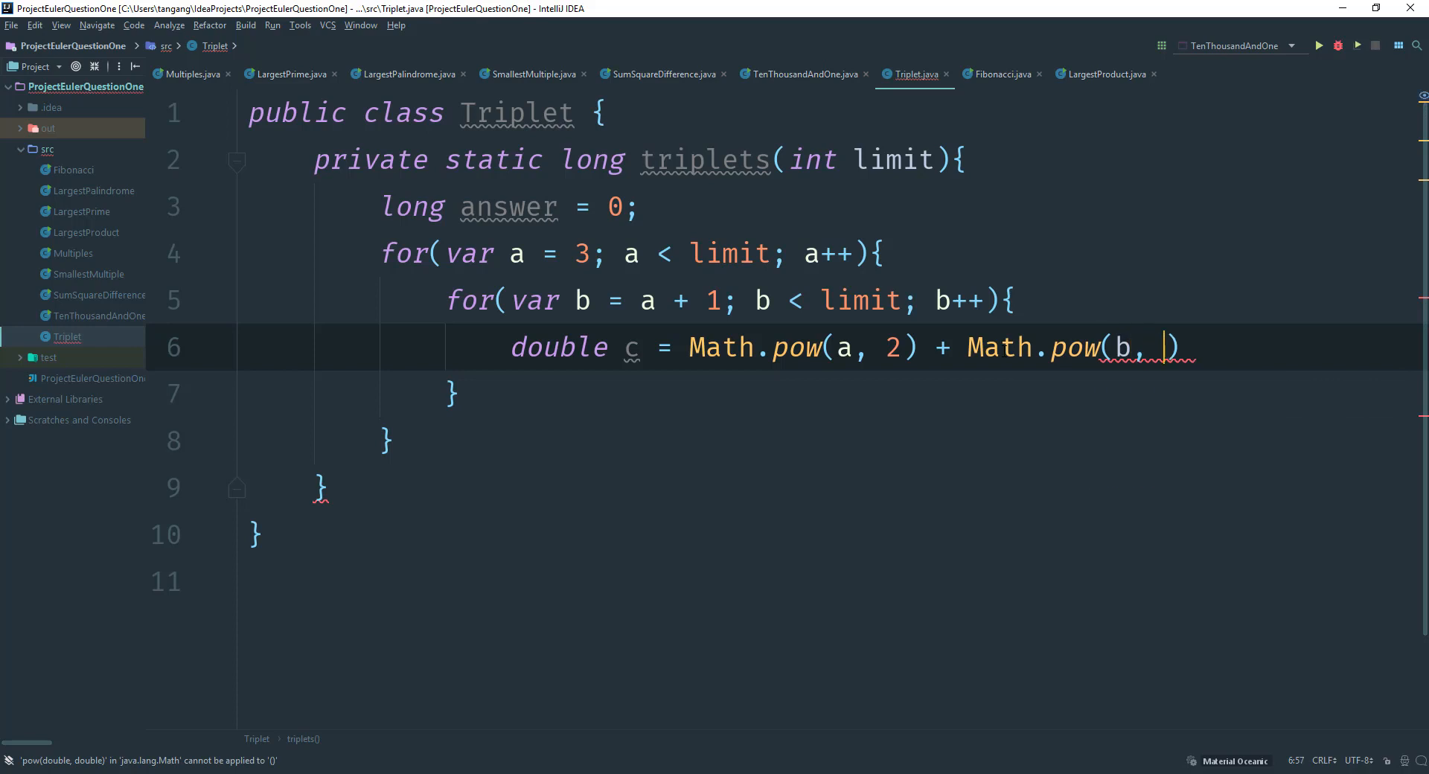
pyautogui.write('2);')
pyautogui.write('c')
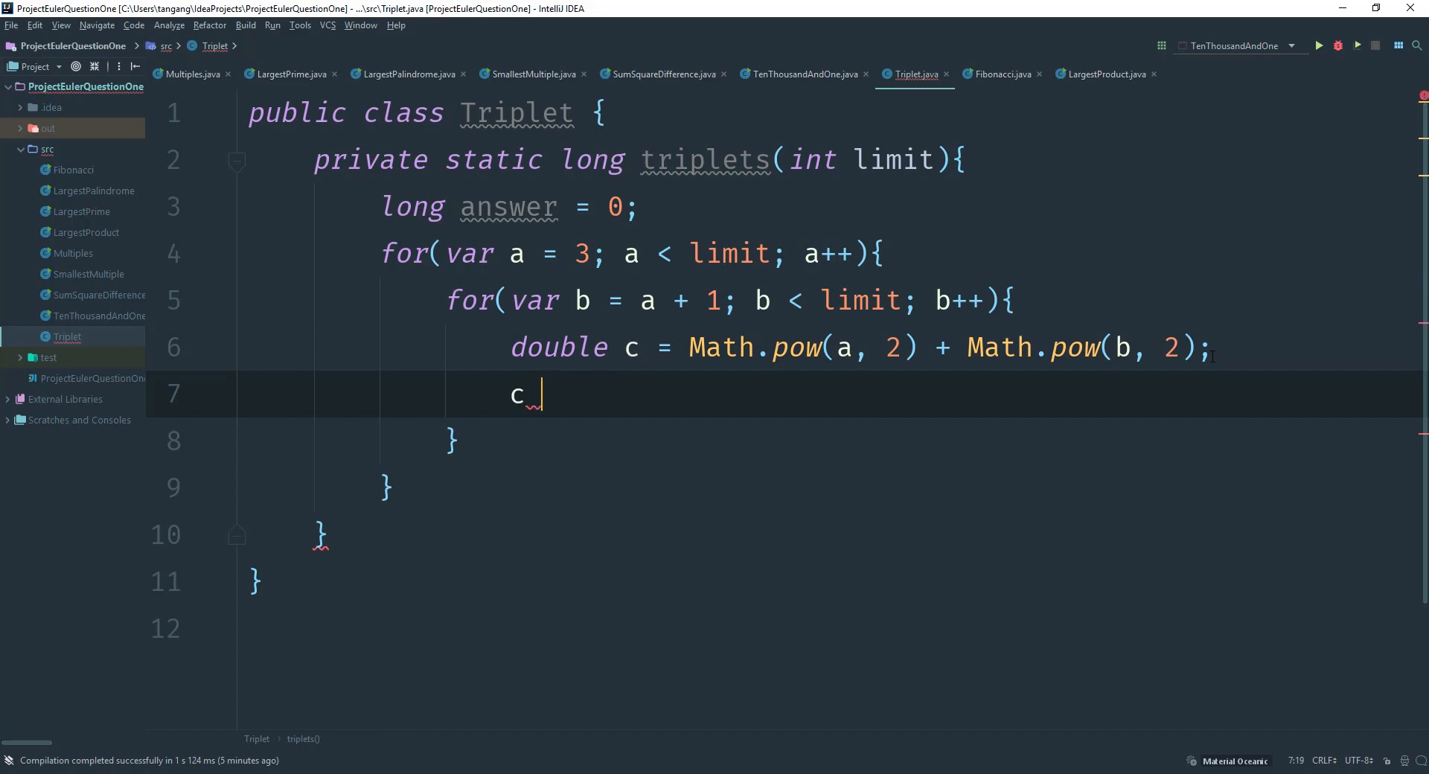
# Reassign c = Math.sqrt(c); on the following line
pyautogui.write('=')
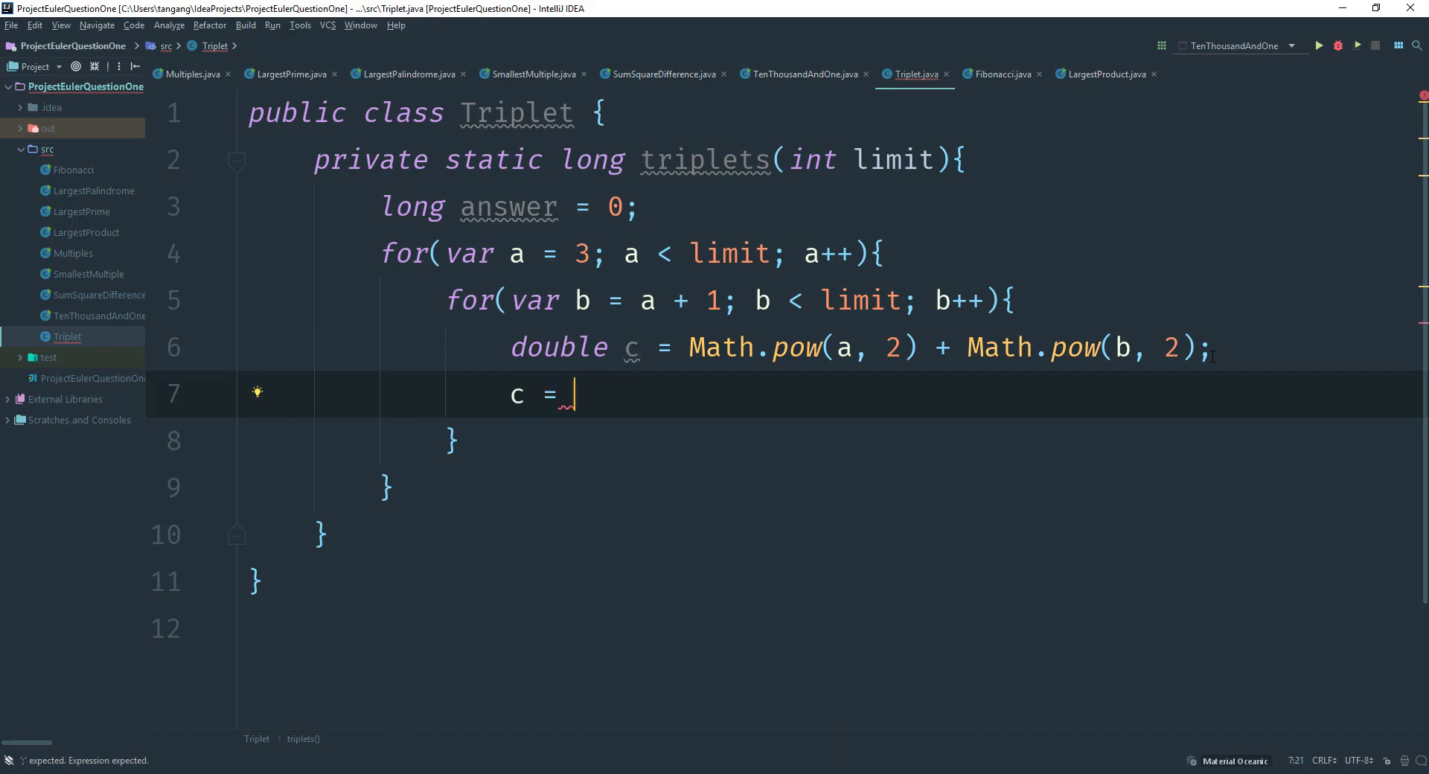
pyautogui.write('Math.sqrt(')
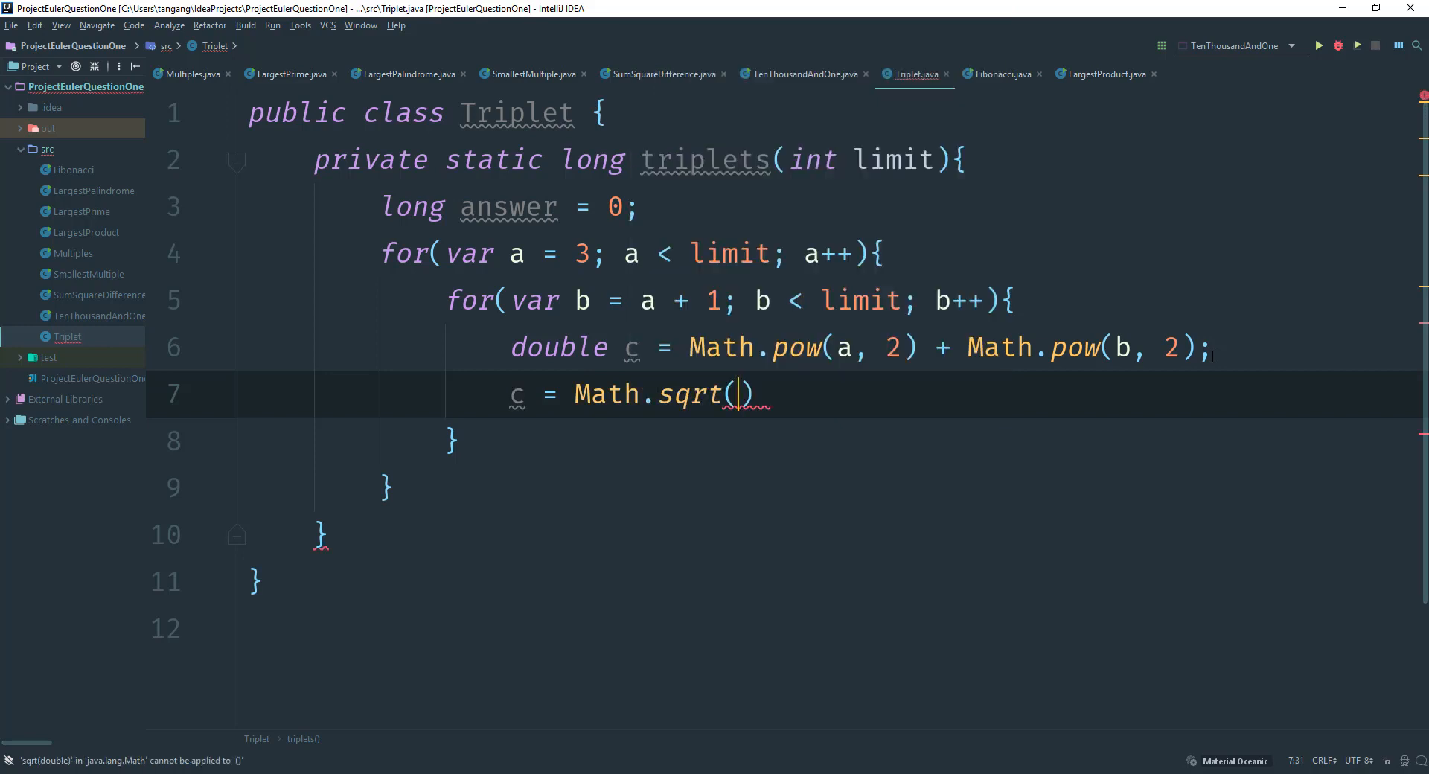
pyautogui.write('c')
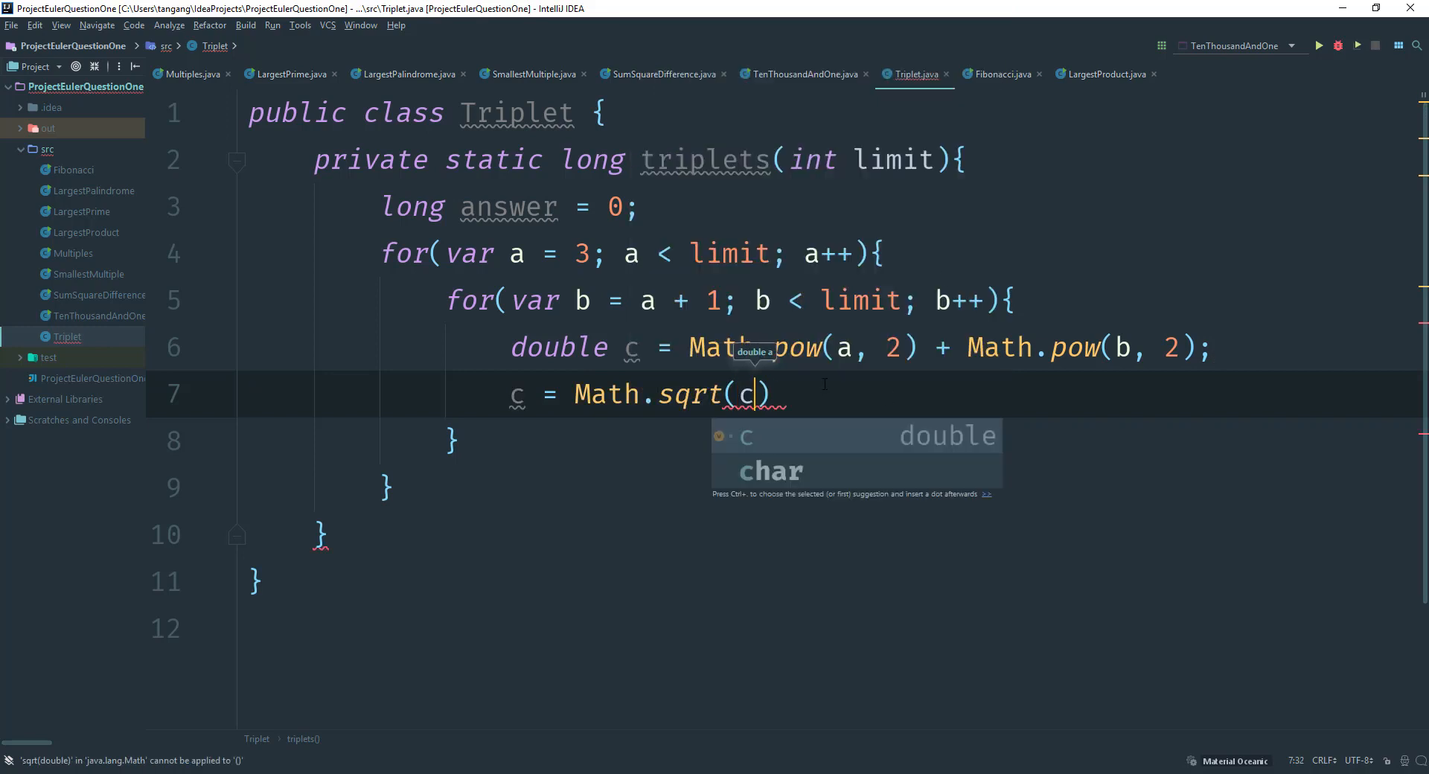
pyautogui.press('enter')
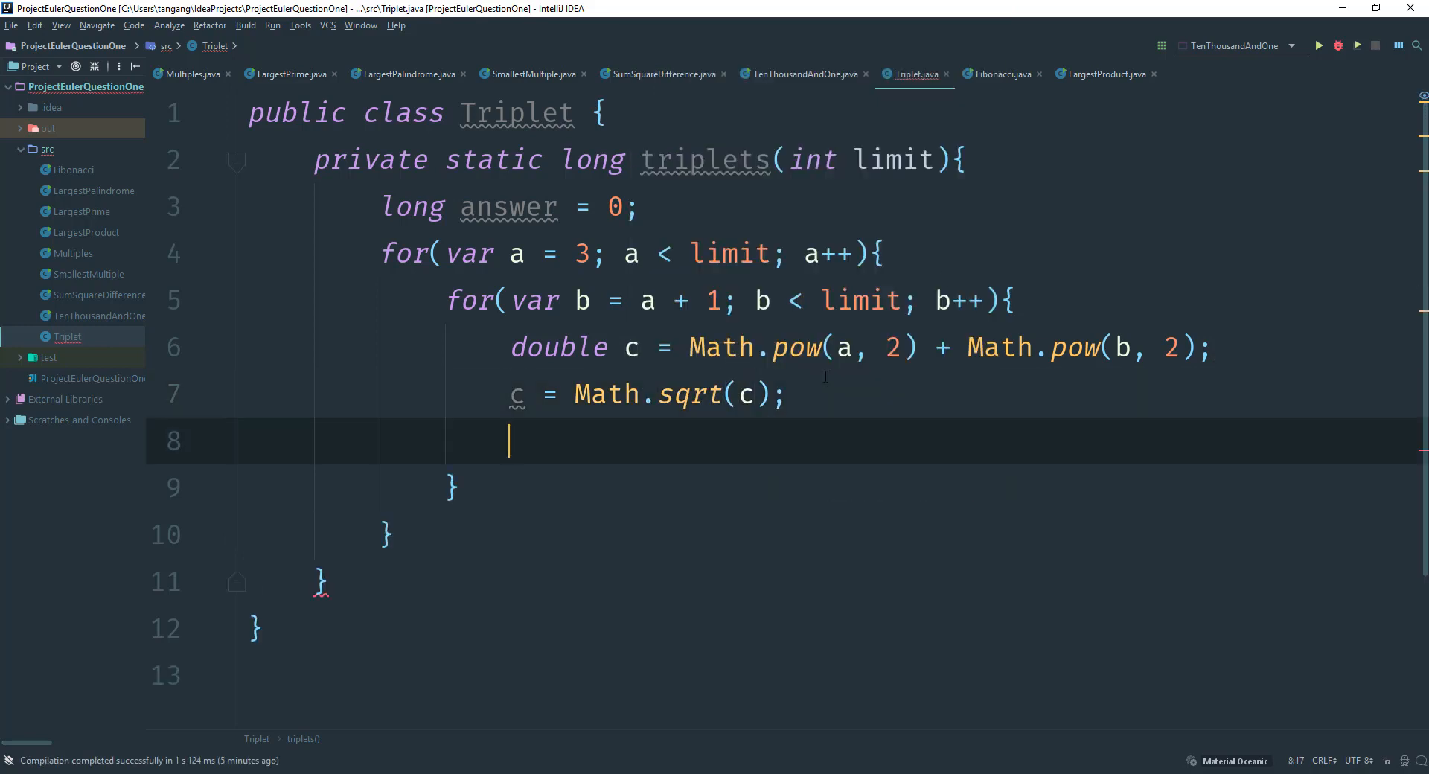
# Add the condition if(a + b + c == limit){ inside the inner loop
pyautogui.write('if((')
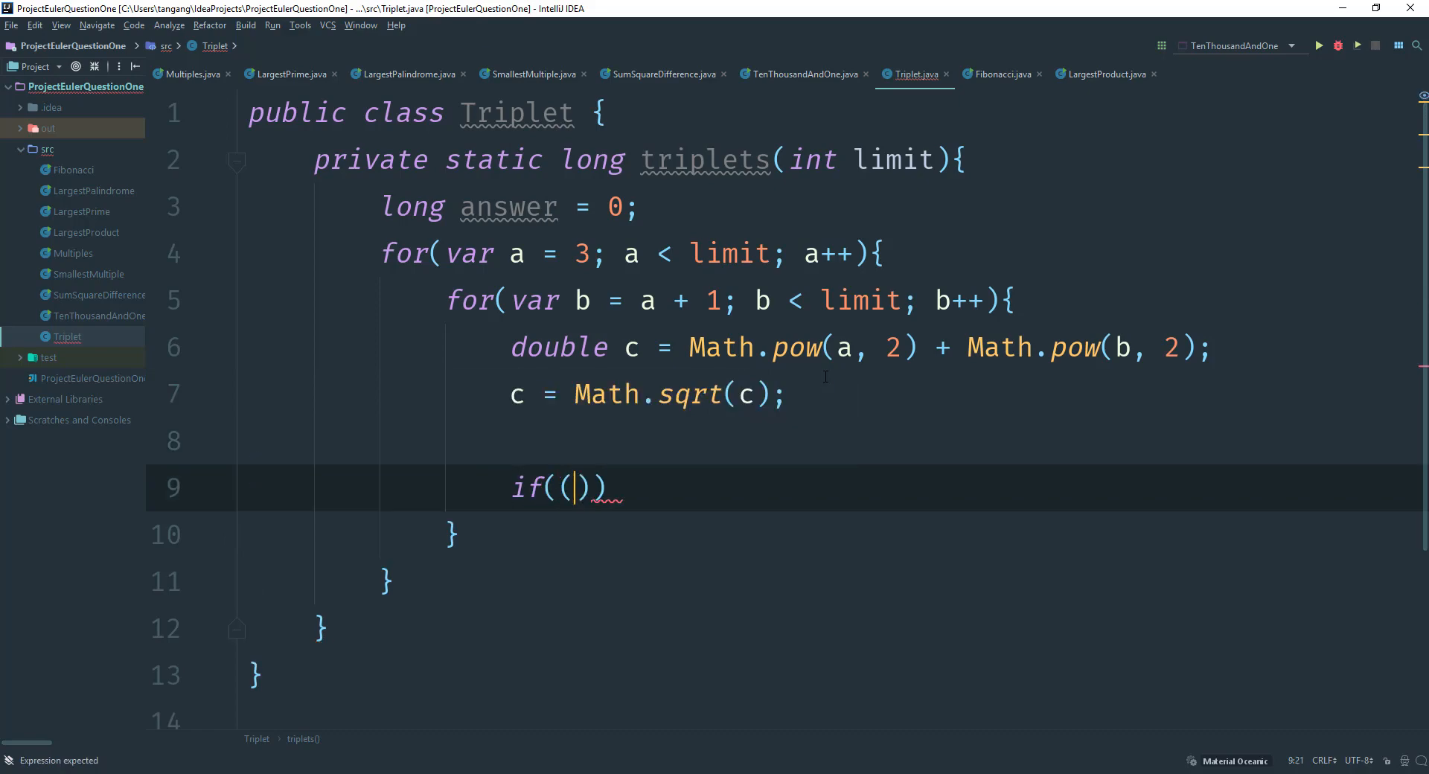
pyautogui.write('a +')
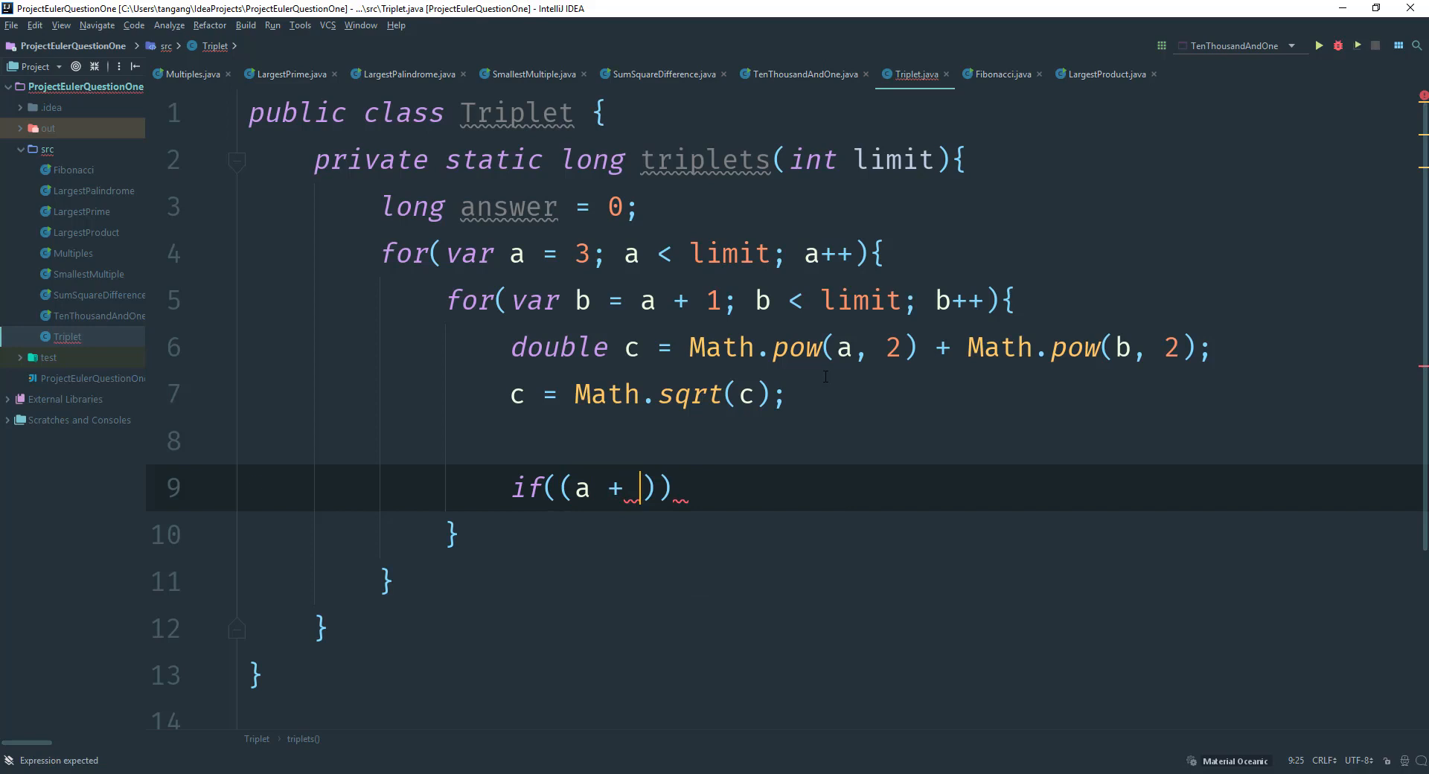
pyautogui.write('b +')
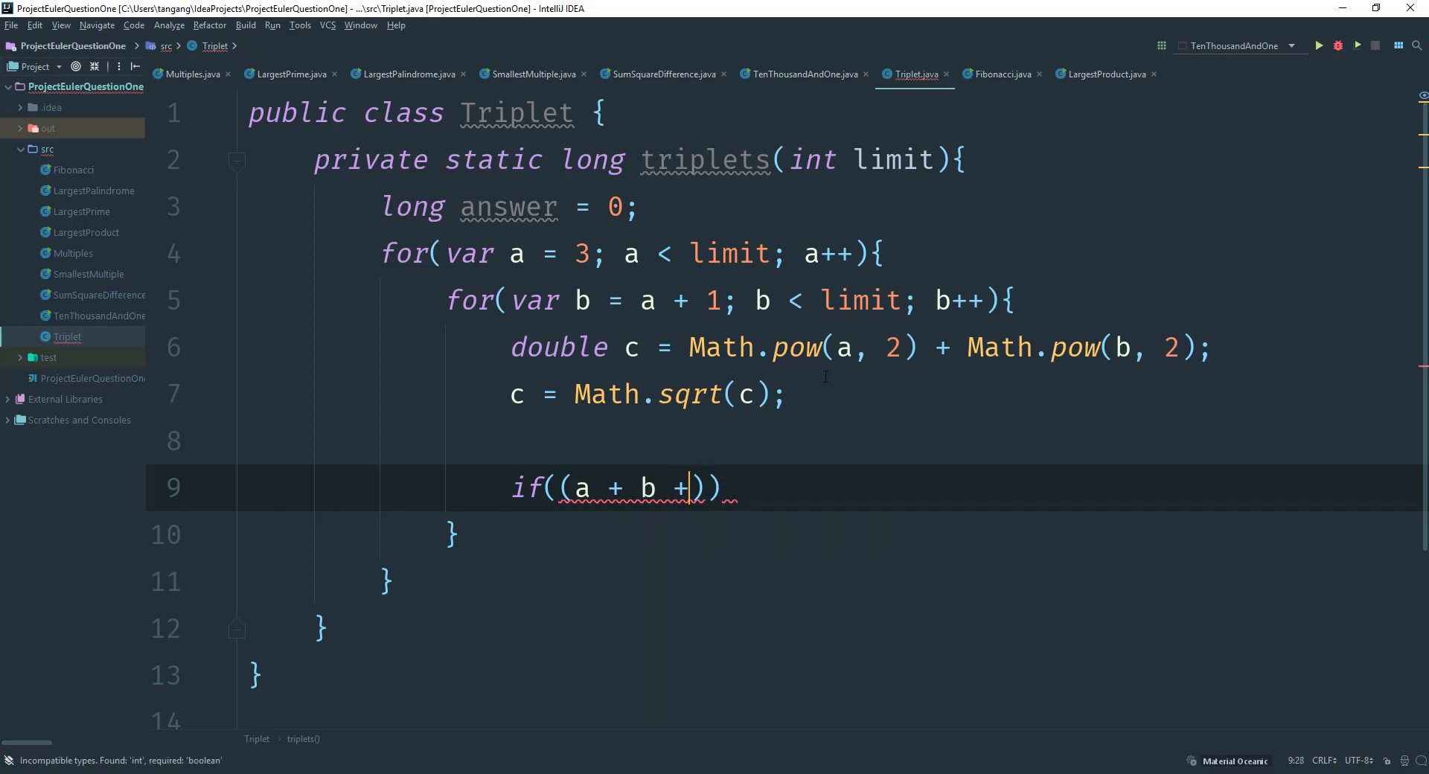
pyautogui.write('c')
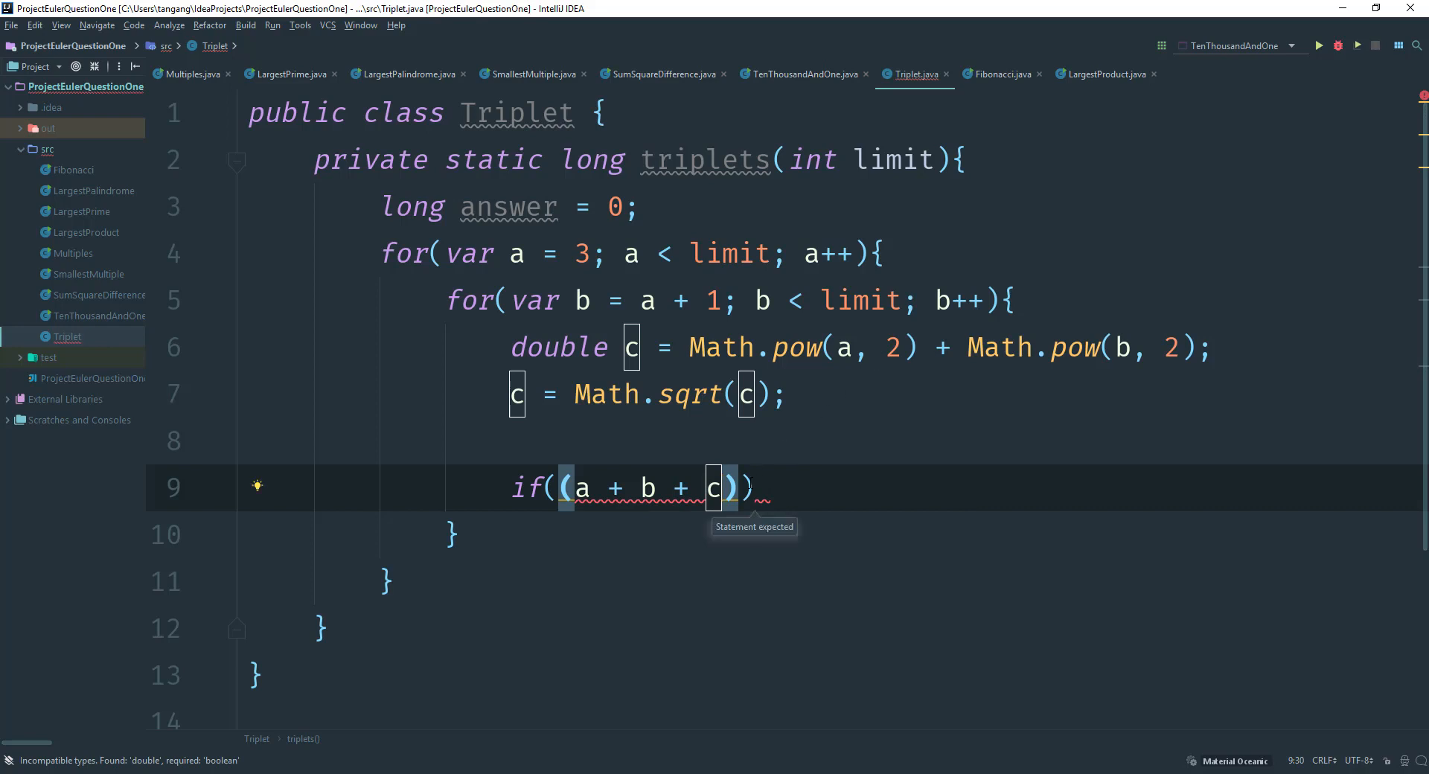
pyautogui.write('=')
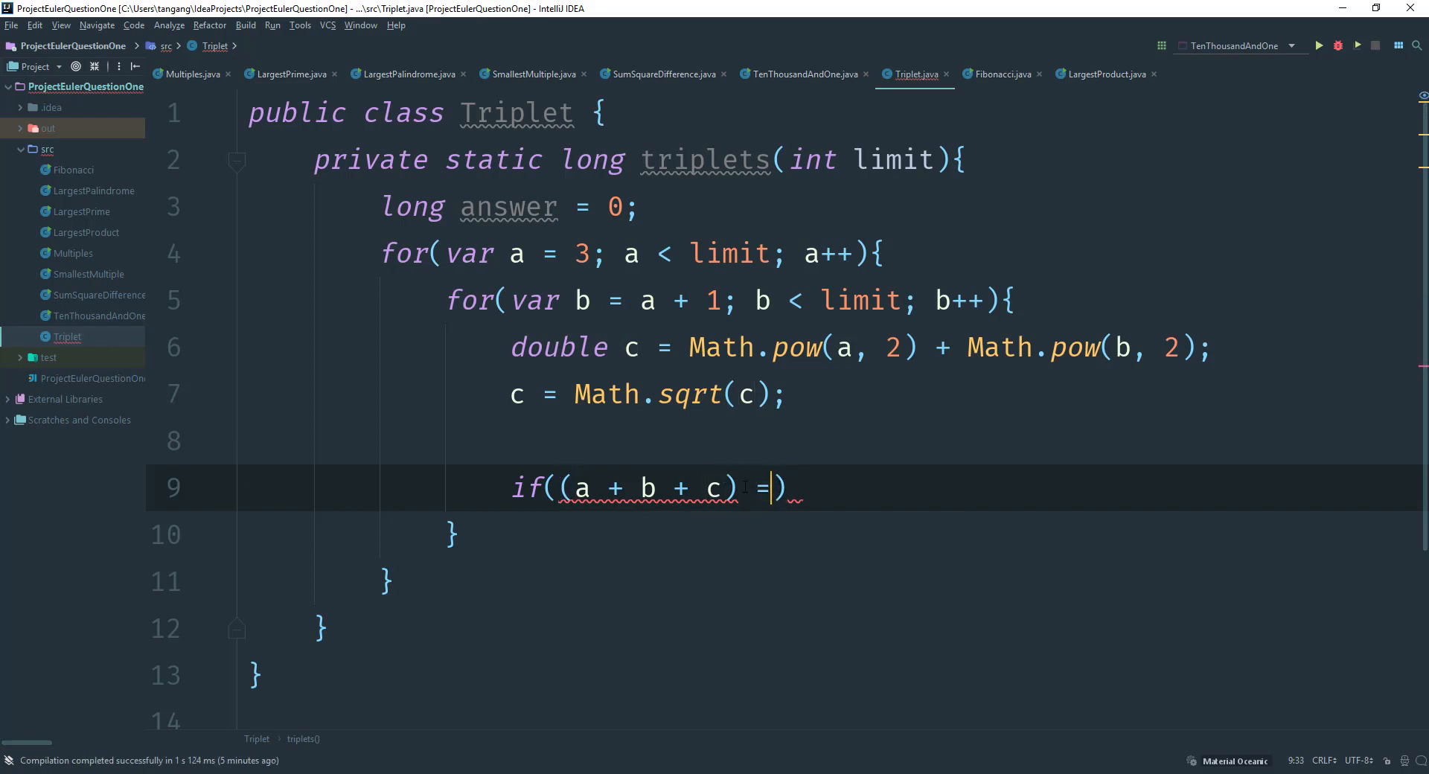
pyautogui.write('= limit')
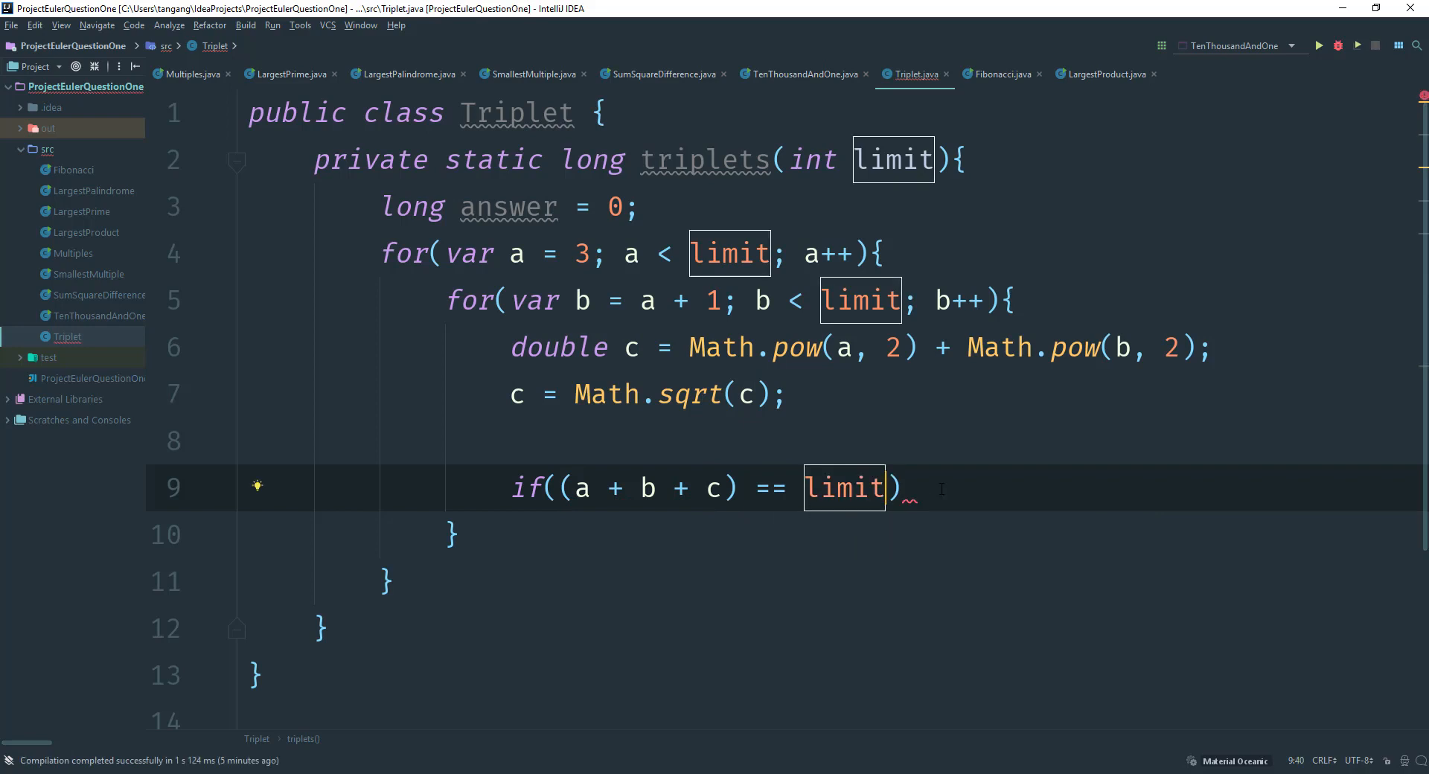
pyautogui.write('{')
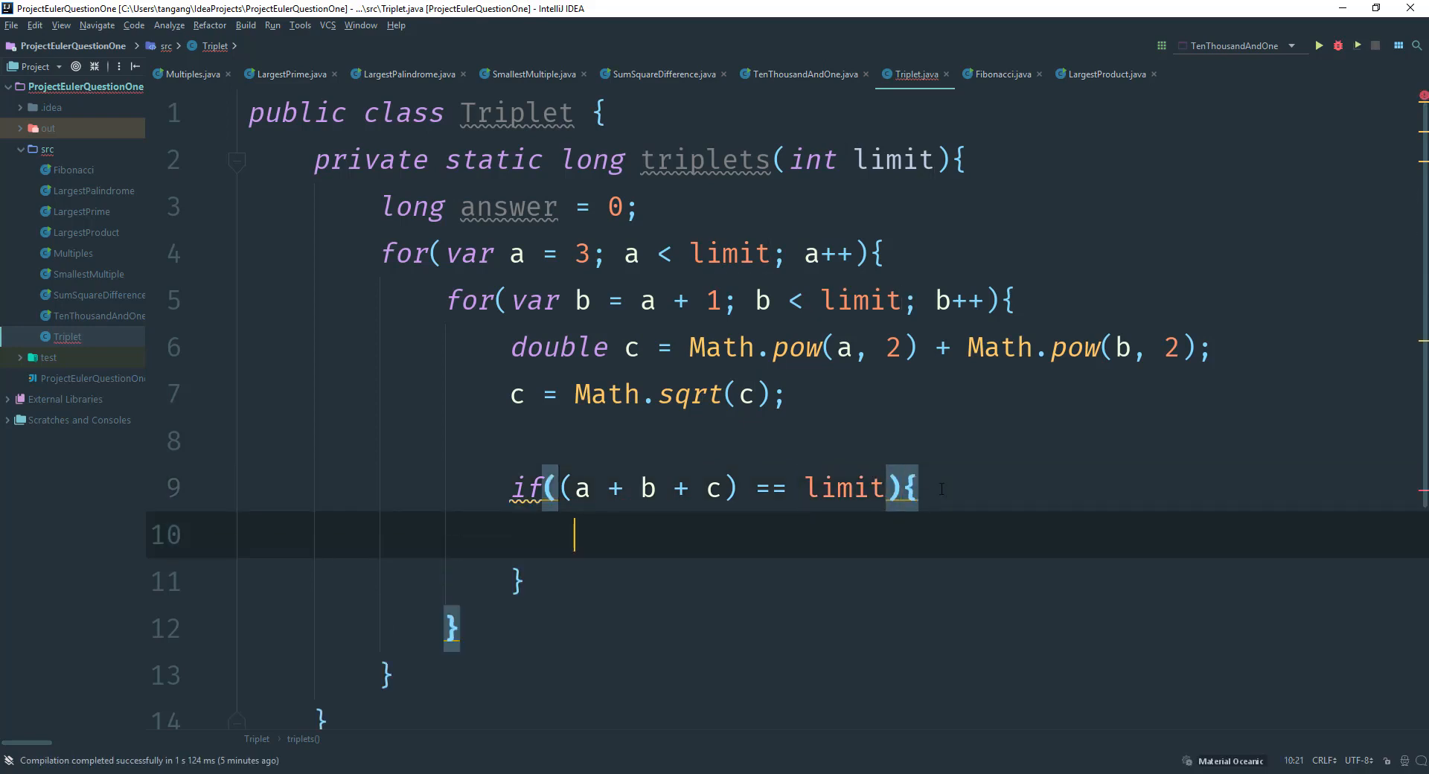
# Inside the if, set answer = (long)(a * b * c); then break;
pyautogui.write('answer')
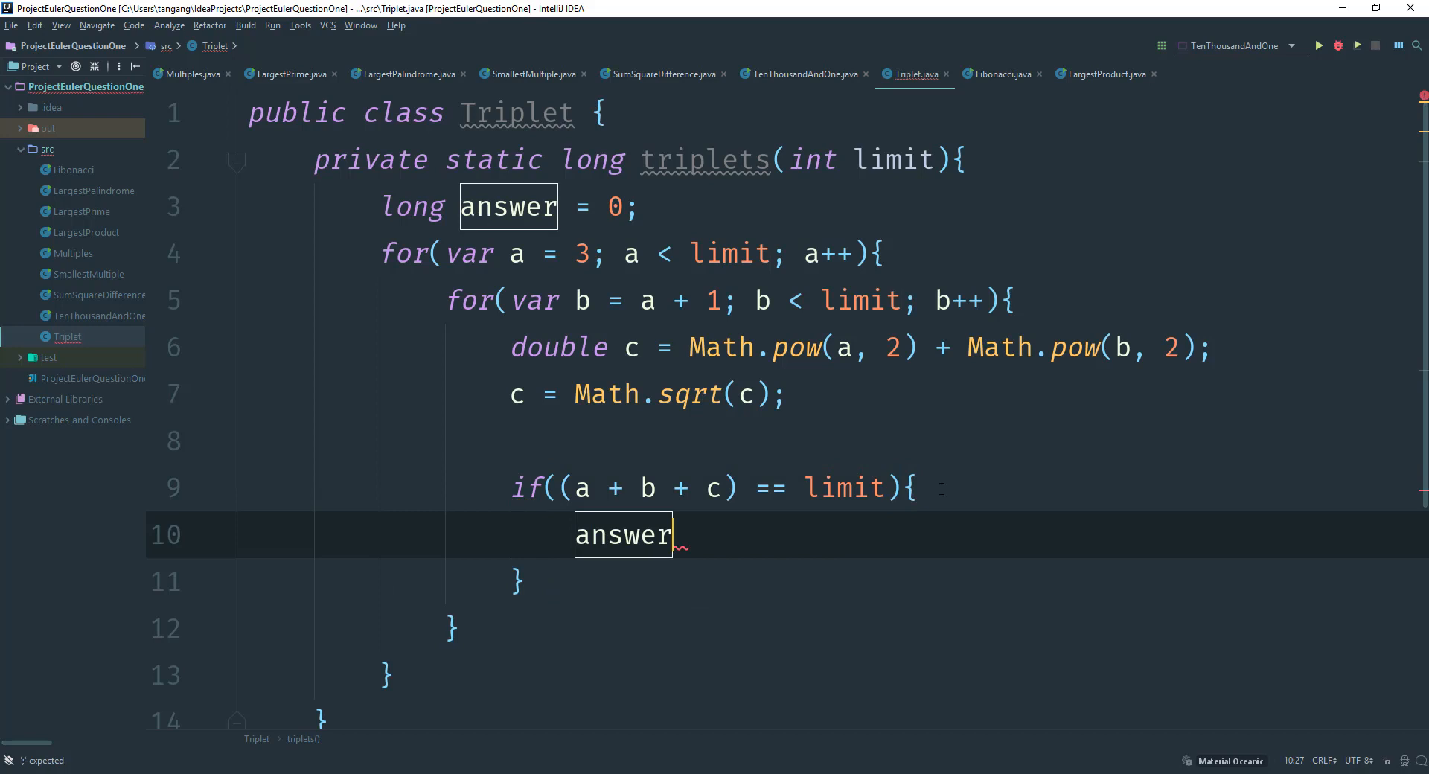
pyautogui.write('= ()')
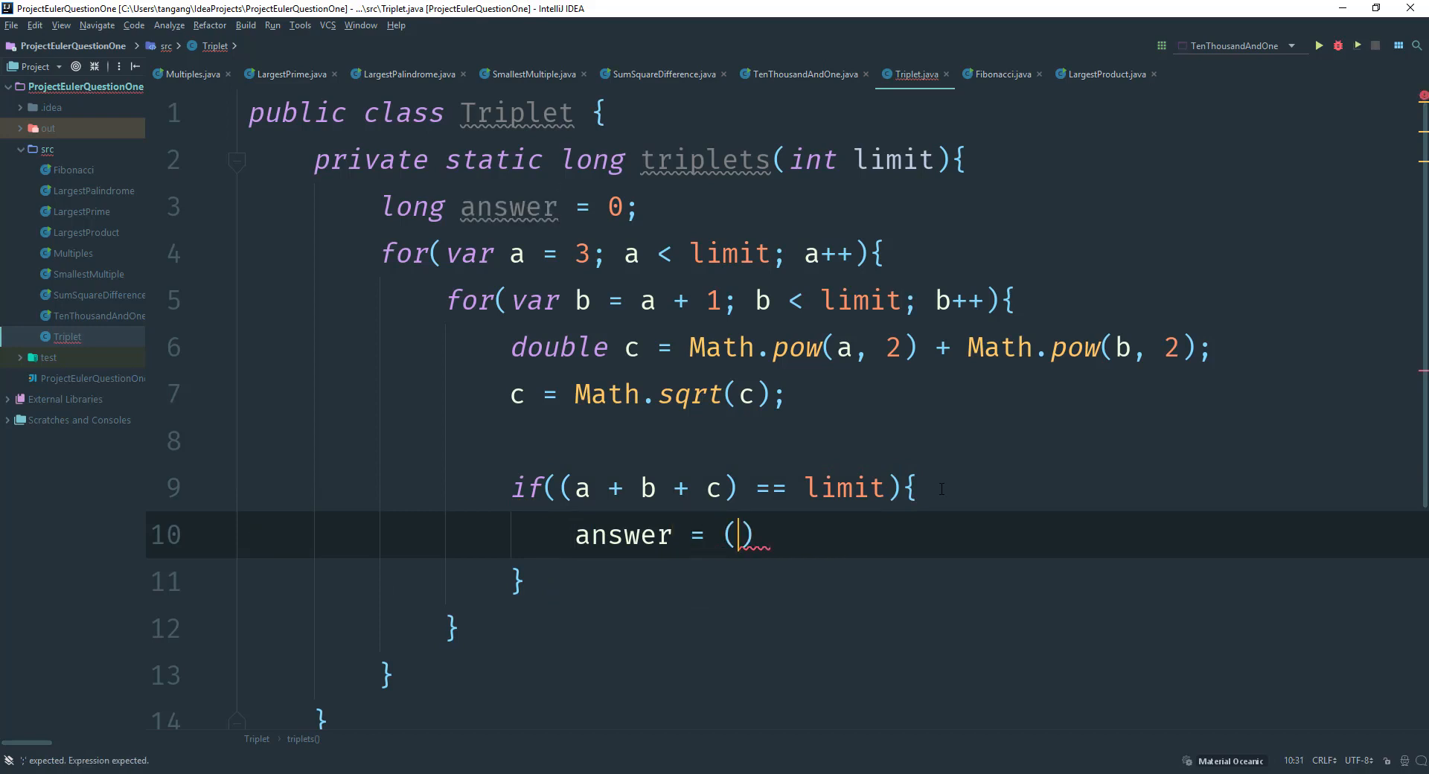
pyautogui.write('long')
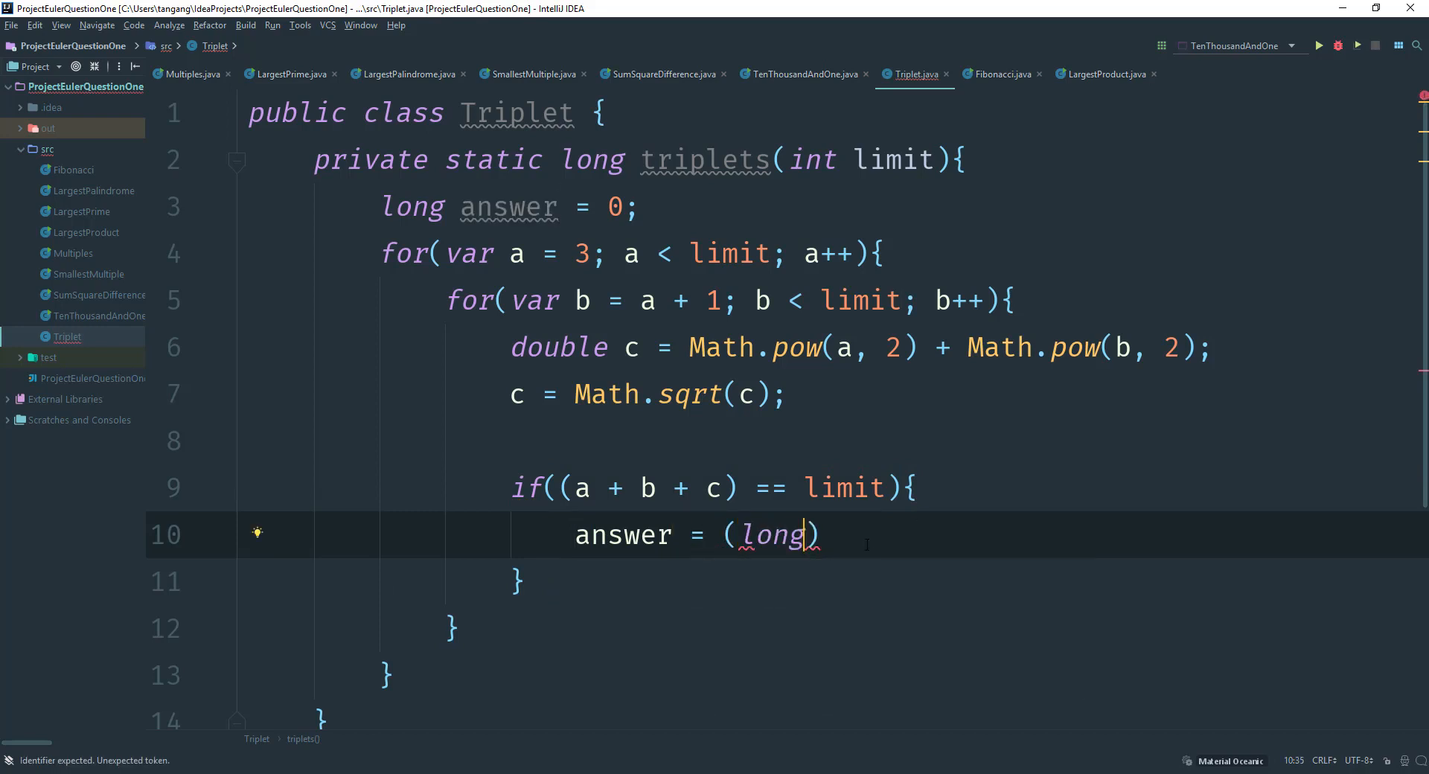
pyautogui.write('()')
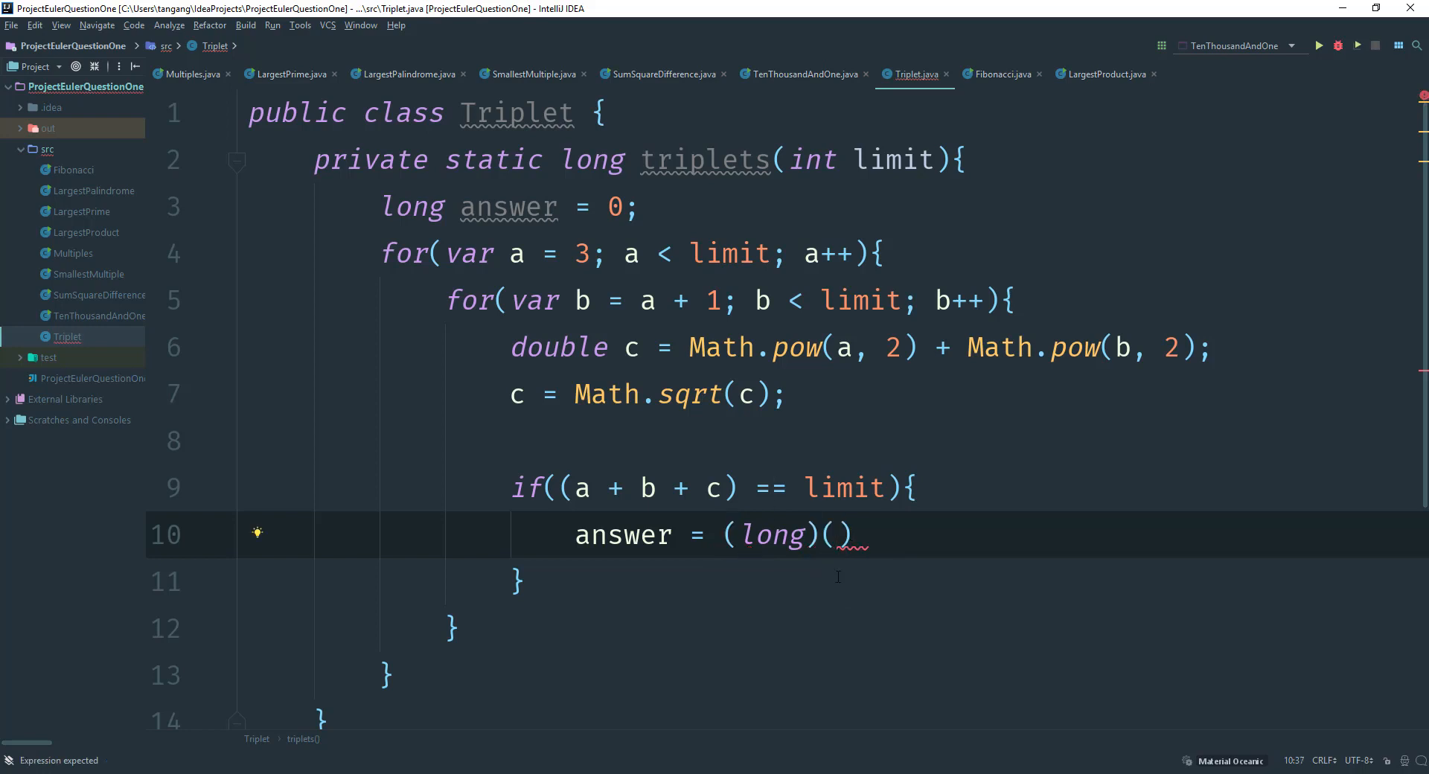
pyautogui.write('a * b')
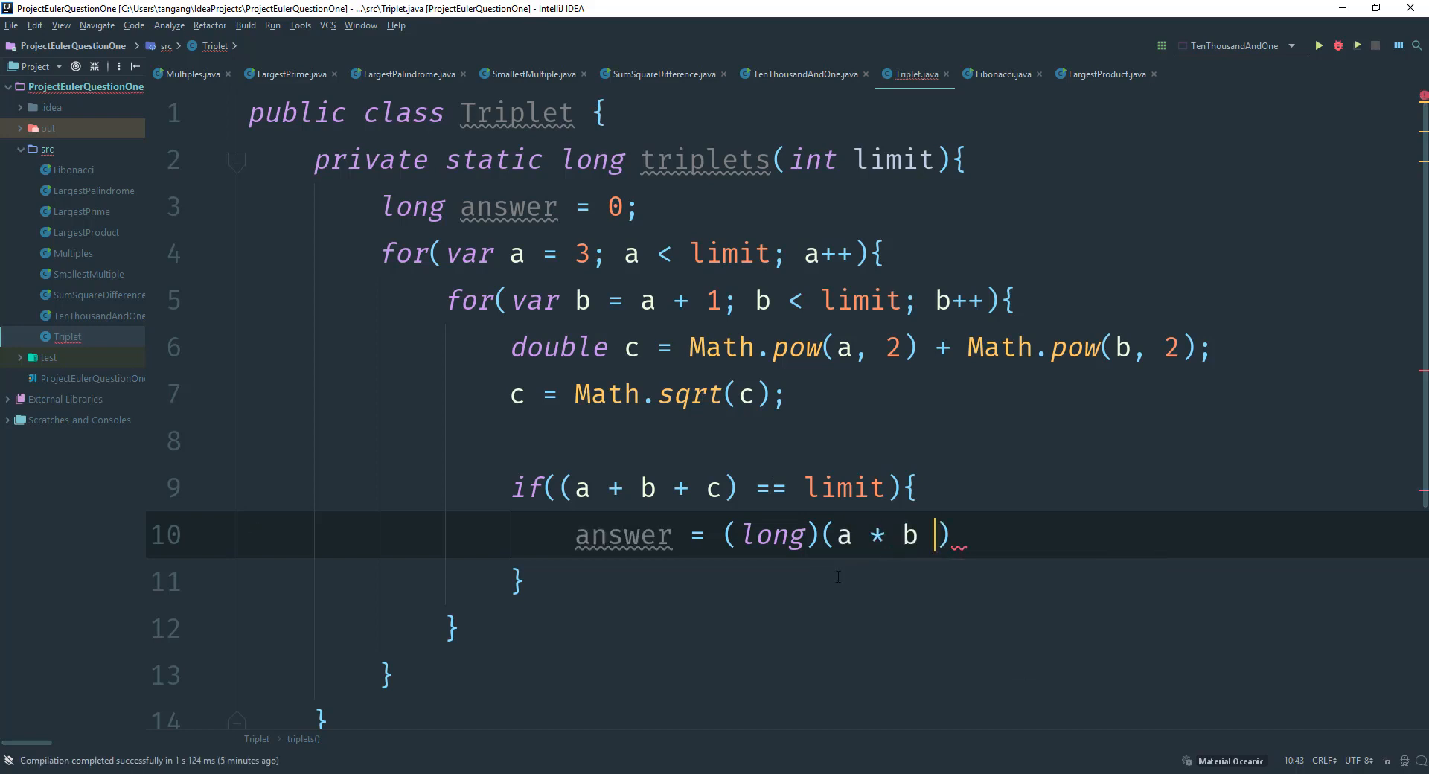
pyautogui.write('* c')
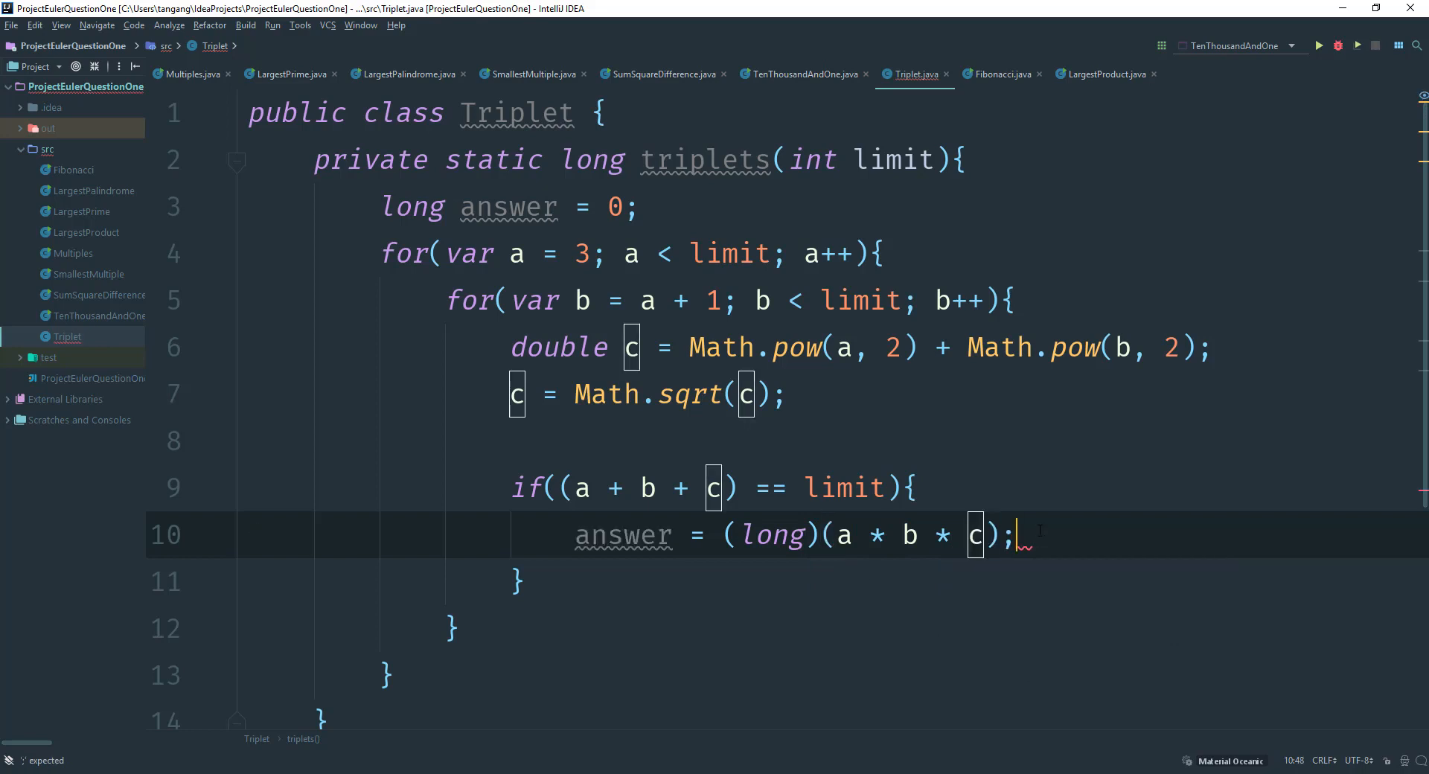
pyautogui.write('break;')
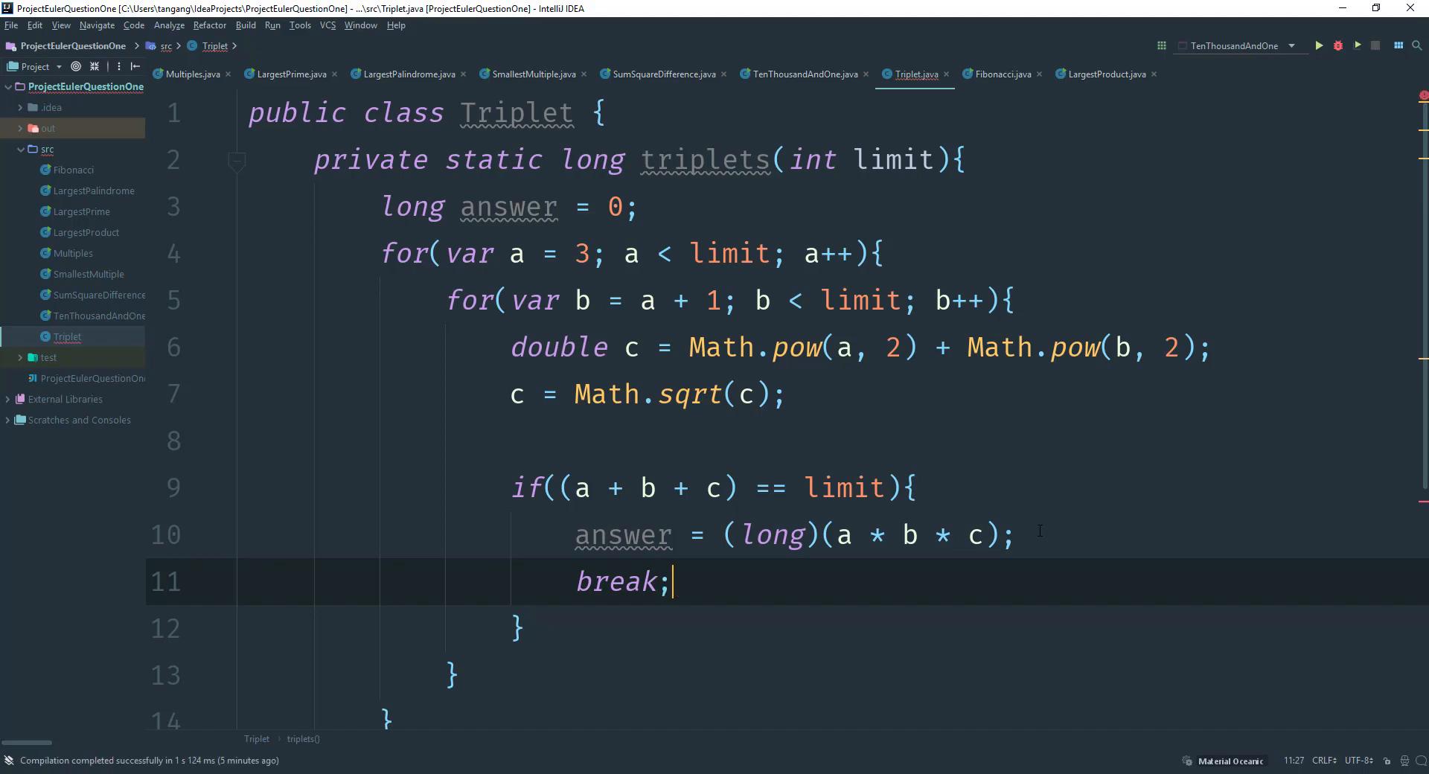
pyautogui.scroll(-3)
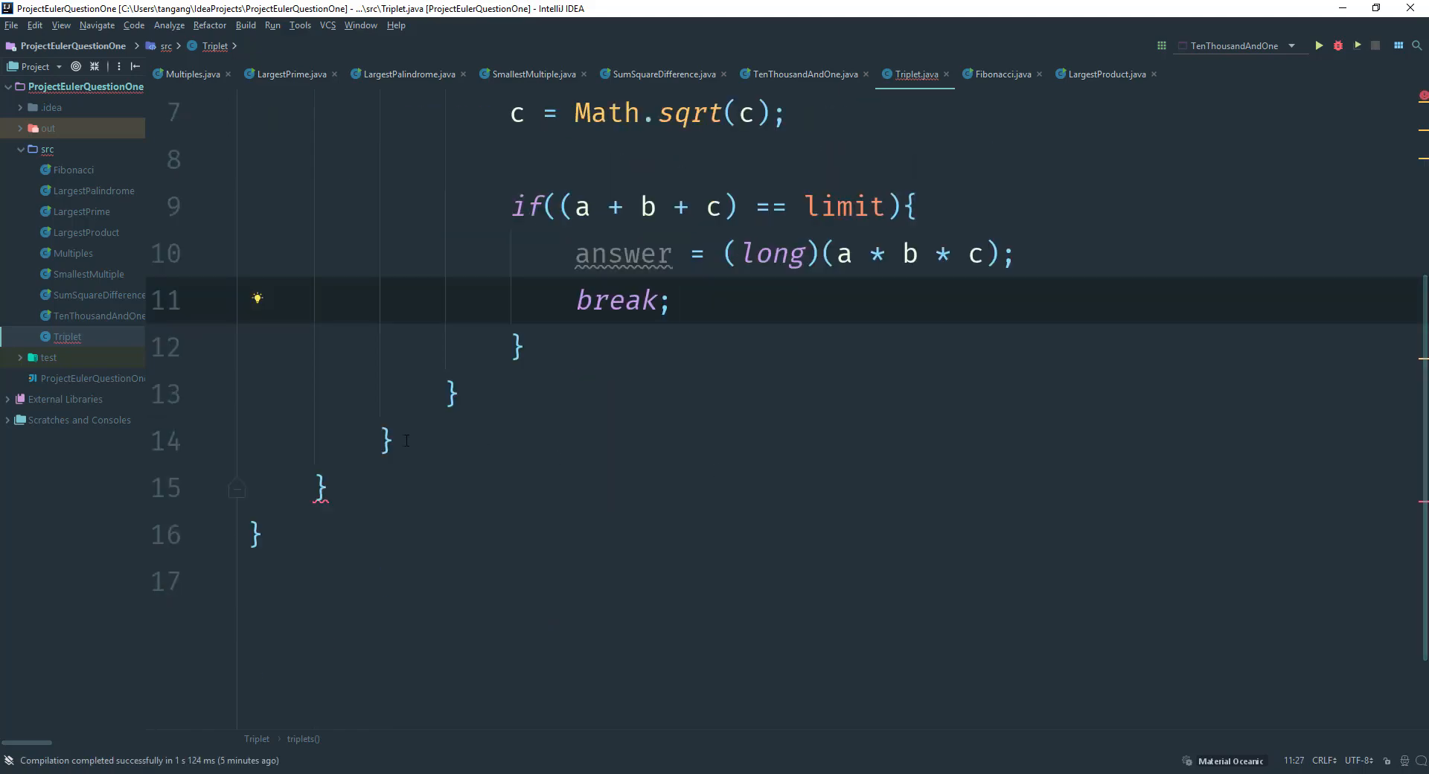
# End the triplets method with return answer; after the nested loops
pyautogui.write('return answer;')
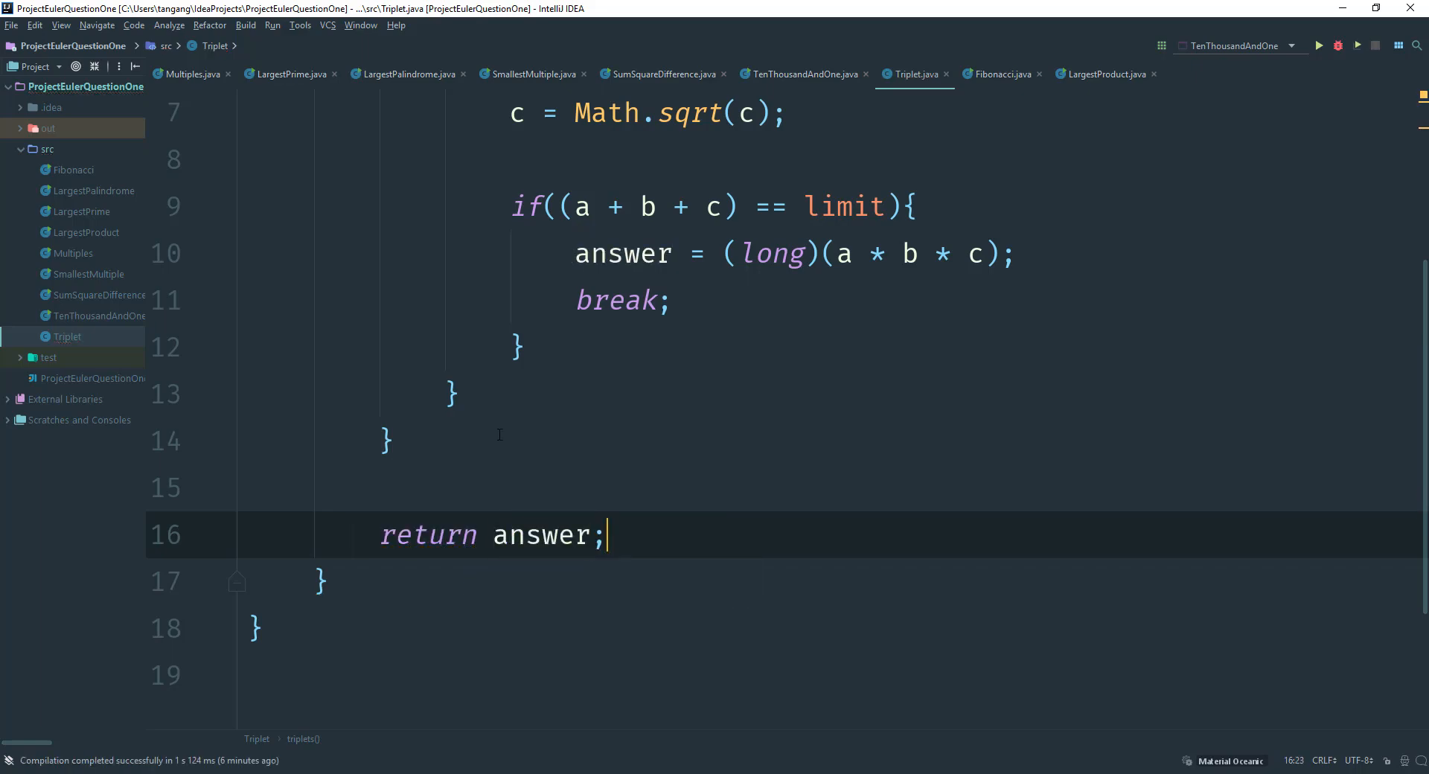
pyautogui.scroll(3)
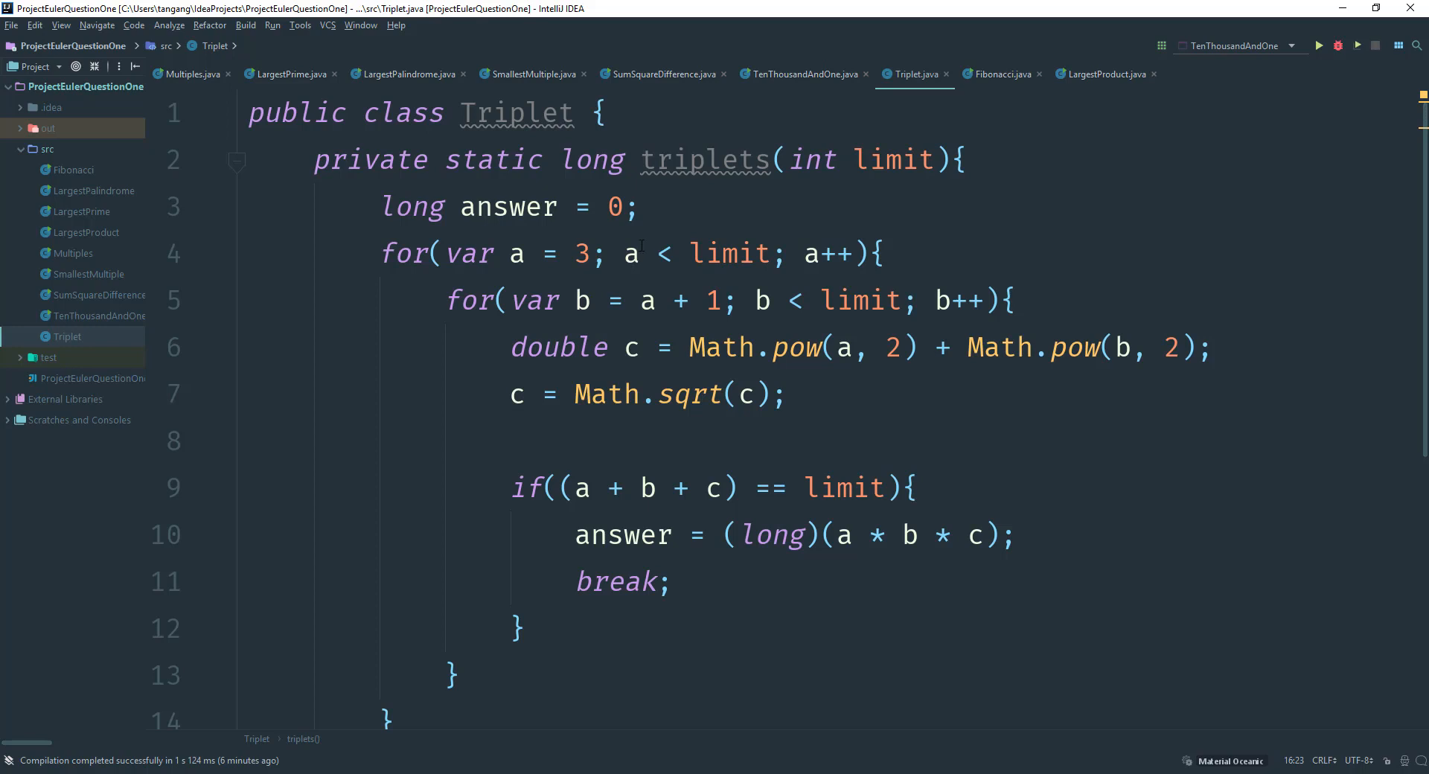
pyautogui.moveTo(713, 361)
pyautogui.write('return answer;')
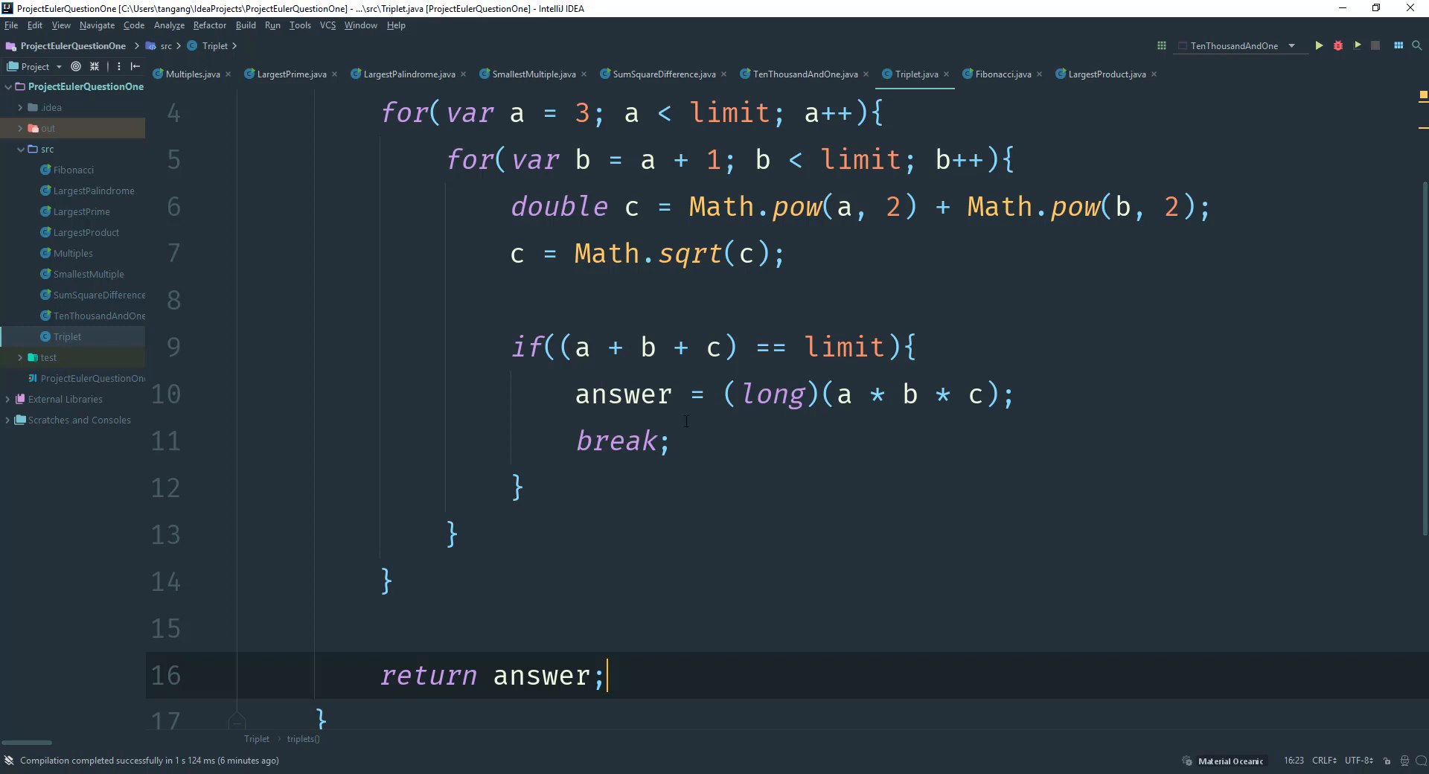
pyautogui.scroll(-3)
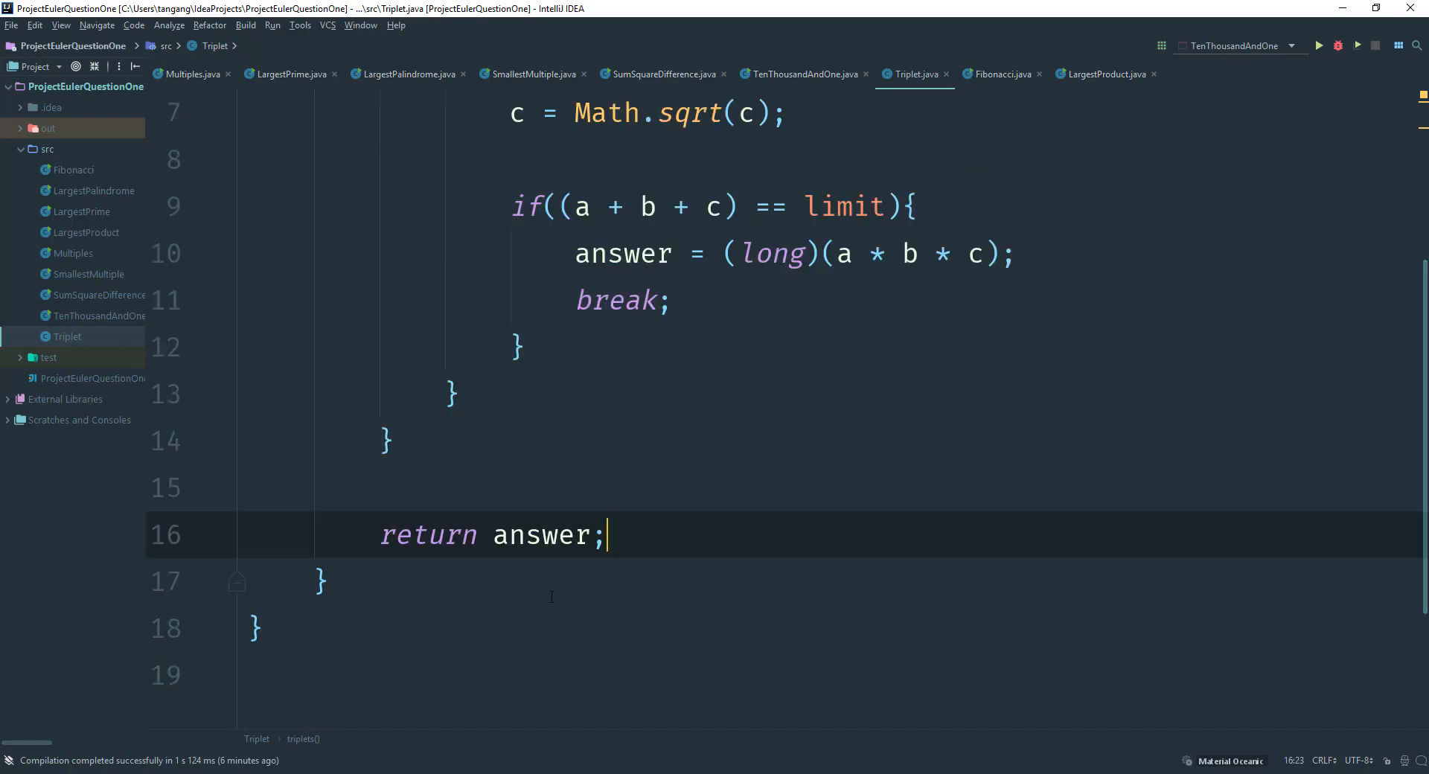
# Declare public static void main(String... args) below the triplets method
pyautogui.press('enter')
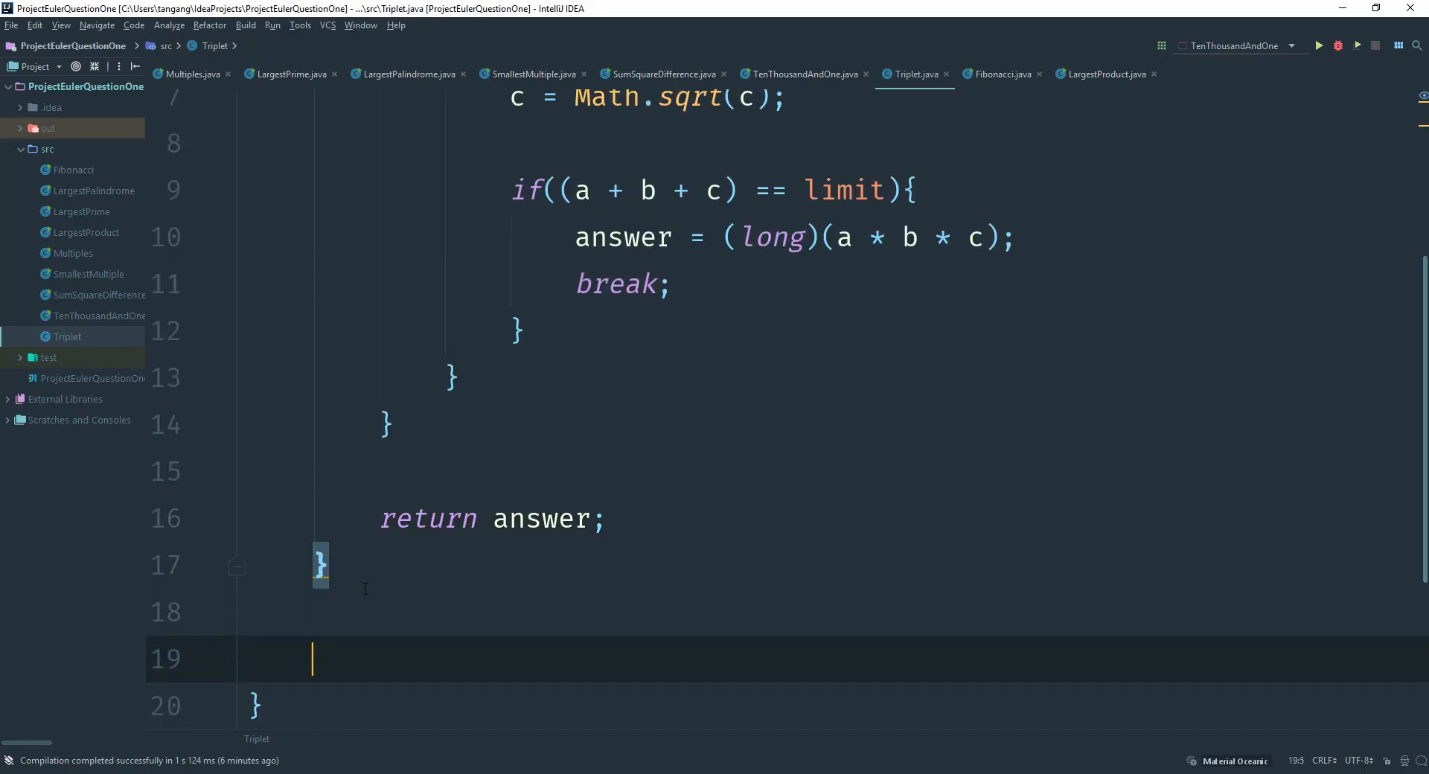
pyautogui.write('public')
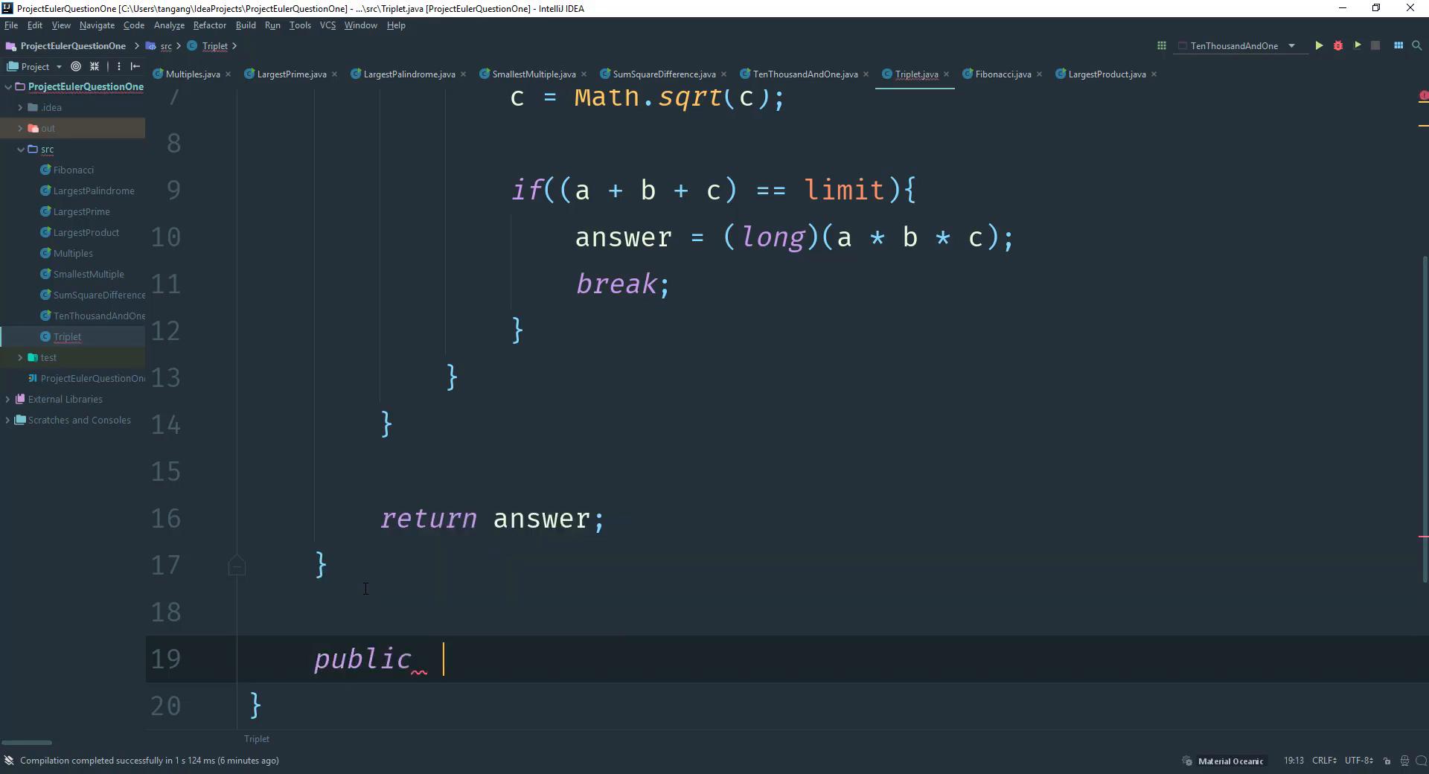
pyautogui.write('static')
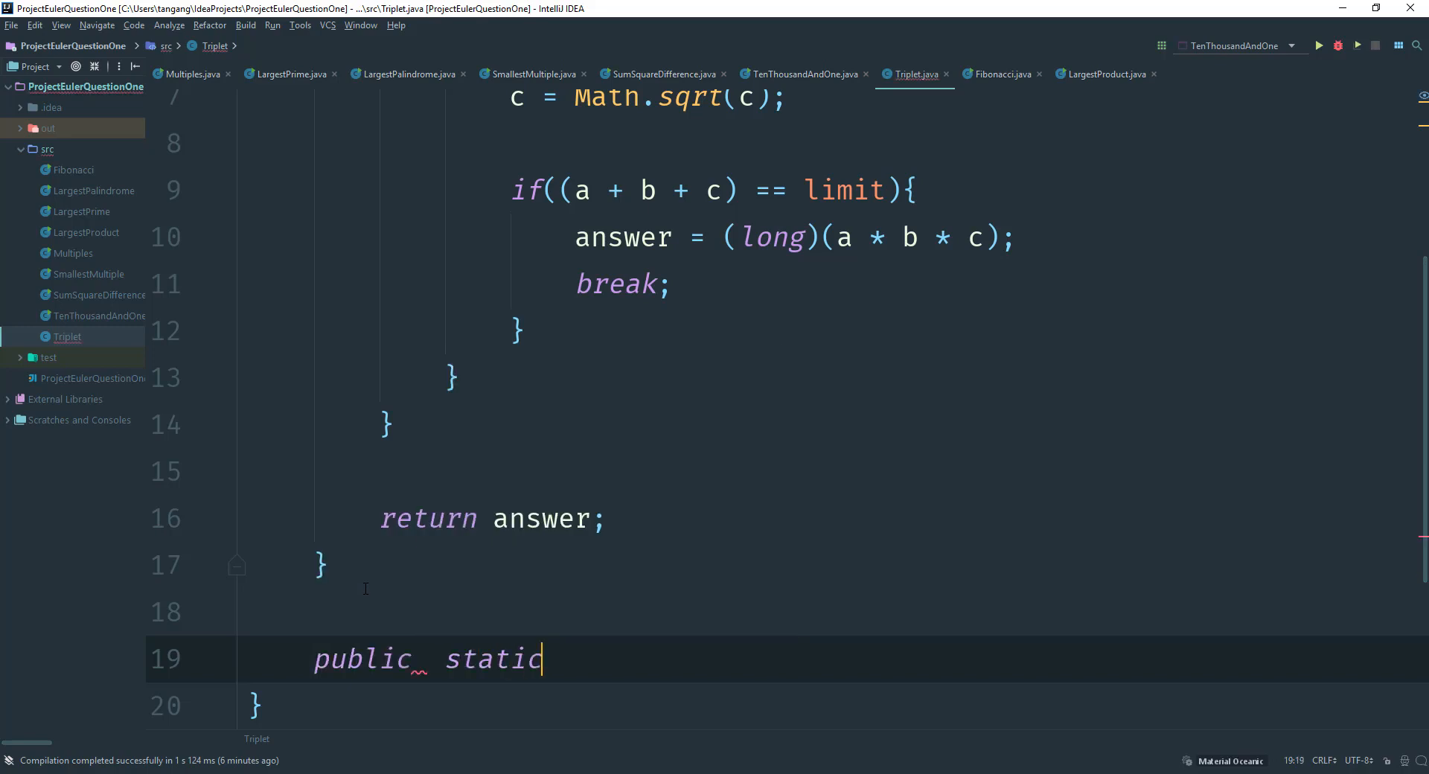
pyautogui.write('void ma')
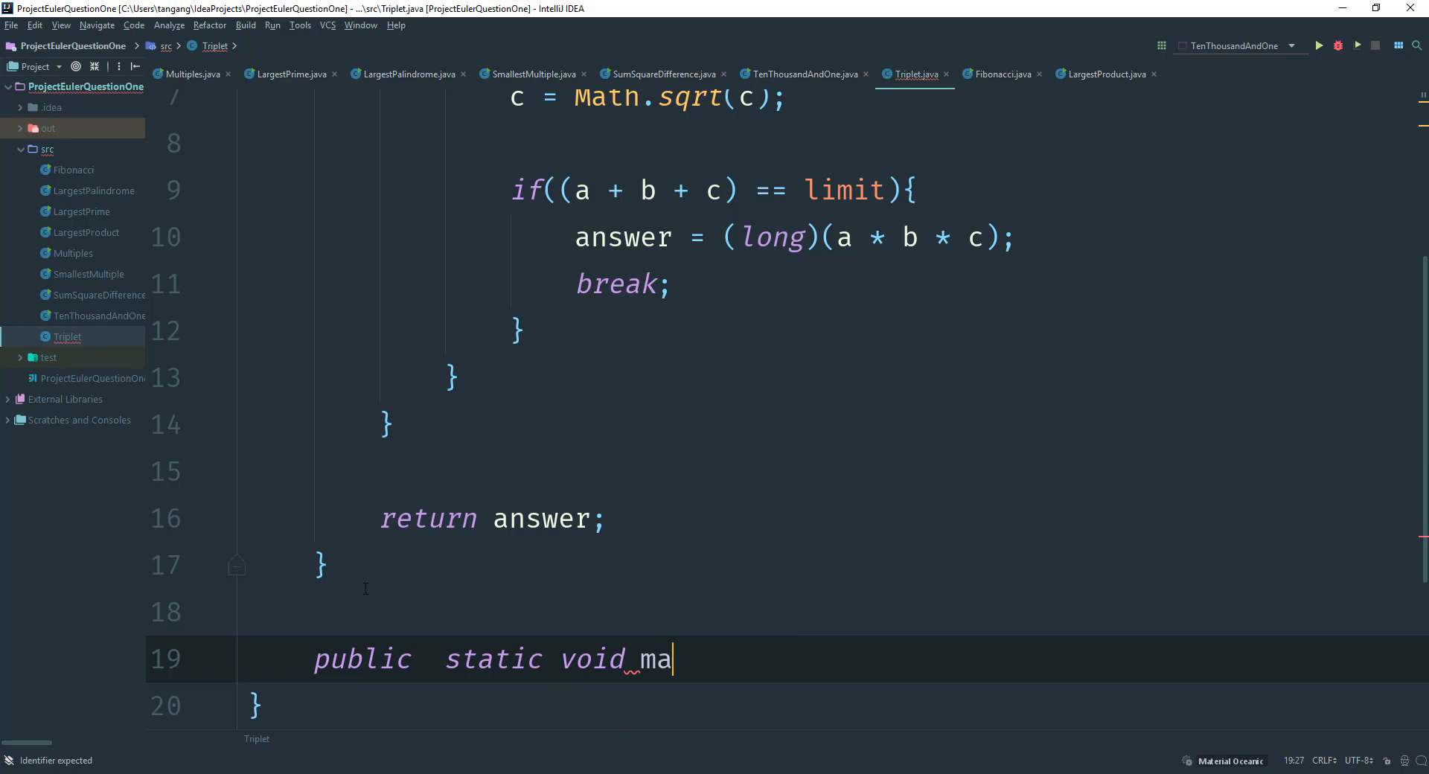
pyautogui.write('in(String...')
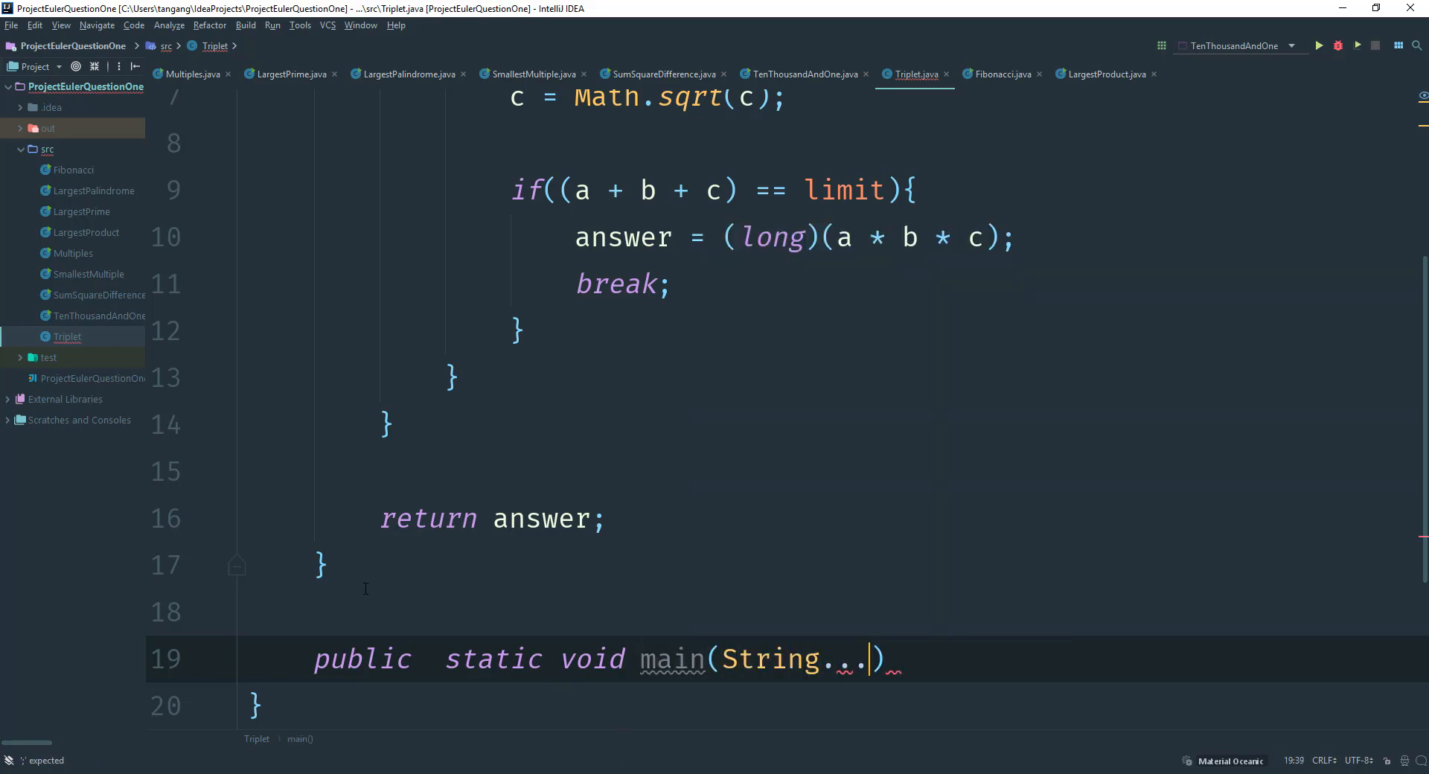
pyautogui.write('args')
pyautogui.write('System.out.println();')
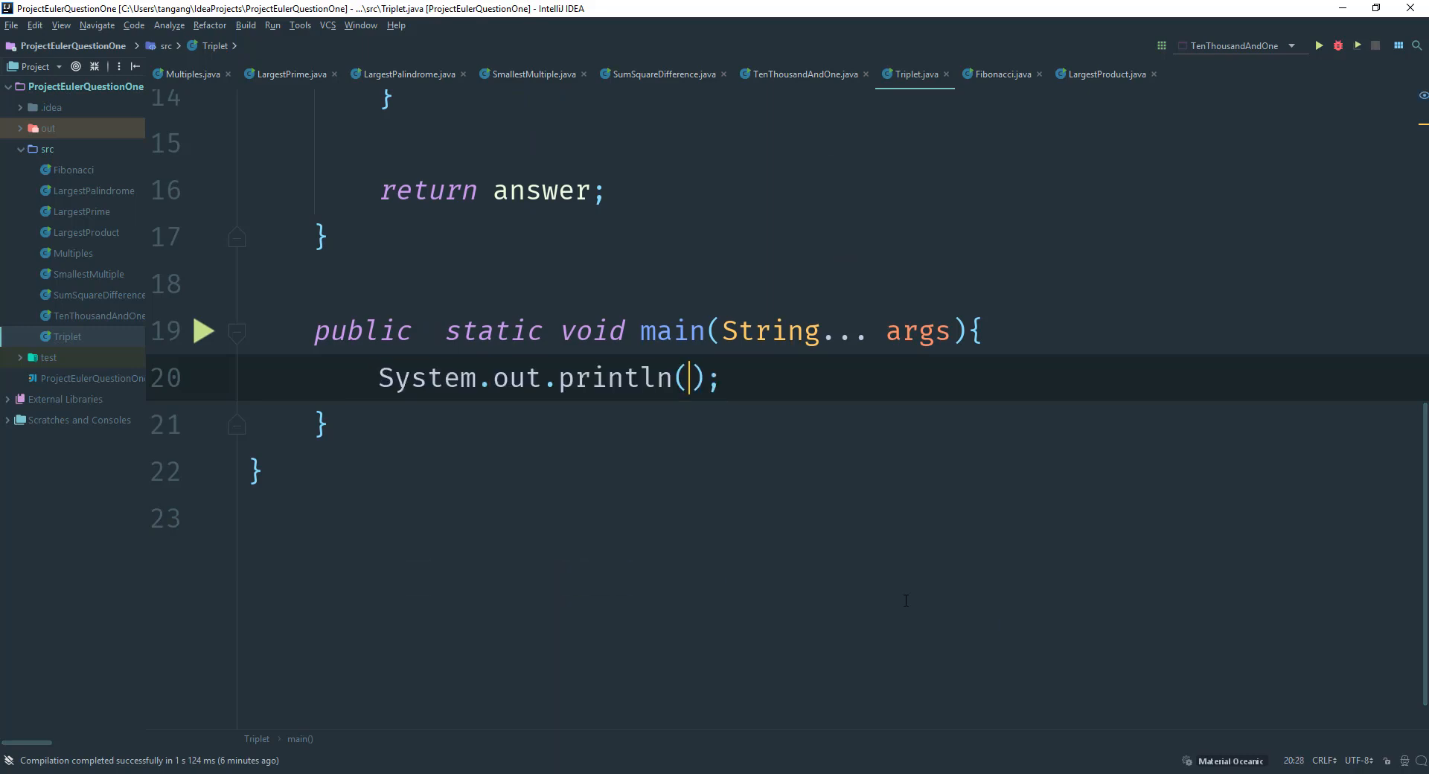
# Print triplets(1000) in main and run the Triplet program from the gutter
pyautogui.write('tr')
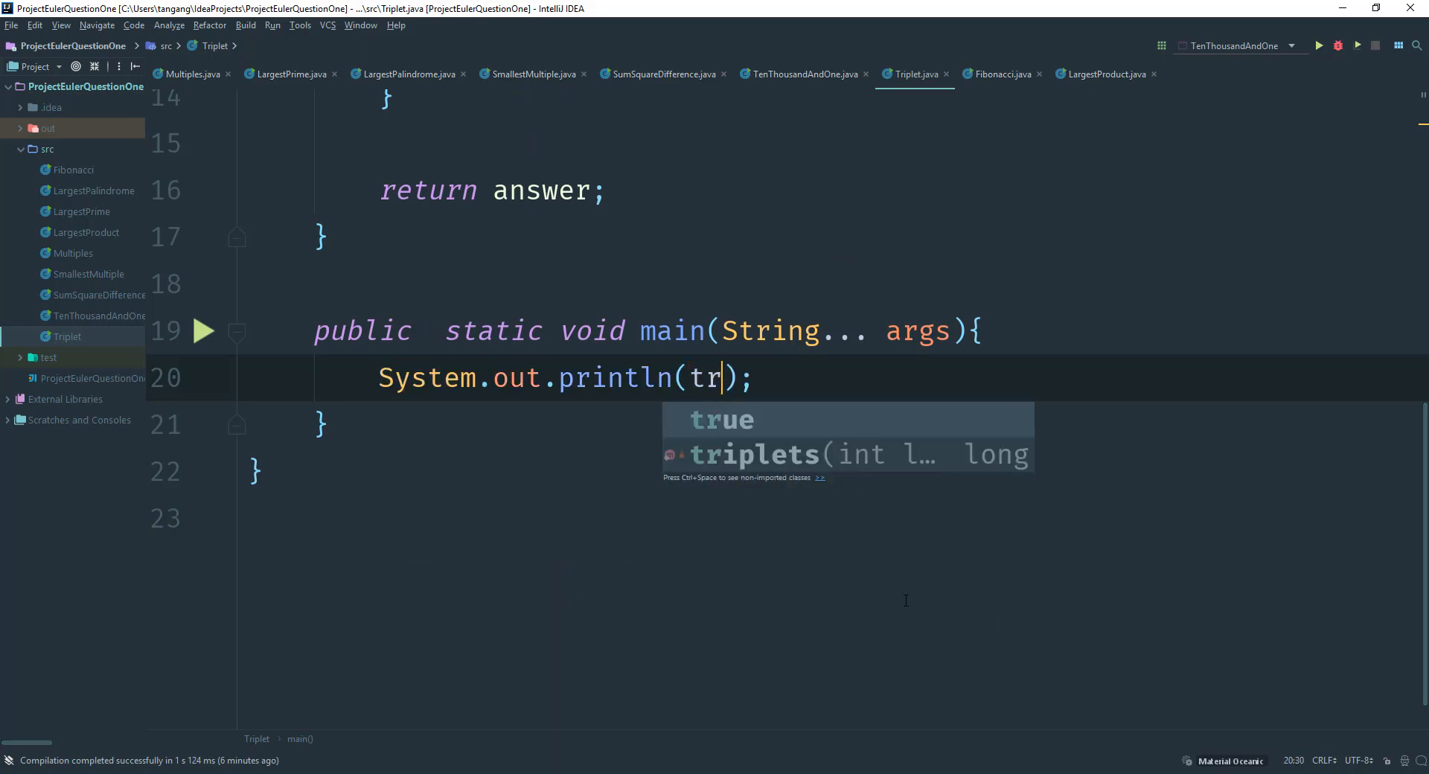
pyautogui.click(753, 454)
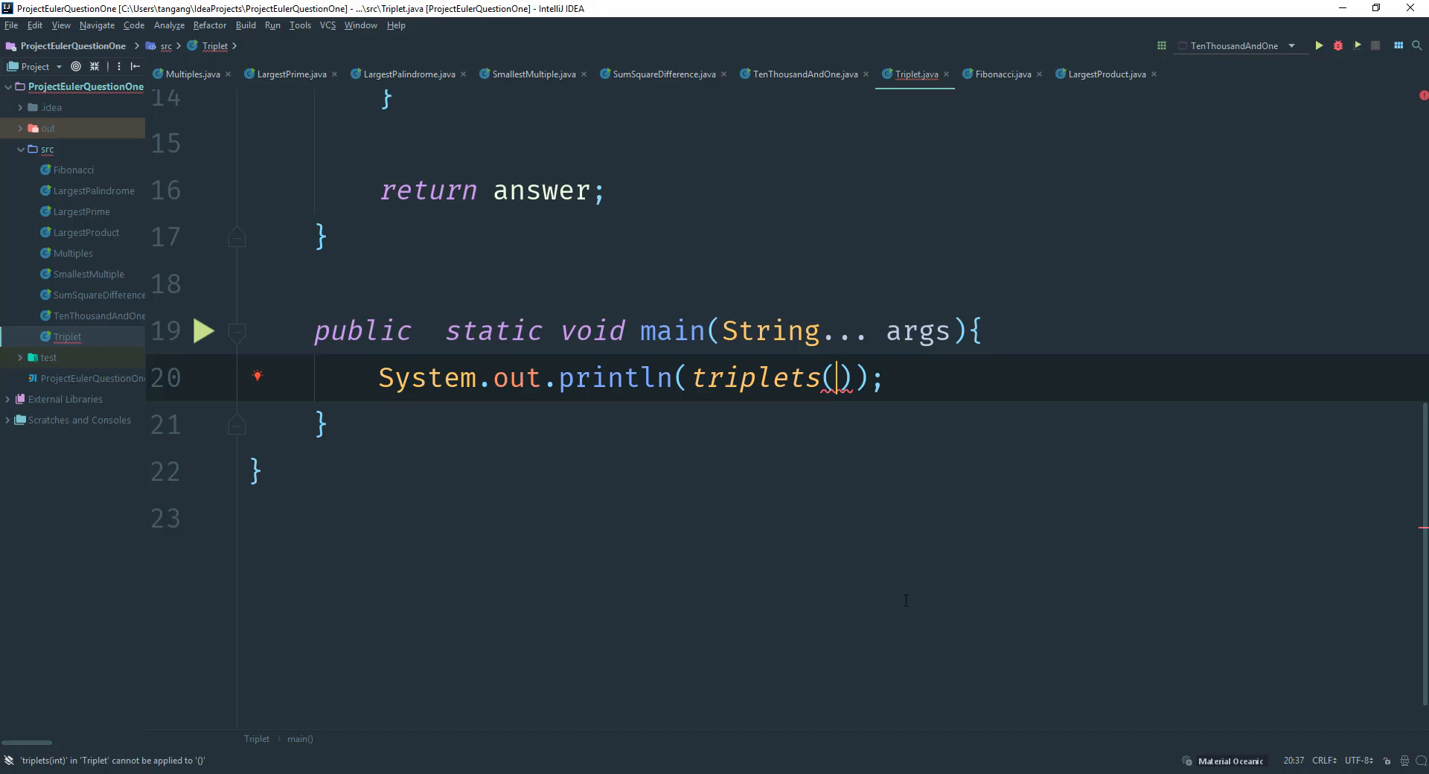
pyautogui.write('1000')
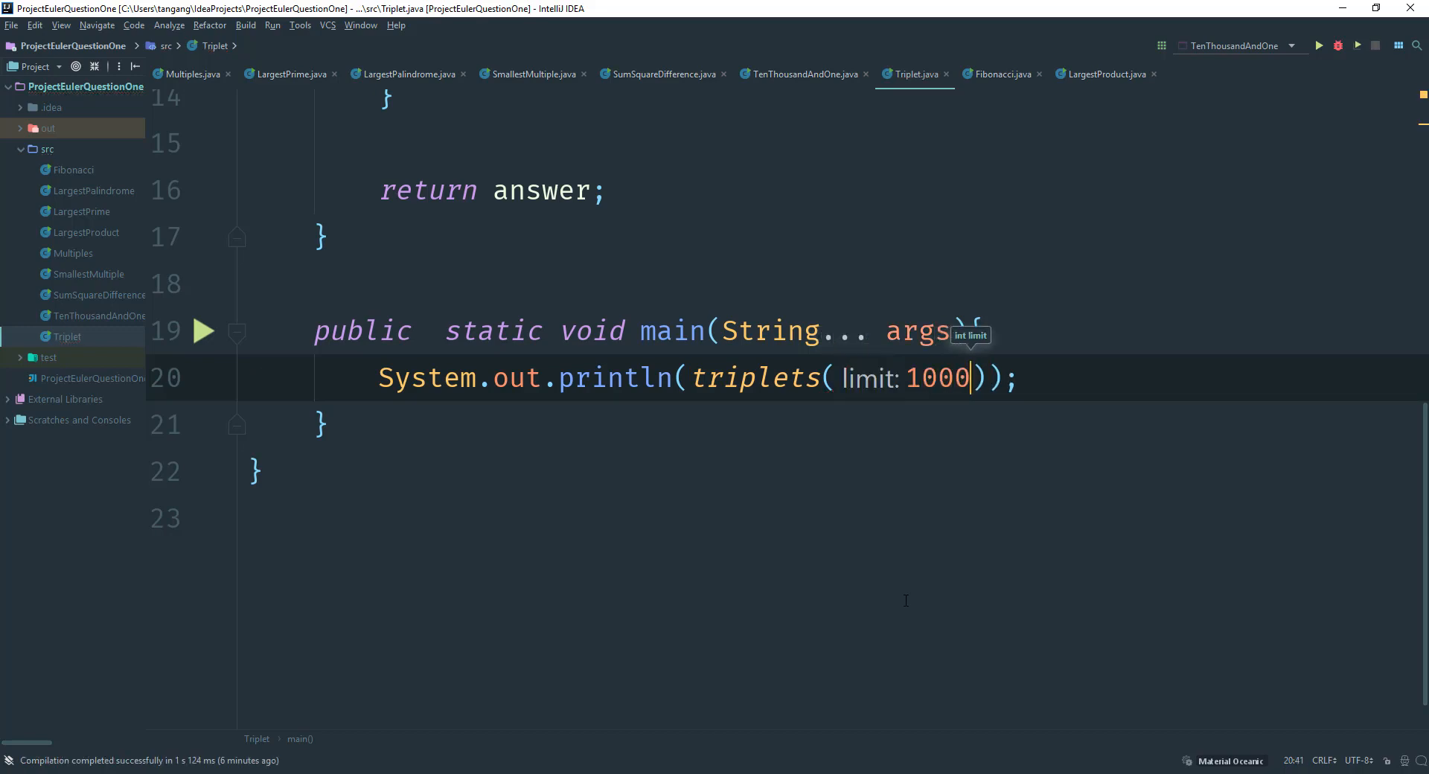
pyautogui.click(204, 330)
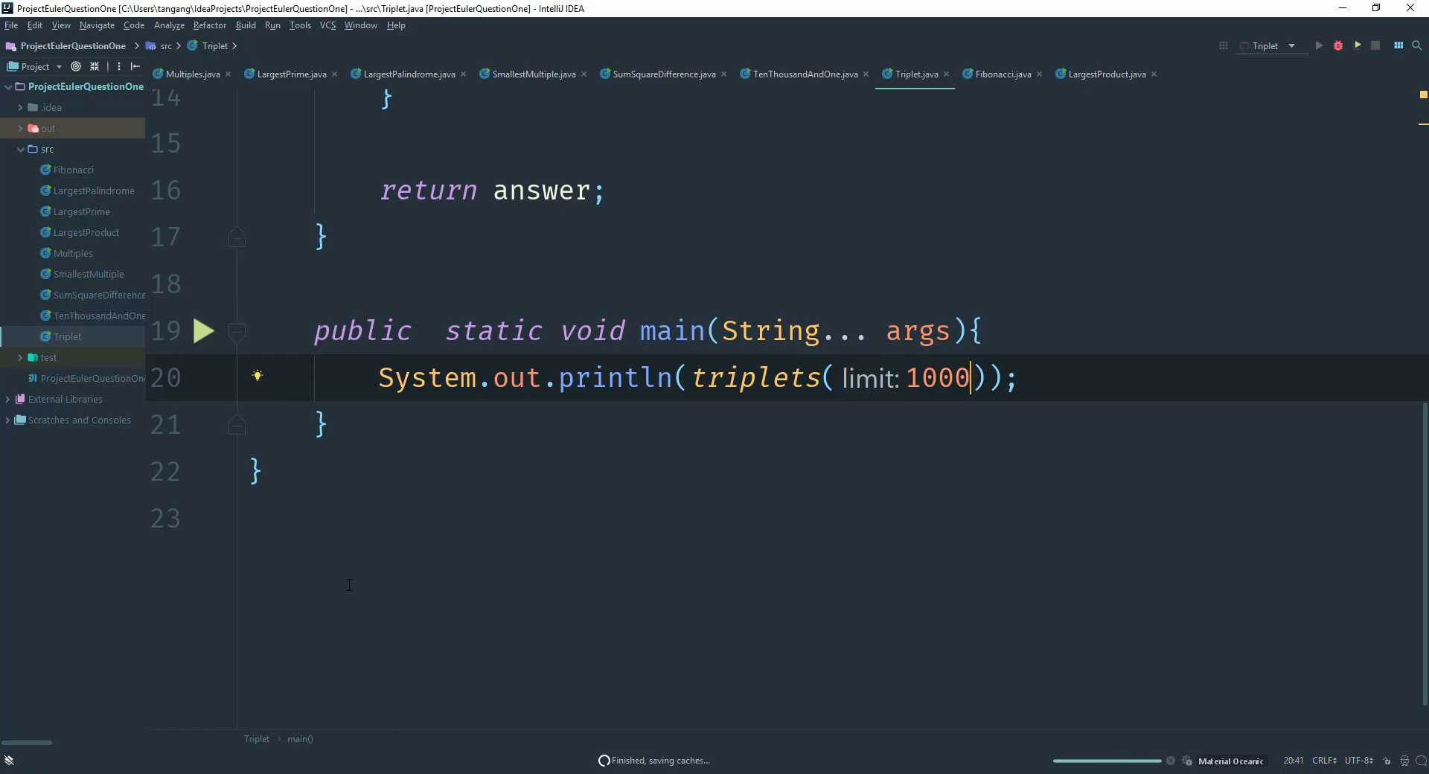
# Review the run output 31875000 with exit code 0 and scroll through the code
pyautogui.click(1317, 44)
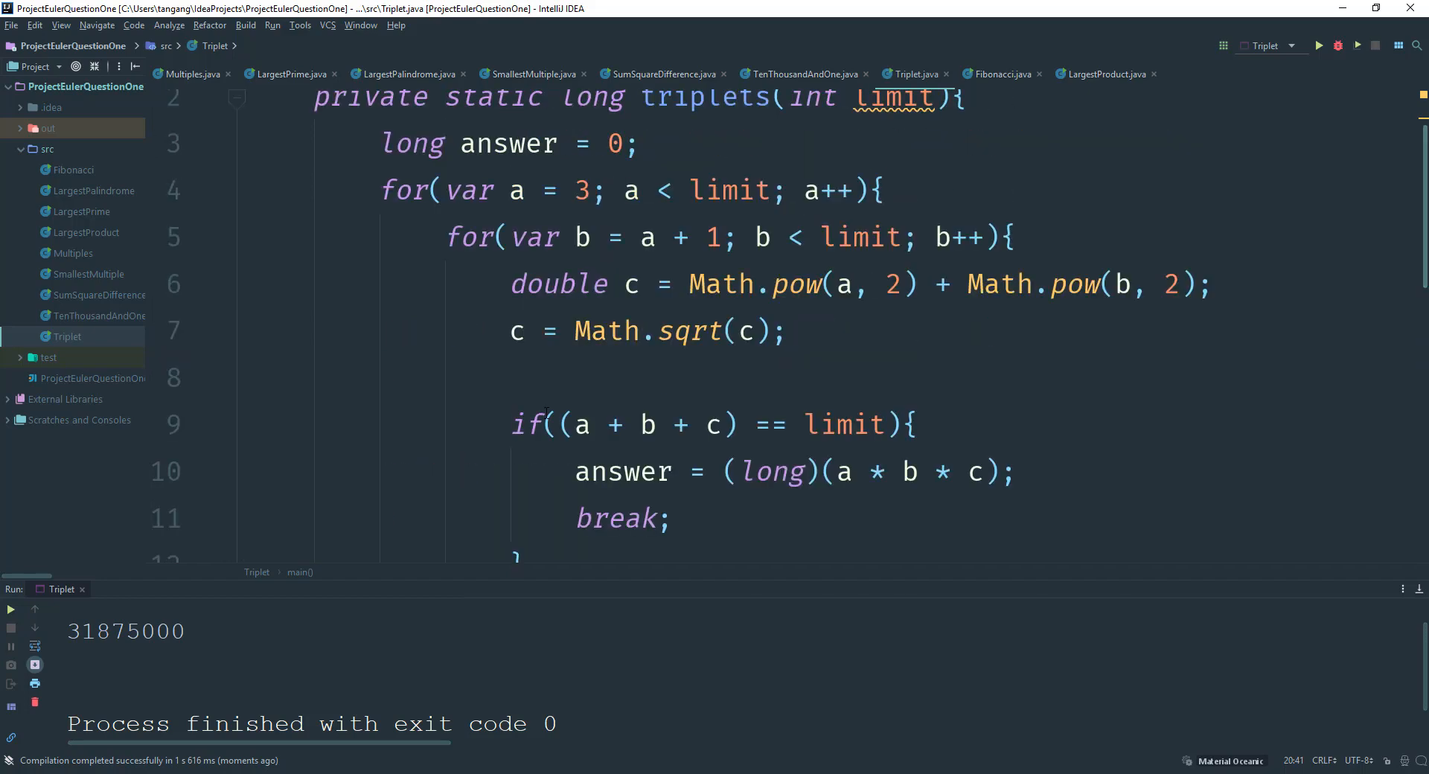
pyautogui.scroll(-3)
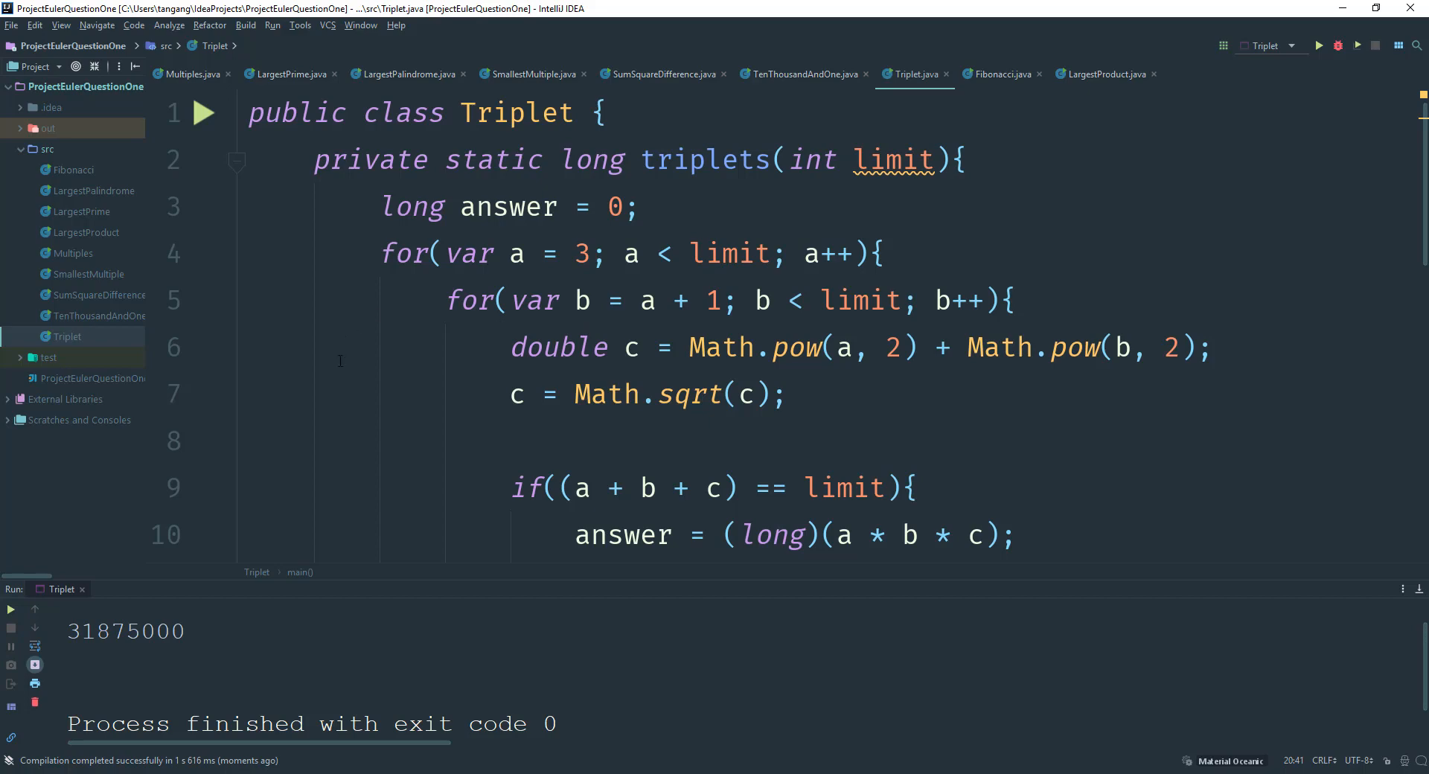
pyautogui.scroll(-3)
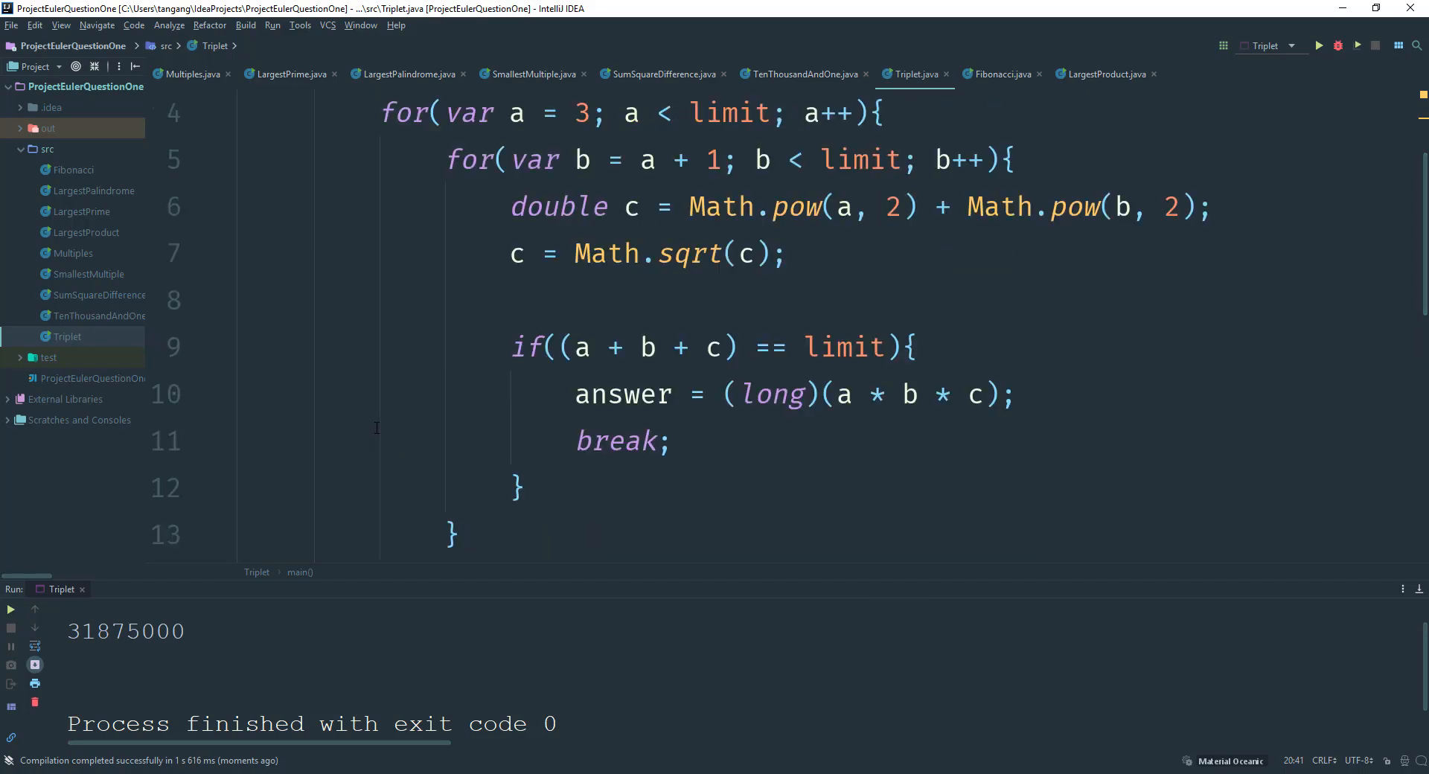
pyautogui.moveTo(420, 399)
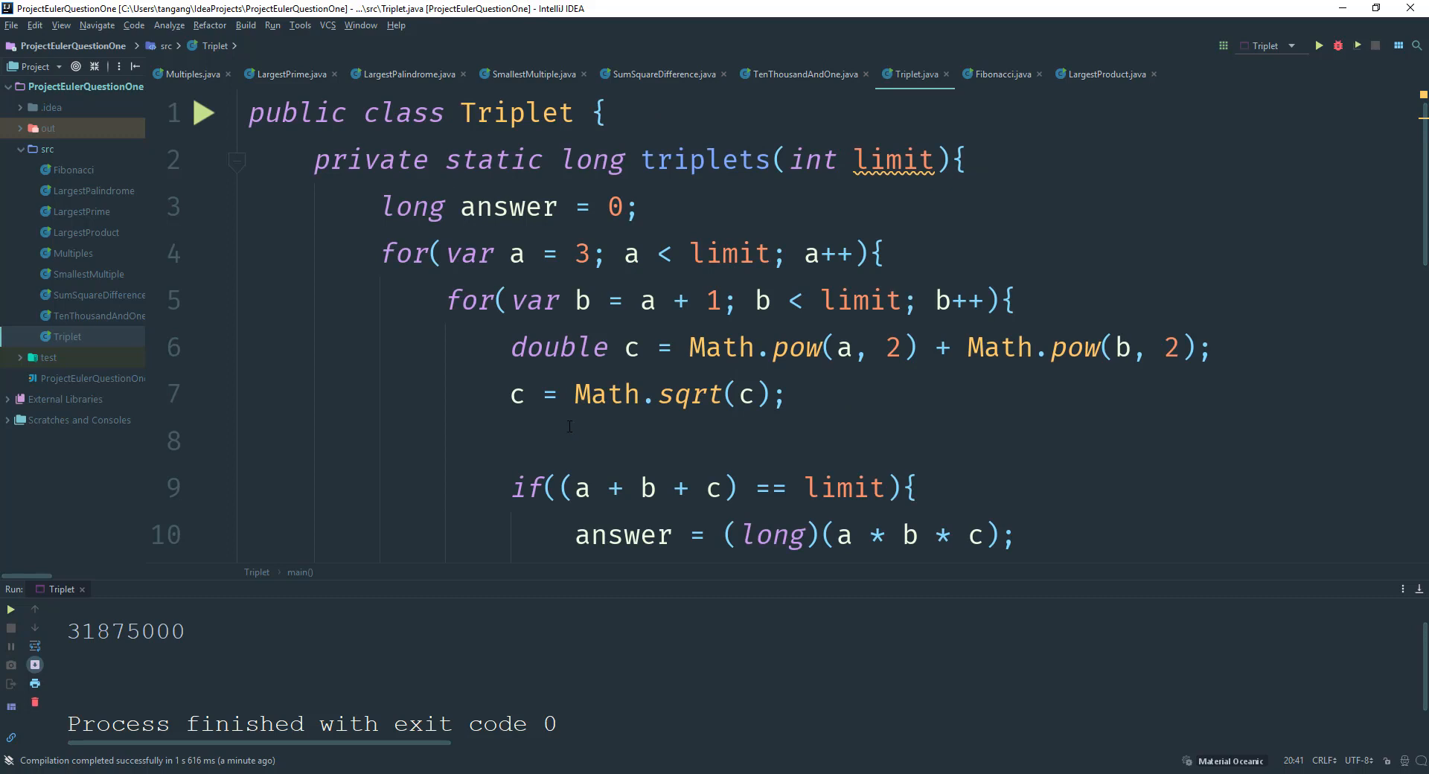
pyautogui.moveTo(387, 412)
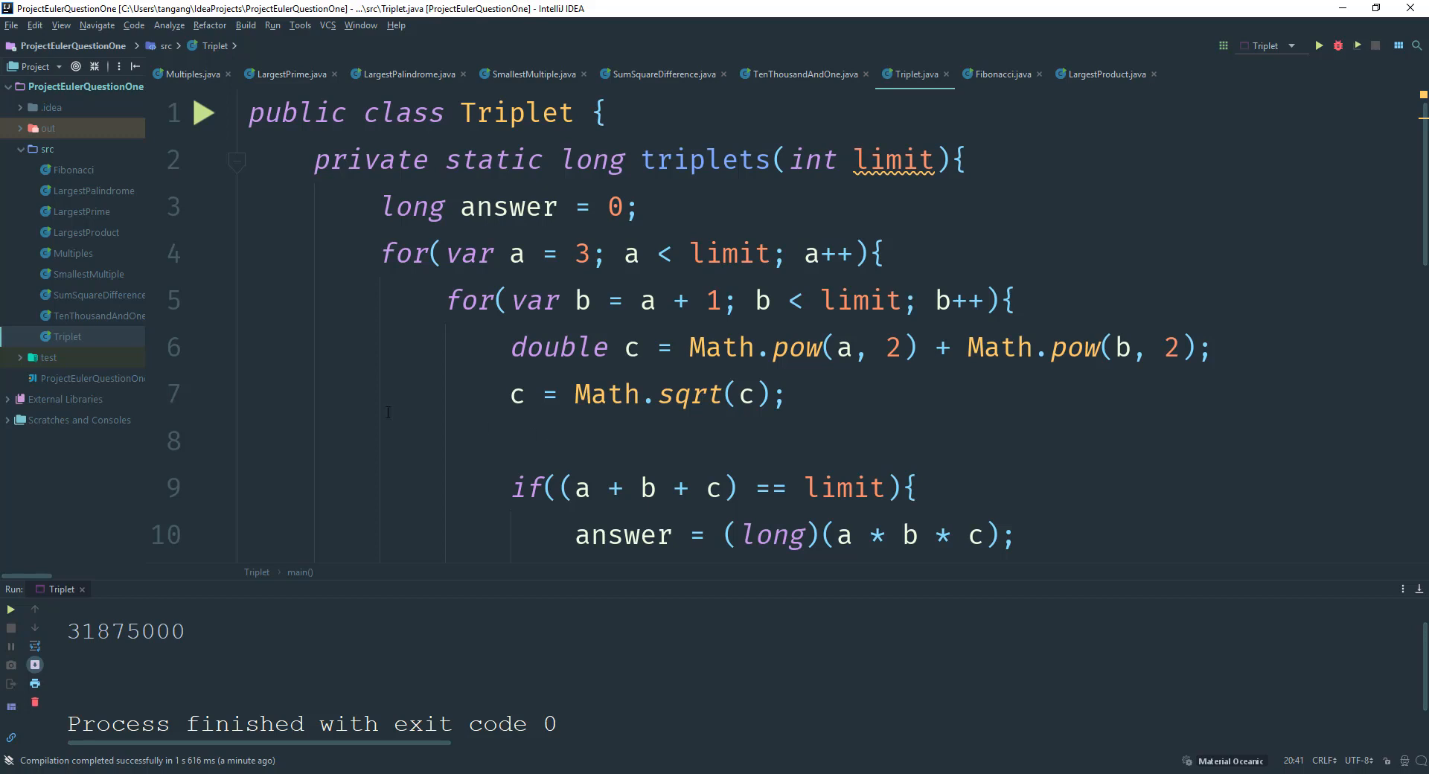
pyautogui.moveTo(318, 435)
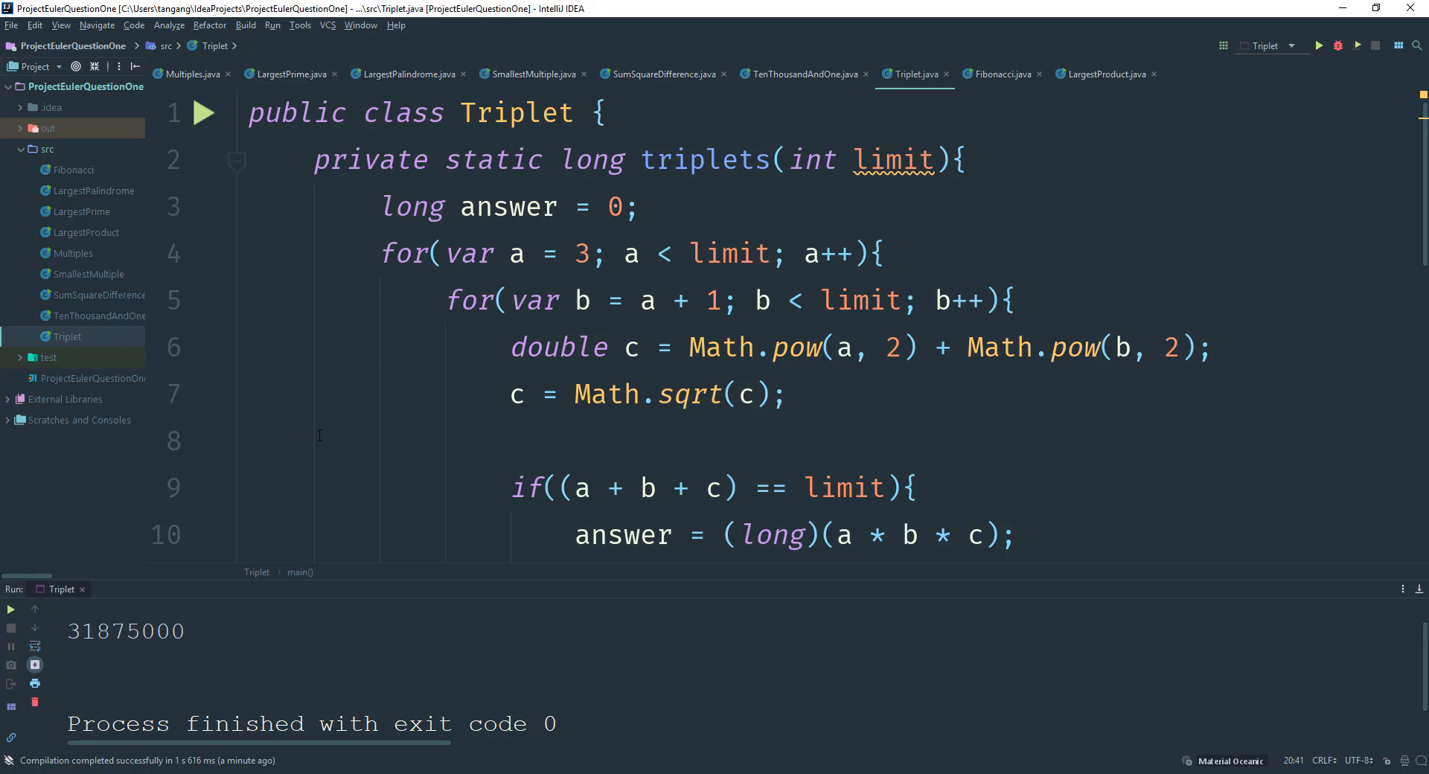